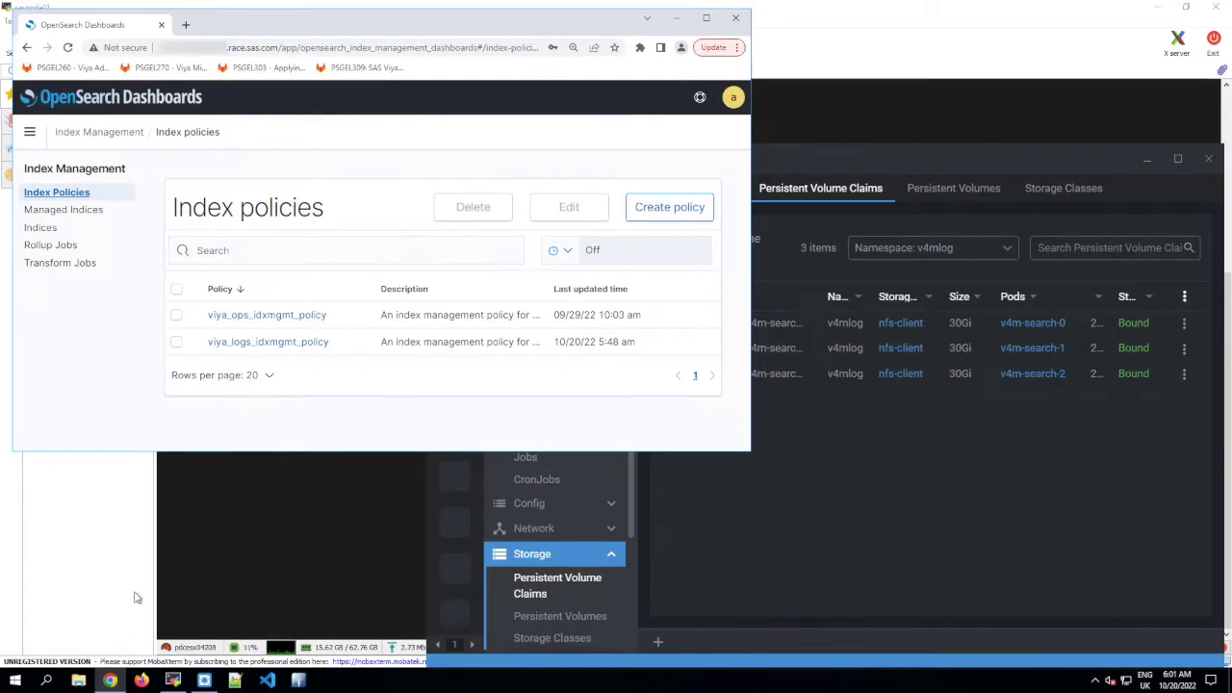
mouse_move(209, 101)
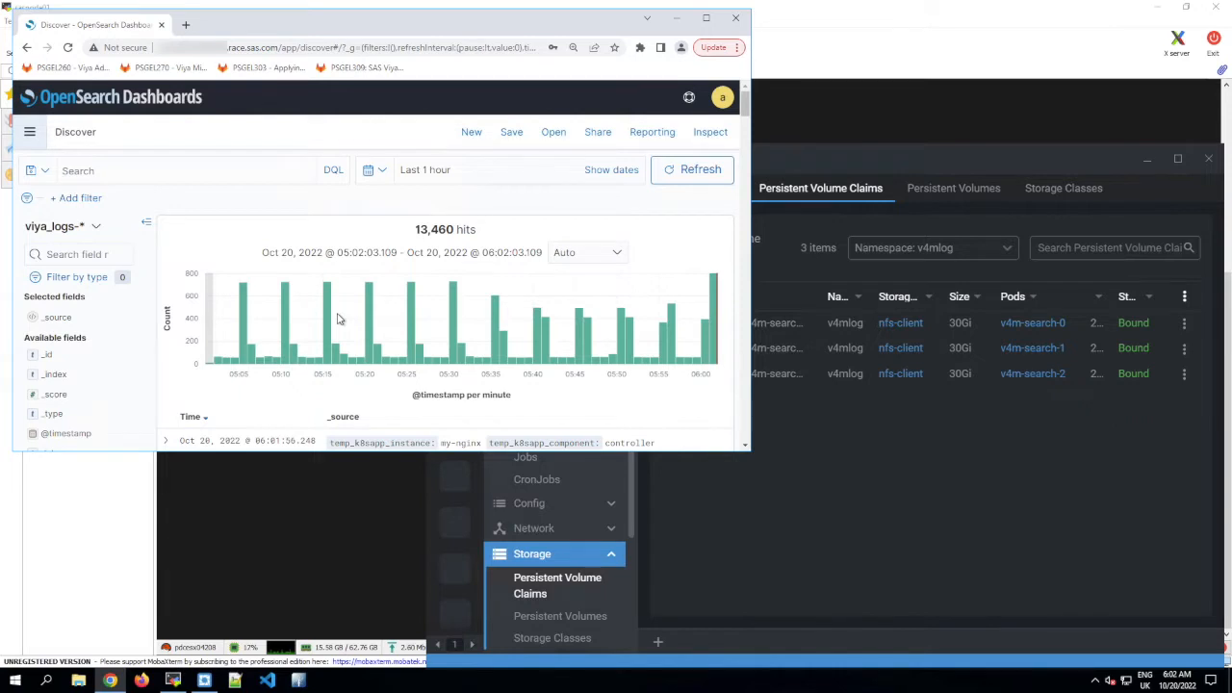
Scroll through the last hour of viya_logs-* log documents in Discover
scroll("down", 3)
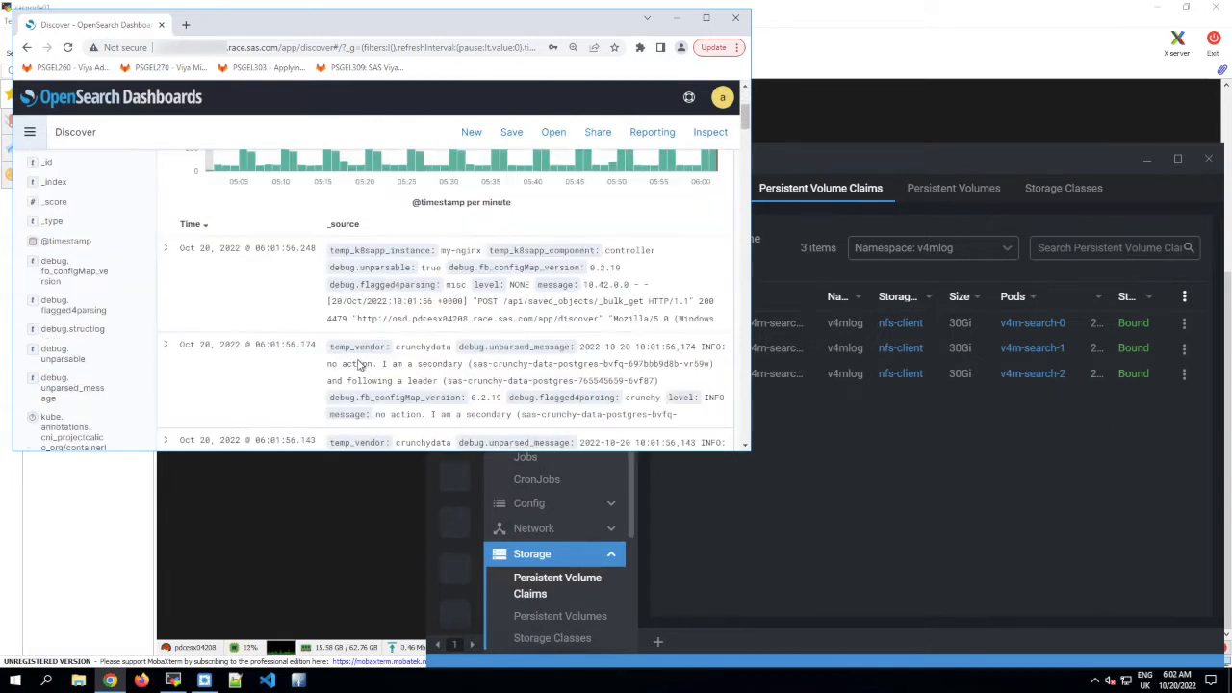
mouse_move(433, 308)
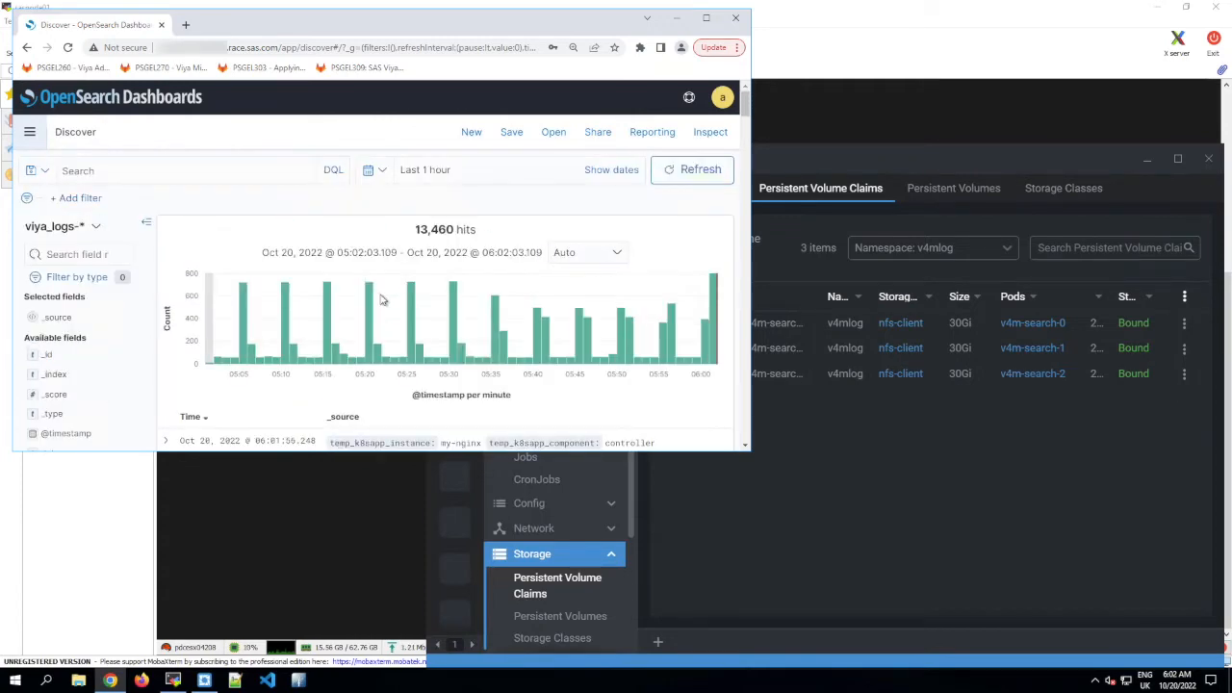
mouse_move(189, 208)
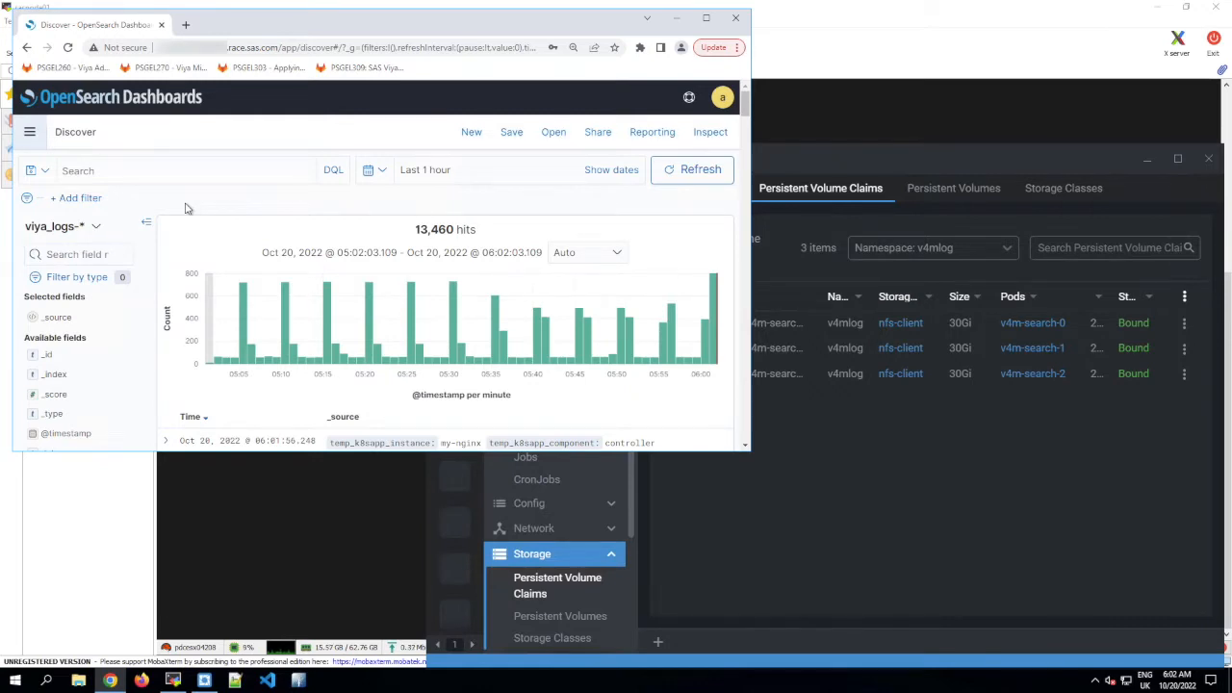
mouse_move(994, 162)
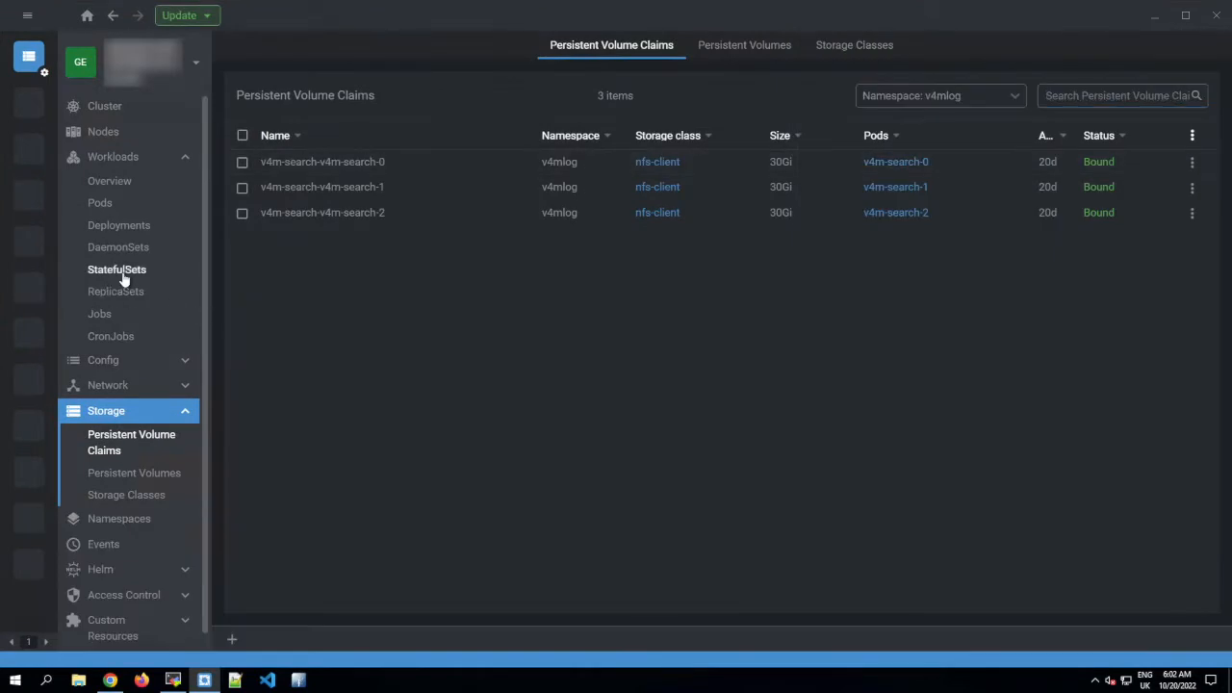
left_click(115, 269)
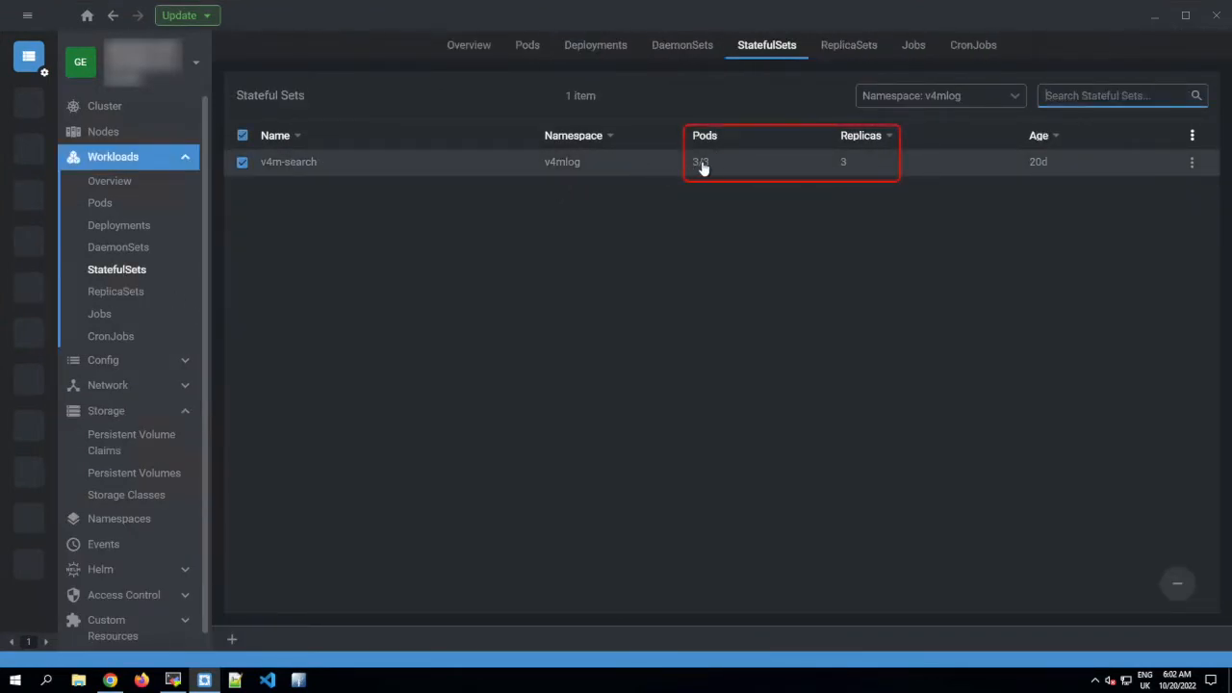
left_click(100, 202)
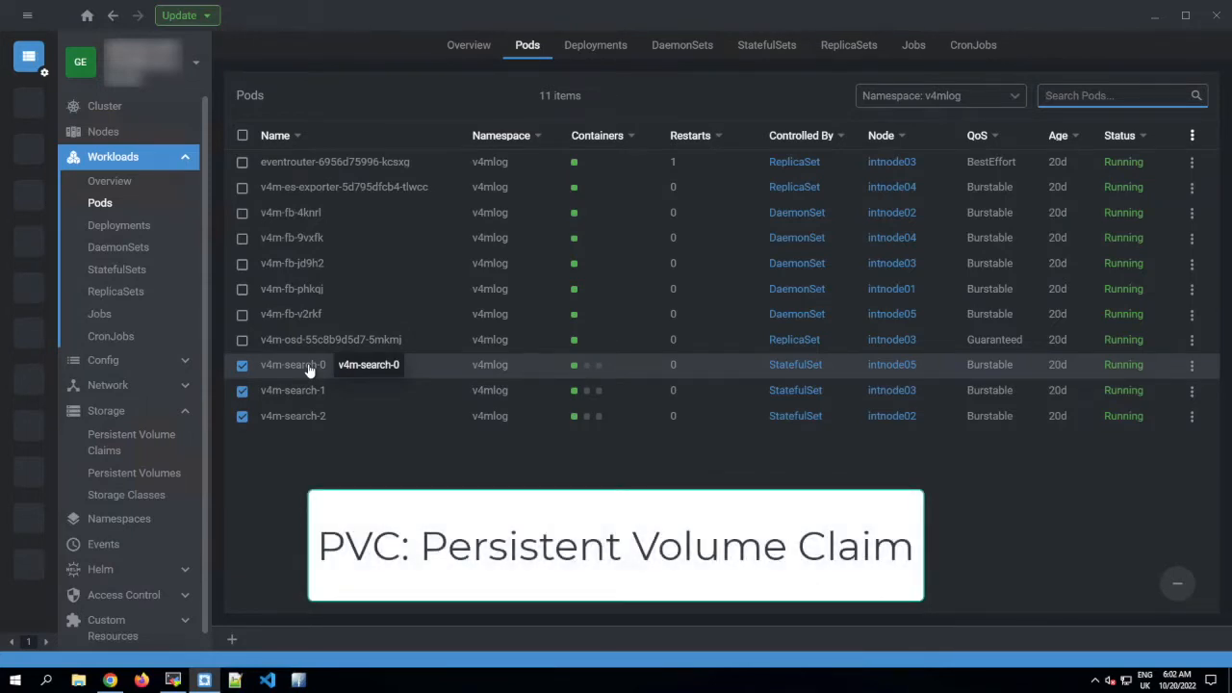
left_click(131, 441)
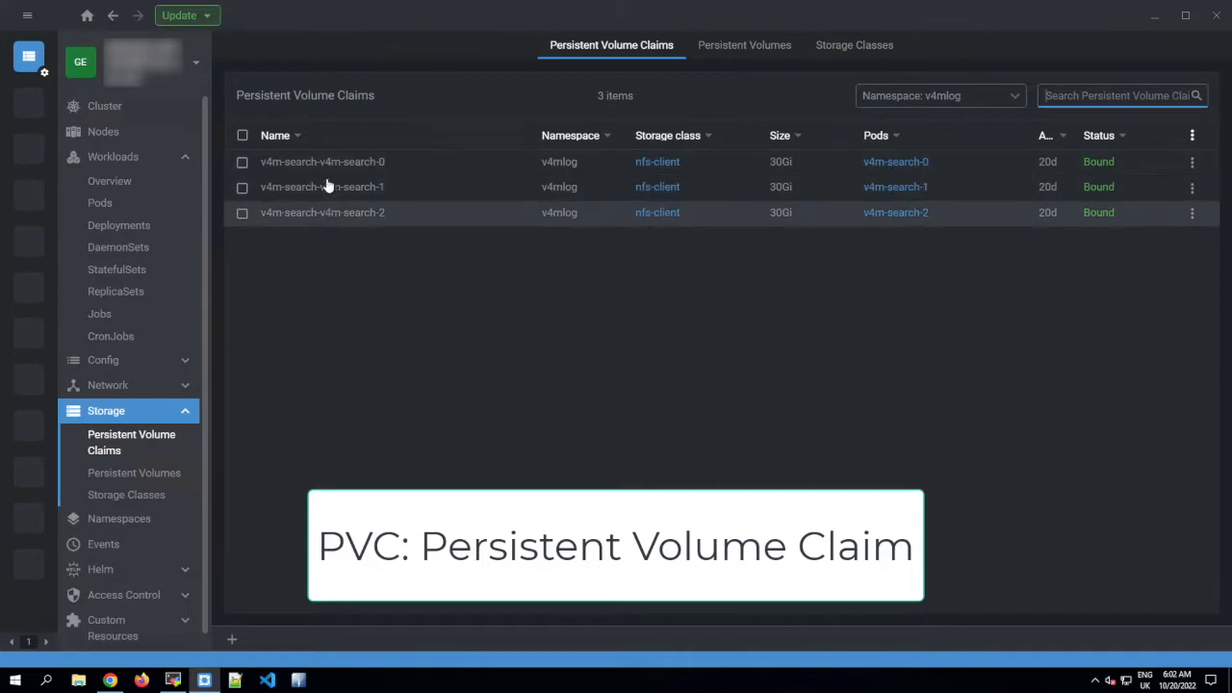
mouse_move(335, 231)
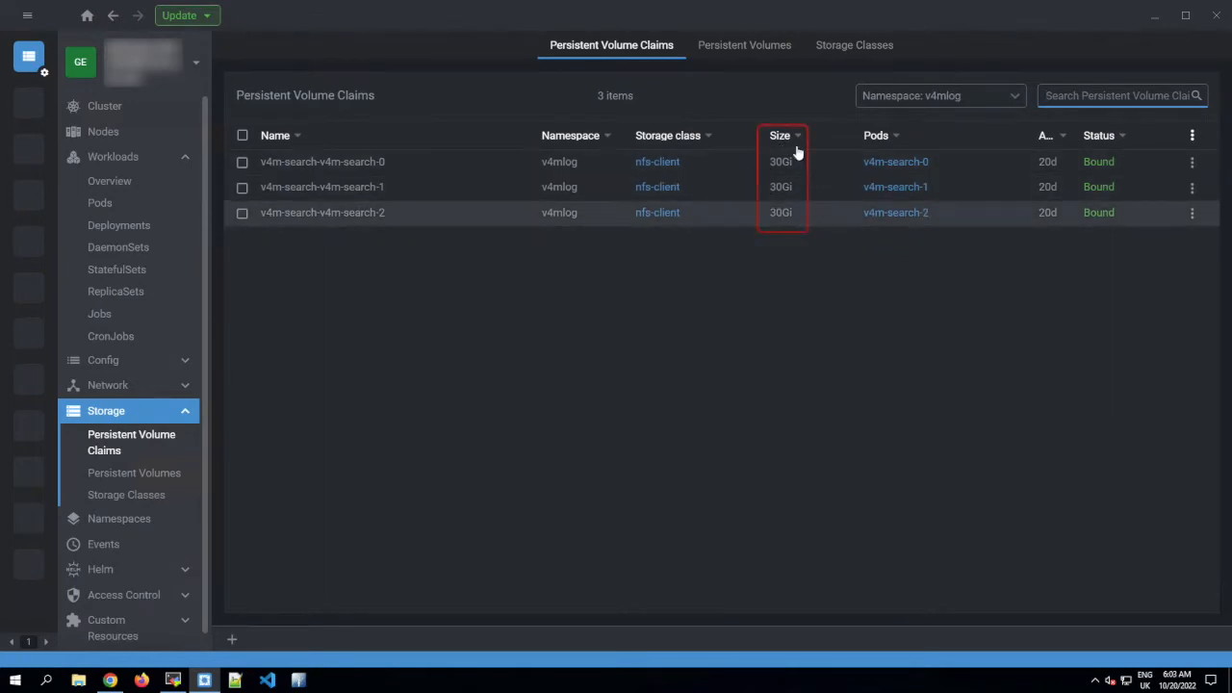
mouse_move(1079, 232)
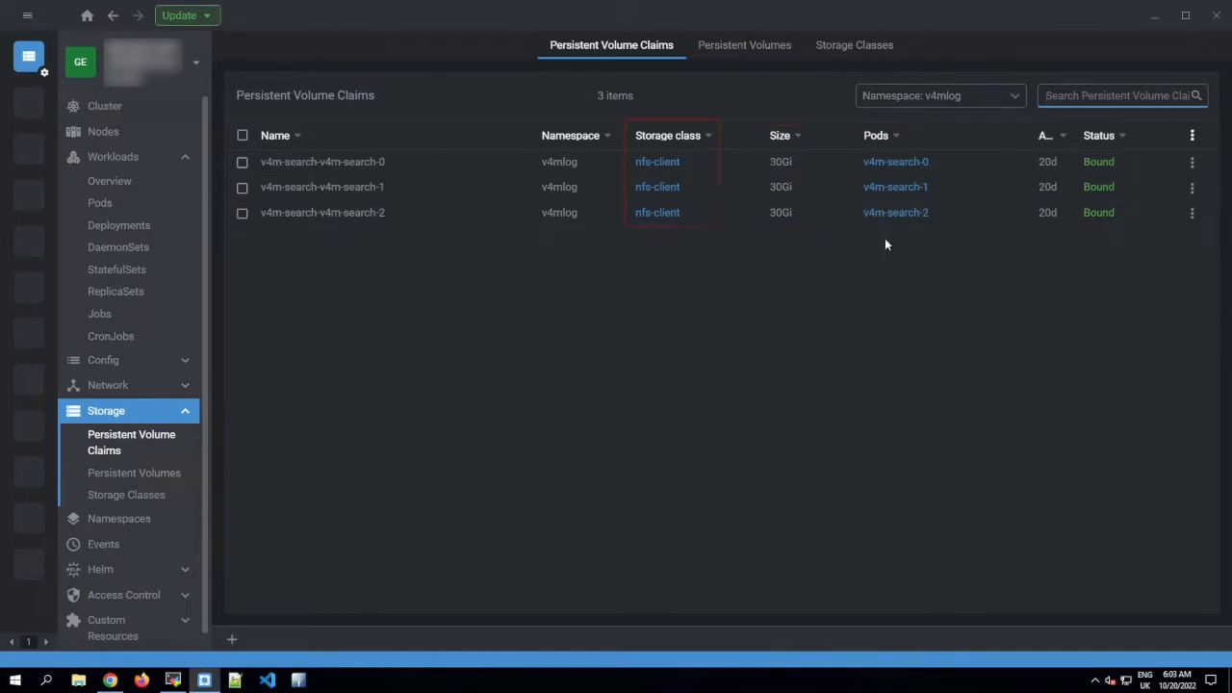
mouse_move(633, 224)
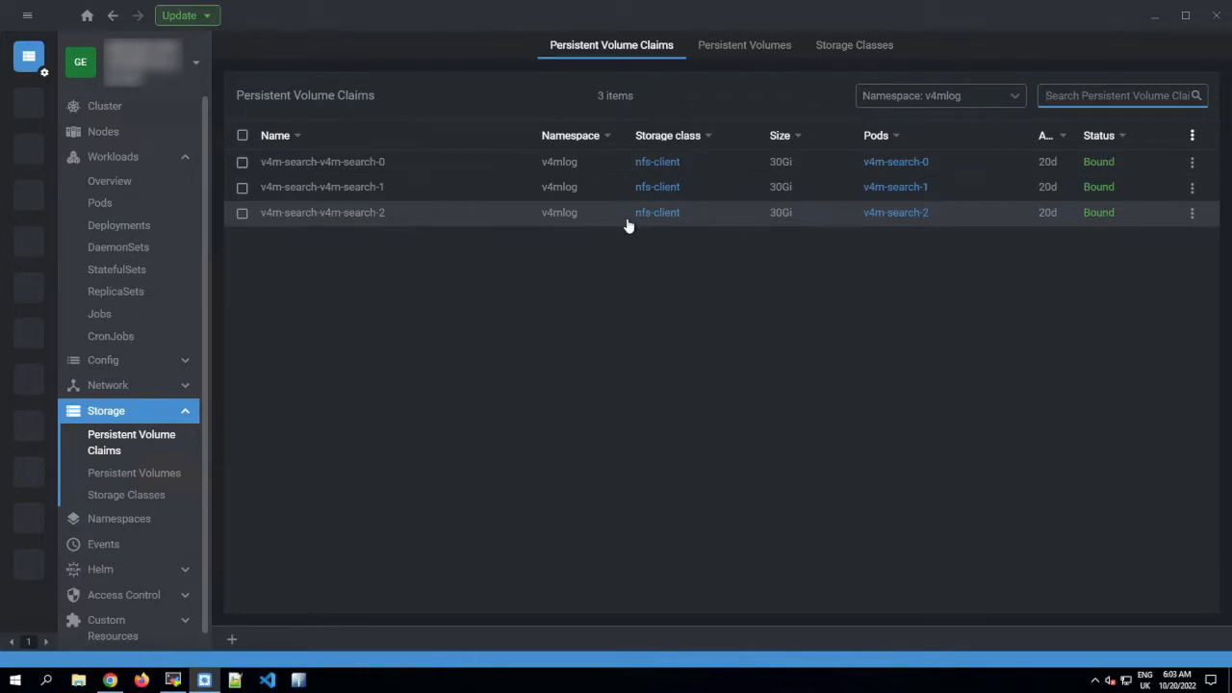
mouse_move(828, 169)
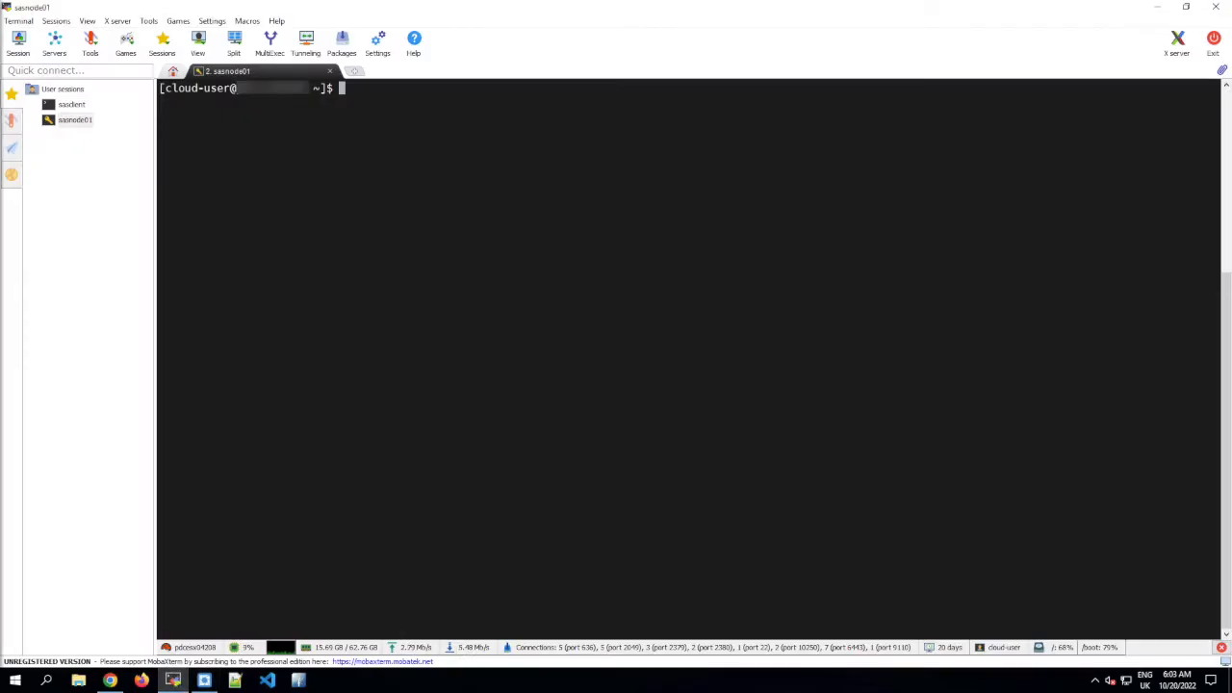
Run kubectl -n v4mlog get pvc to list the three bound 30Gi nfs-client PVCs
type("kubectl -n v4mlog get pvc")
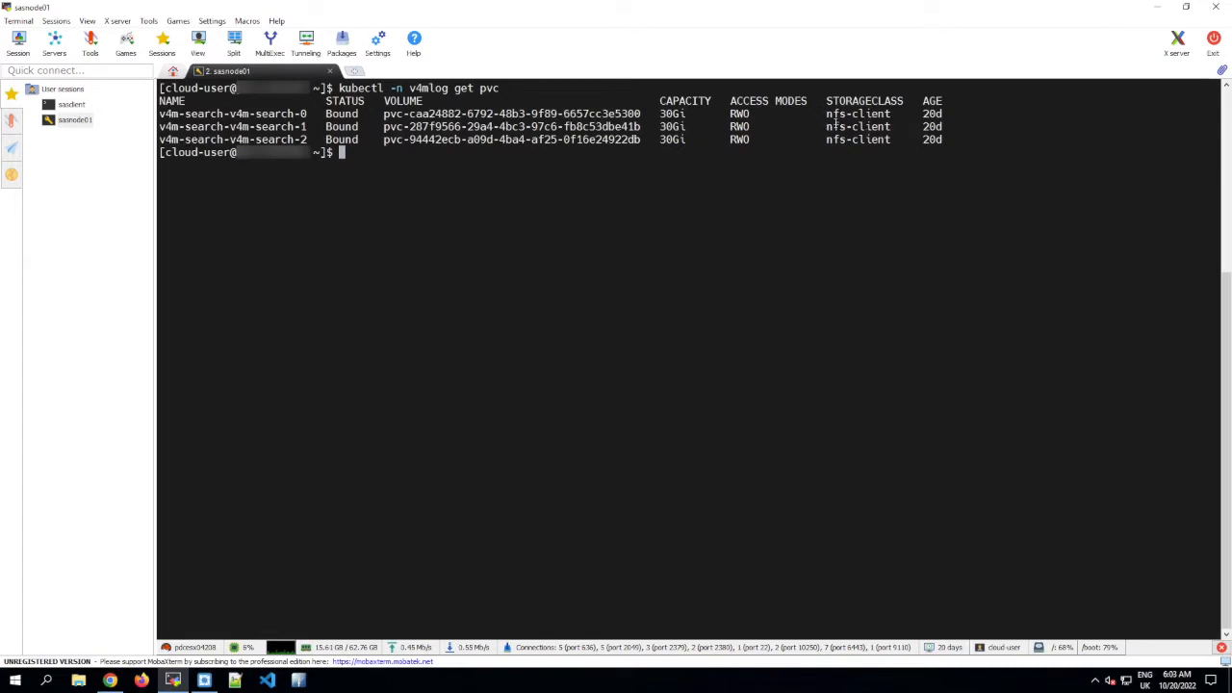
mouse_move(783, 216)
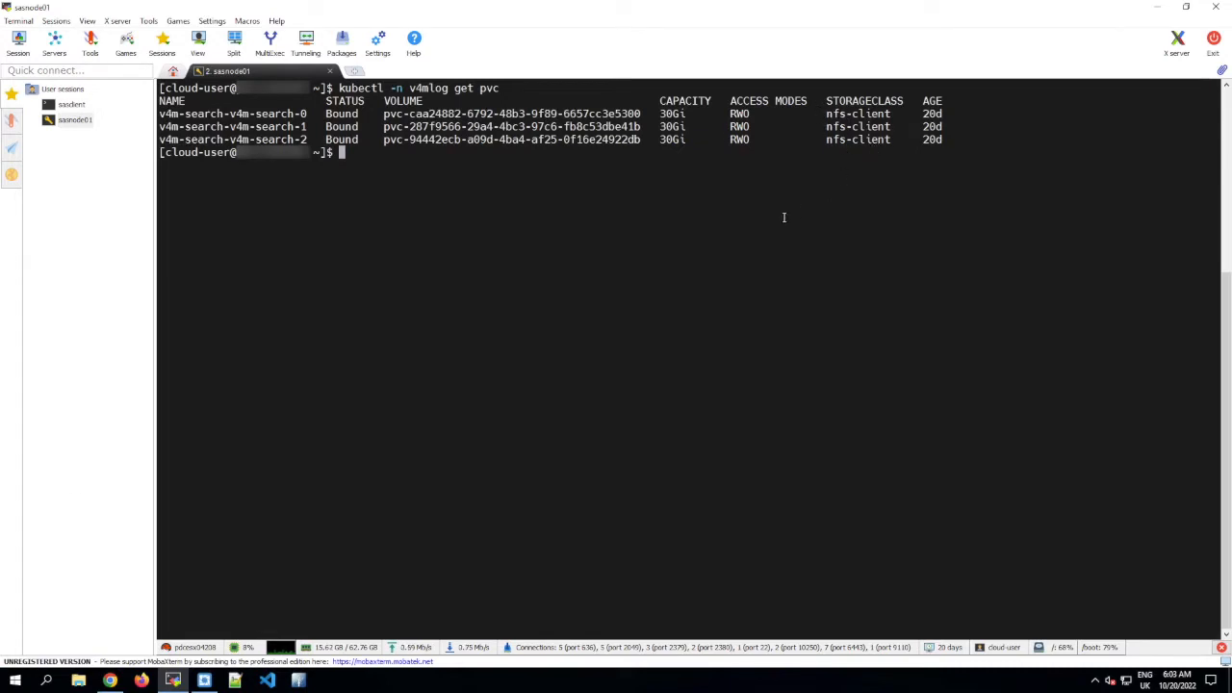
mouse_move(75, 485)
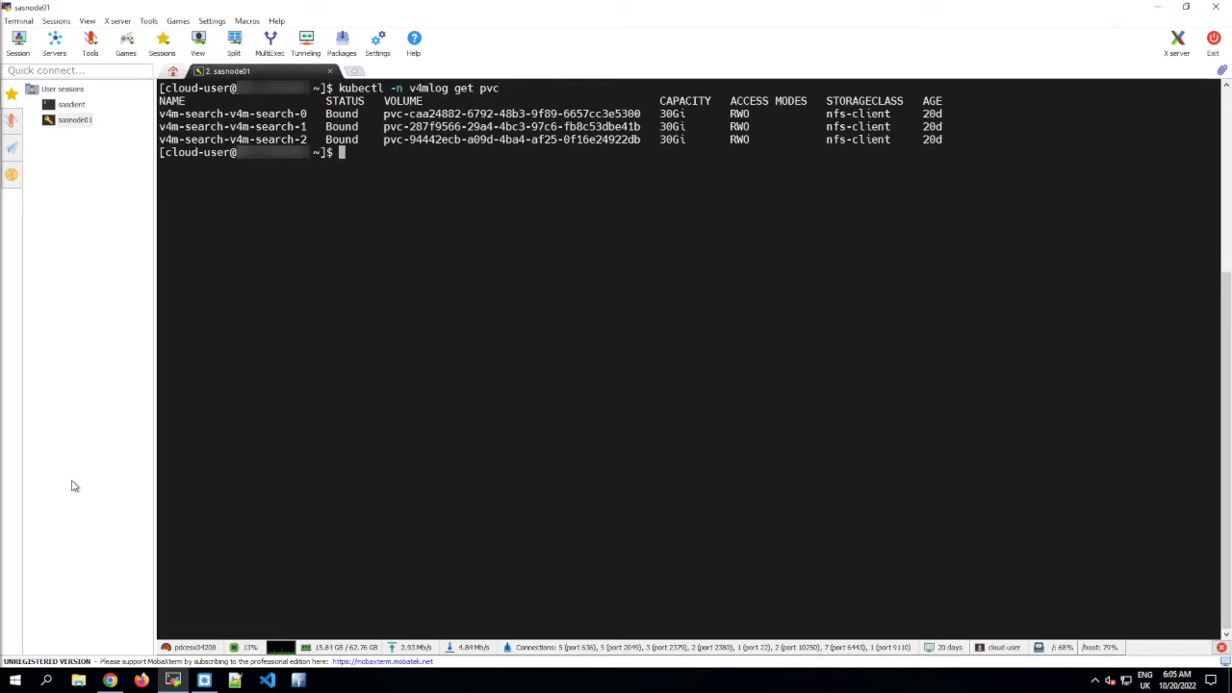
mouse_move(699, 181)
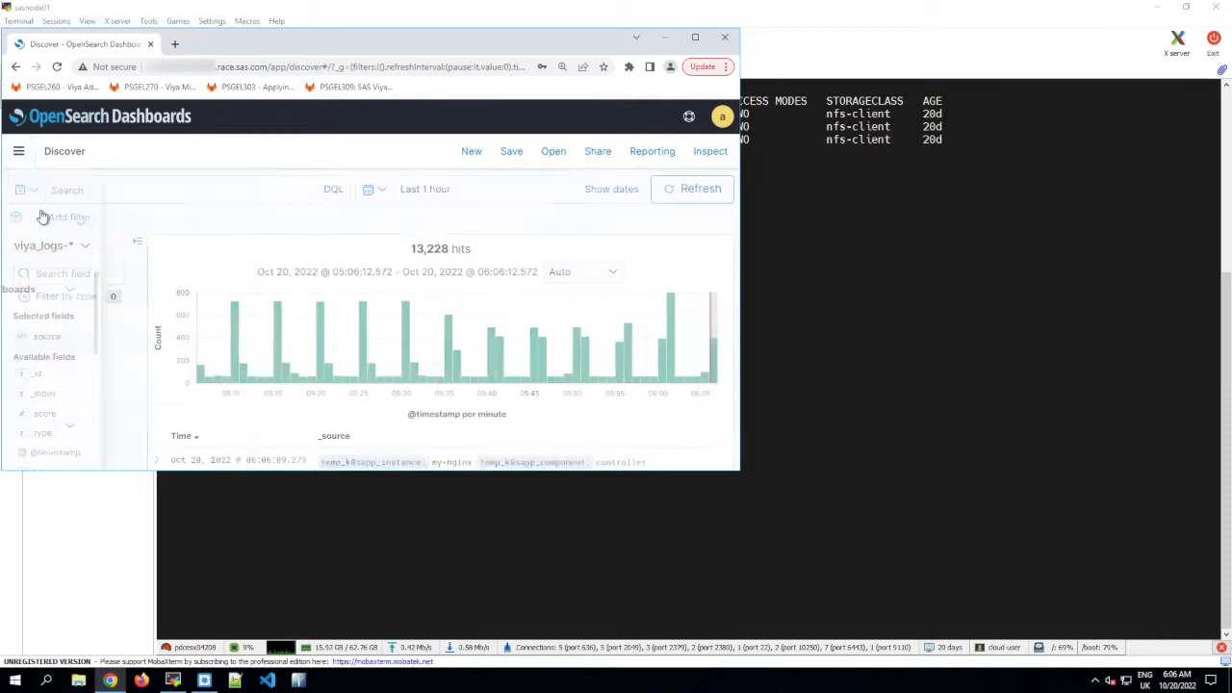
Navigate to Index Management via the main menu to list the viya_ops and viya_logs policies
left_click(19, 150)
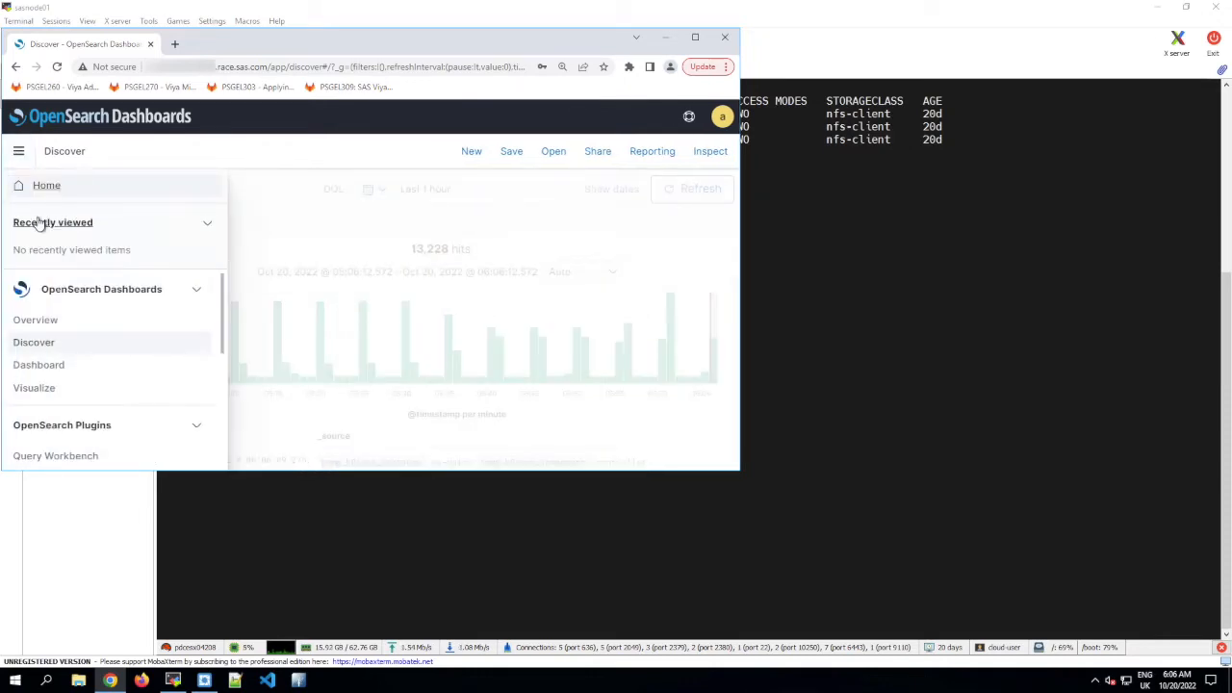
scroll("down", 3)
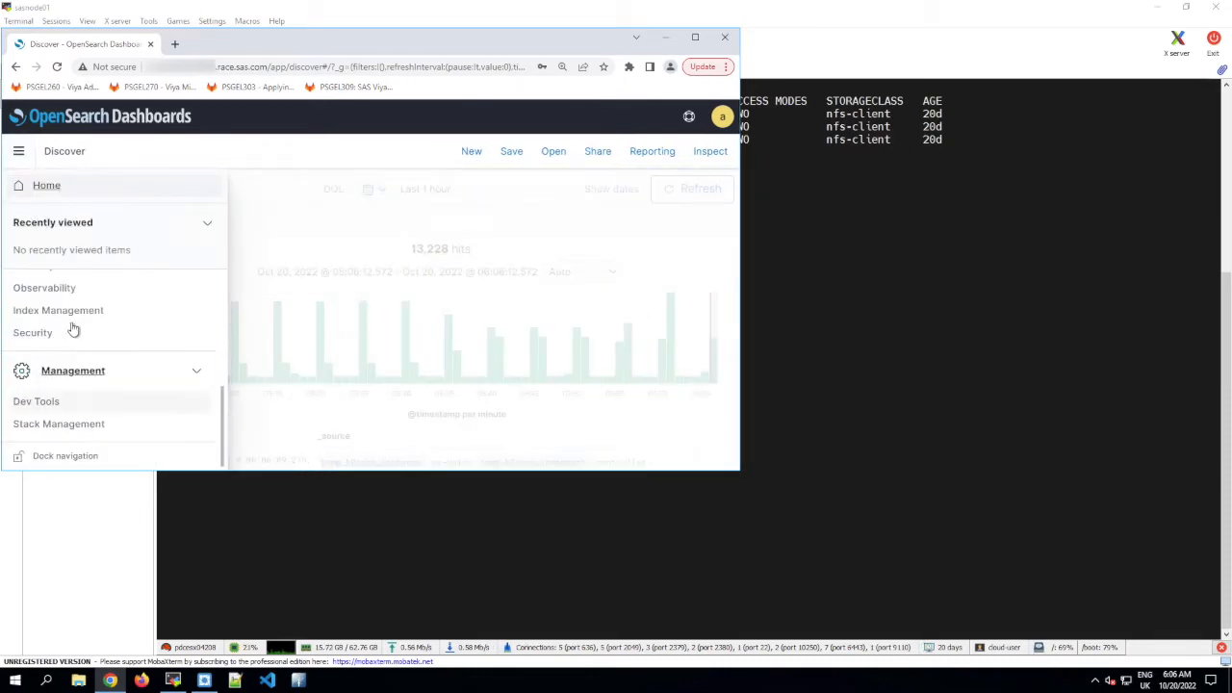
left_click(58, 310)
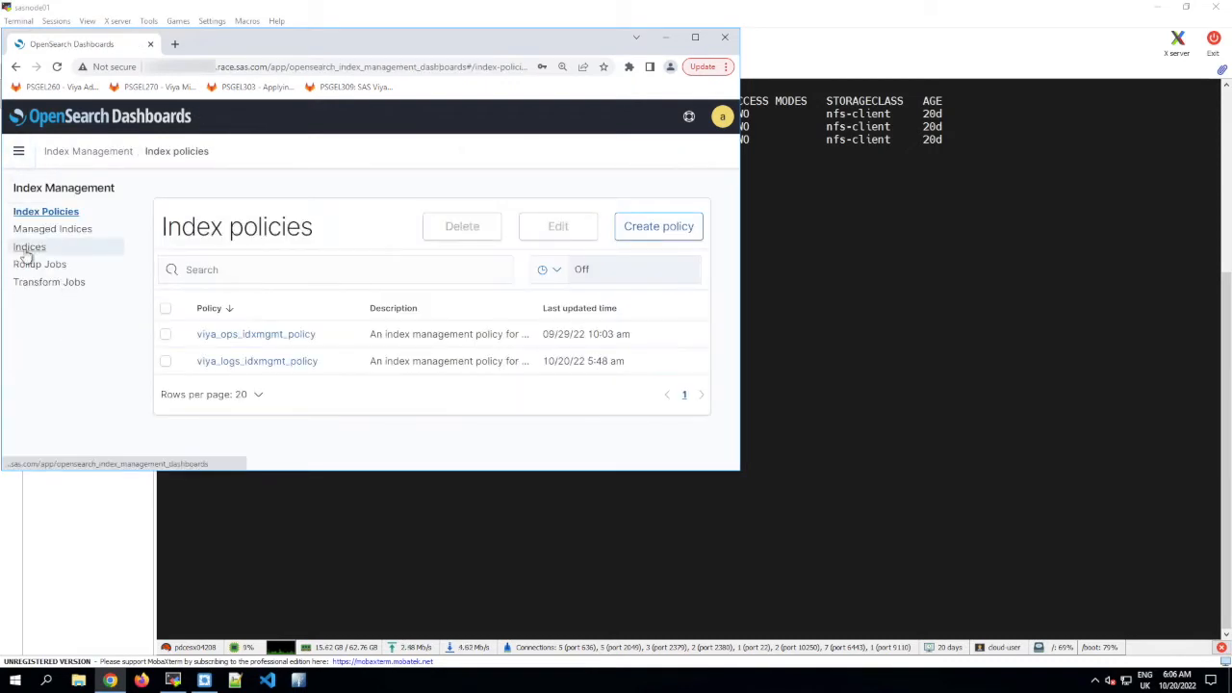
Show the Indices table with health, managed-by-policy status and sizes for each index
left_click(29, 246)
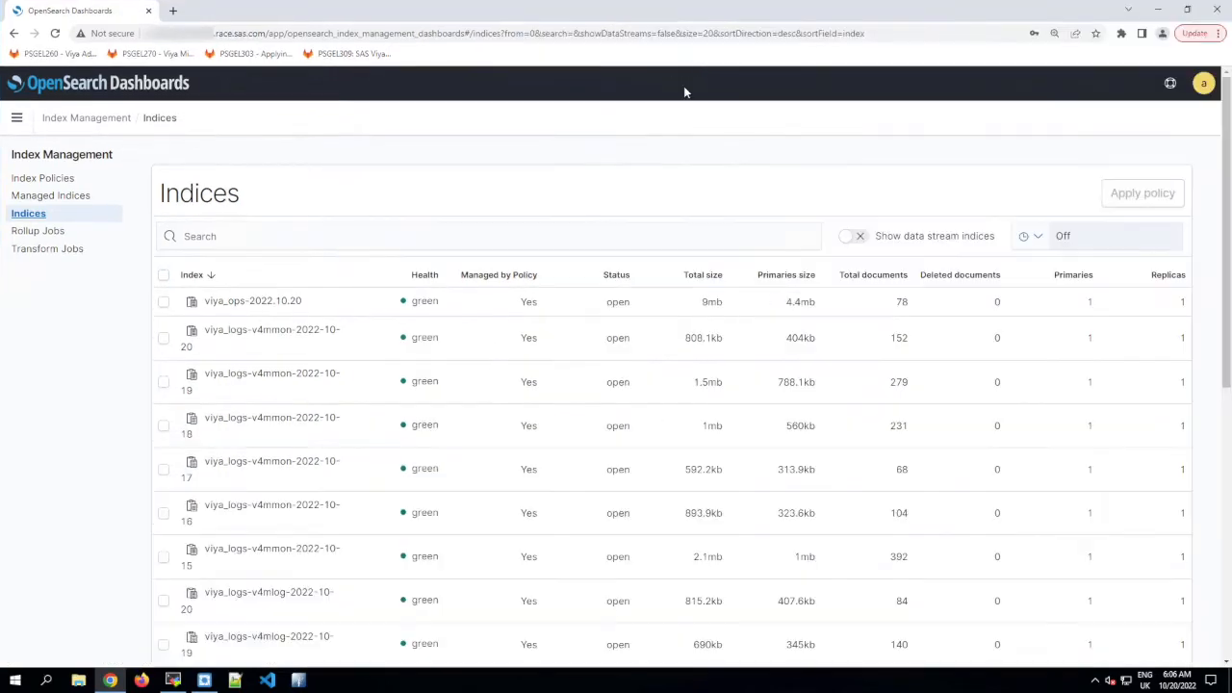
mouse_move(689, 289)
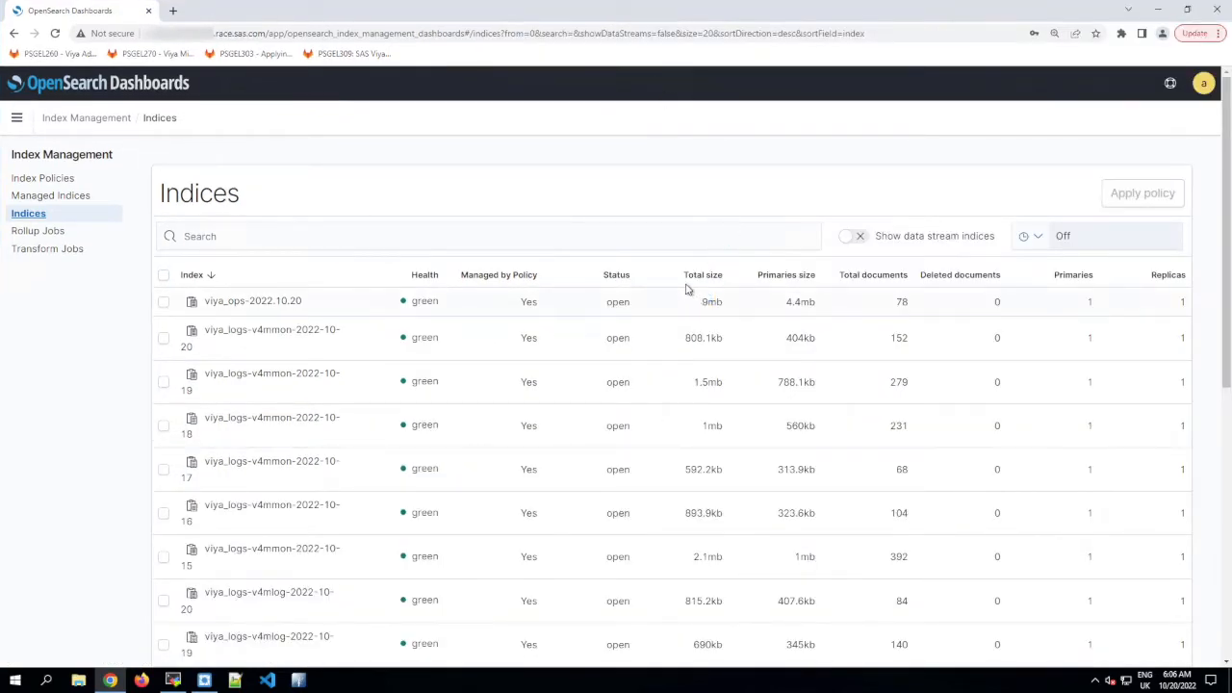
left_click(703, 273)
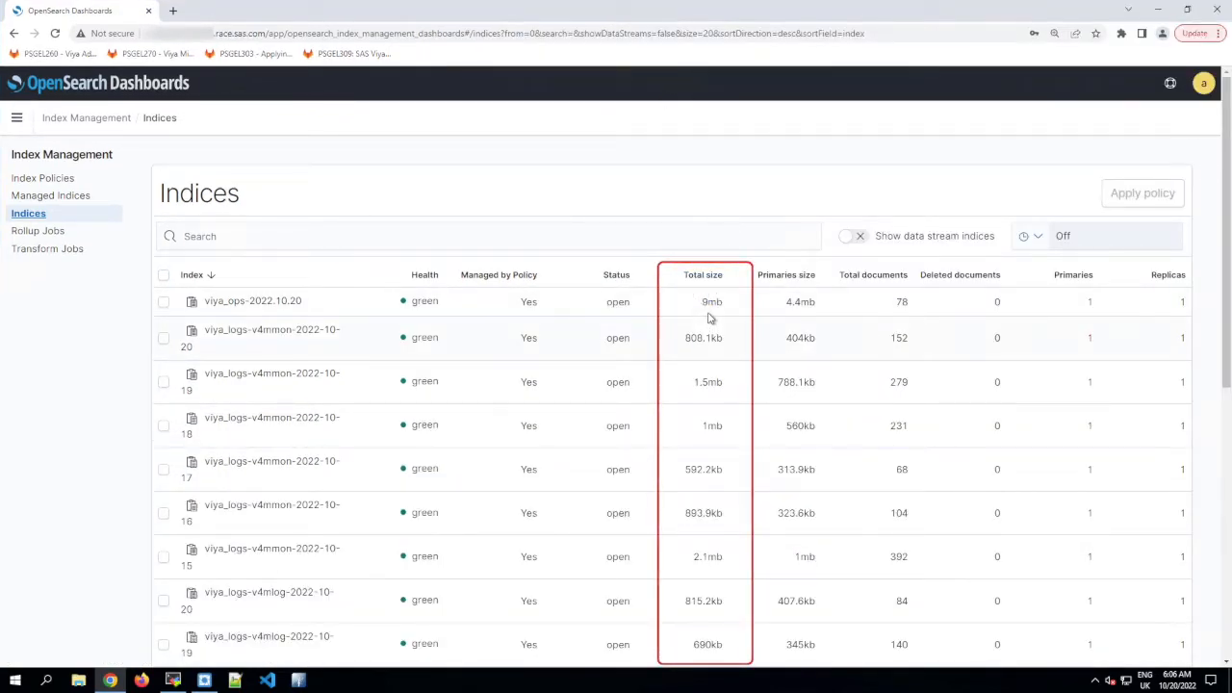
mouse_move(721, 644)
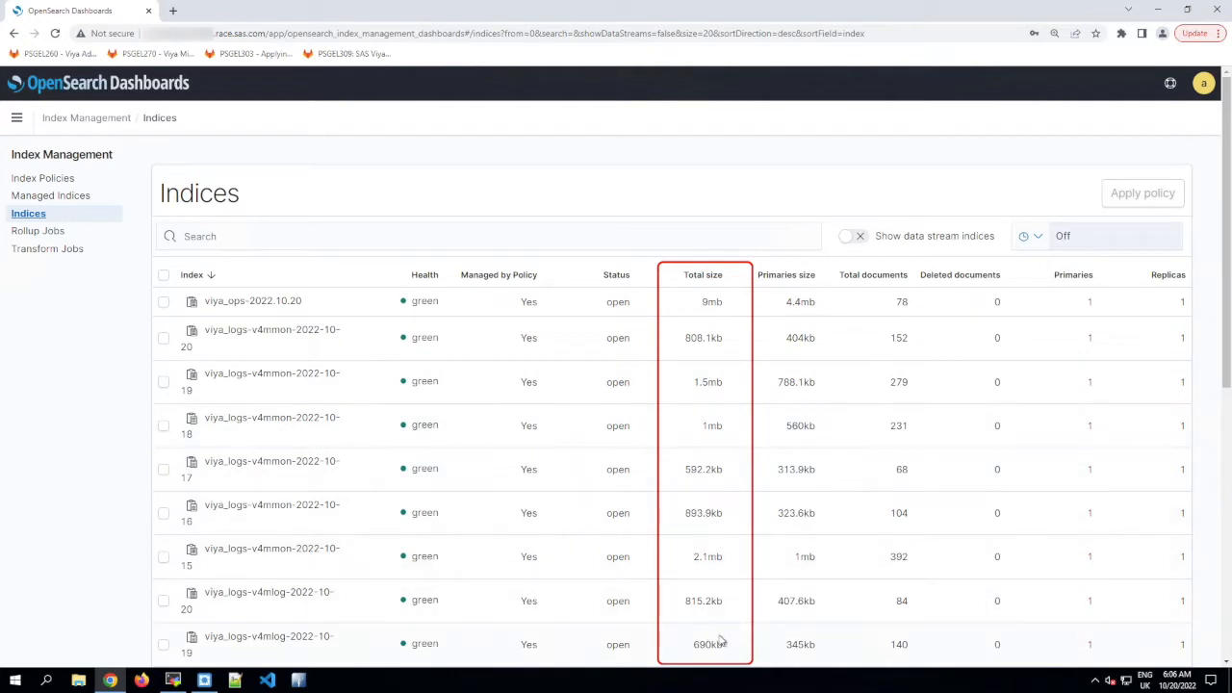
mouse_move(717, 643)
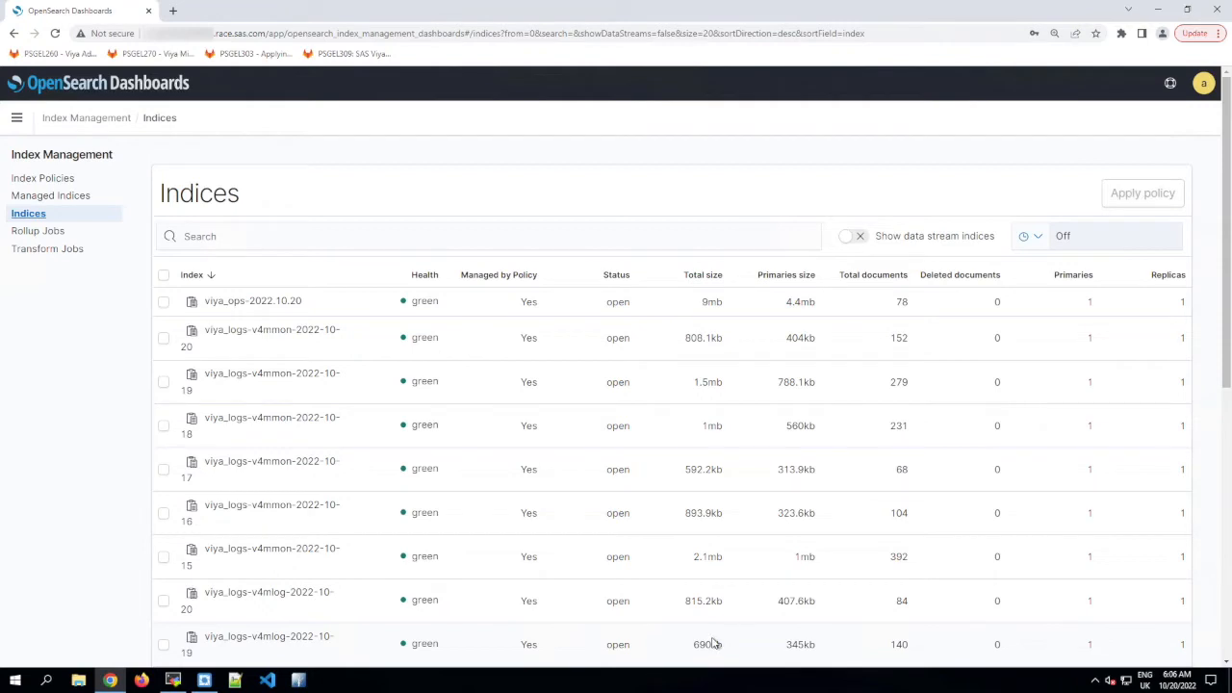
mouse_move(208, 397)
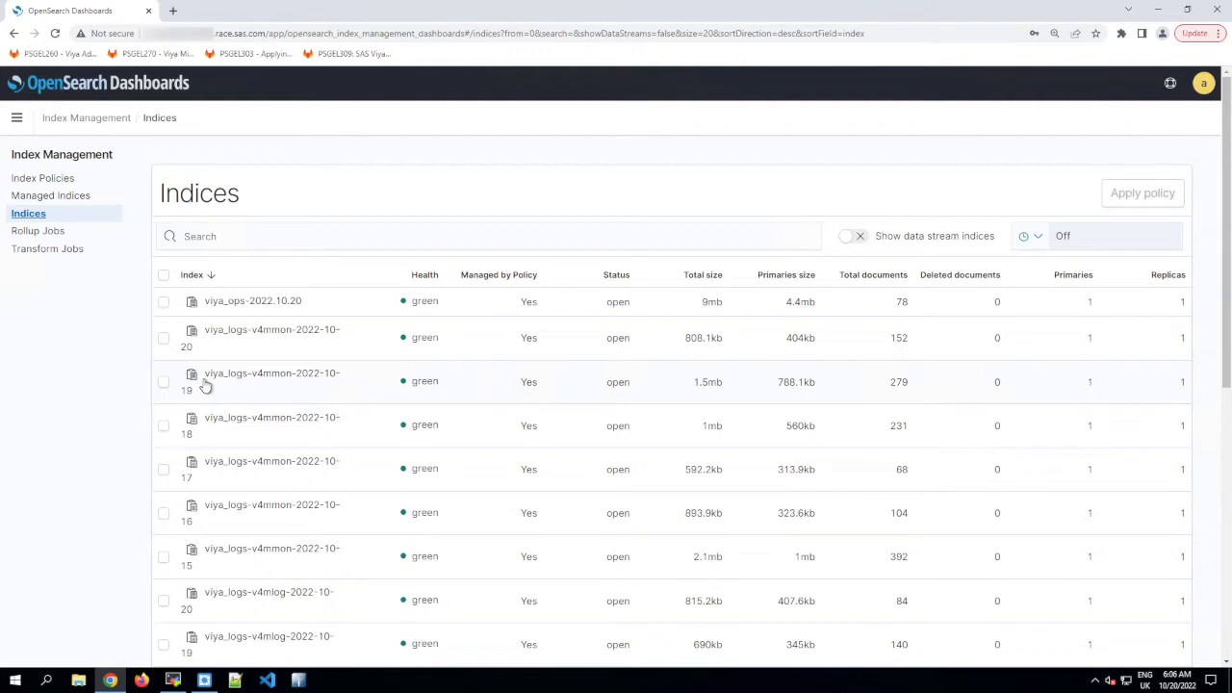
mouse_move(147, 304)
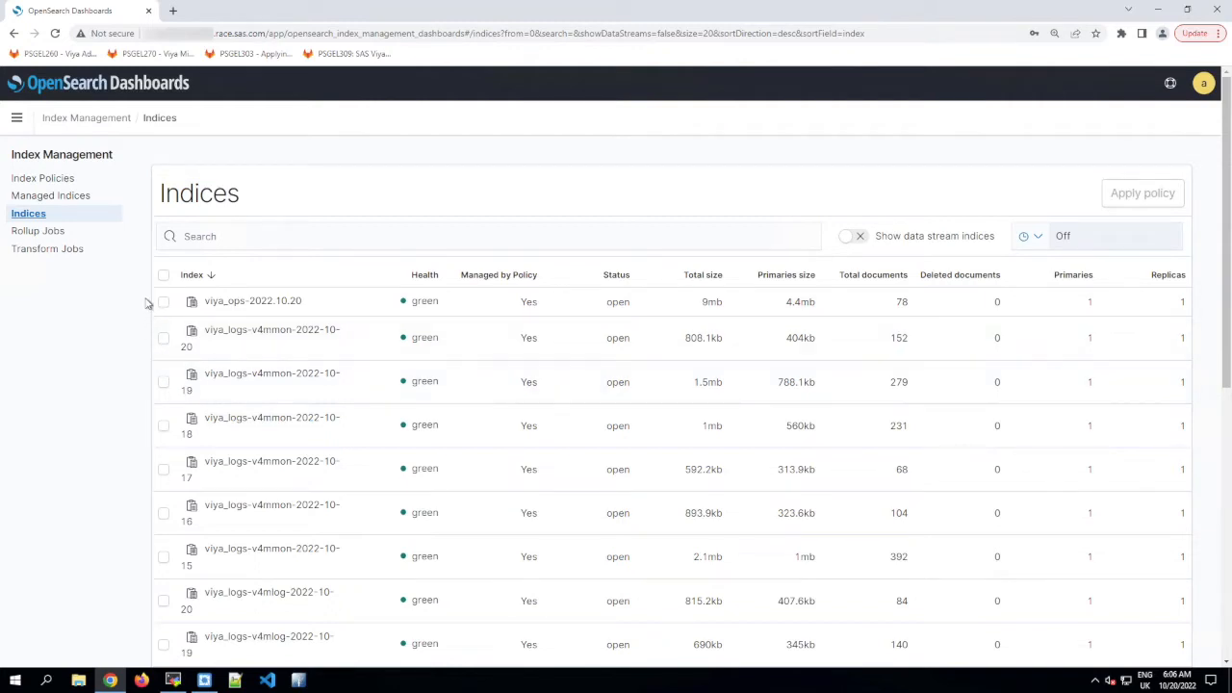
mouse_move(278, 439)
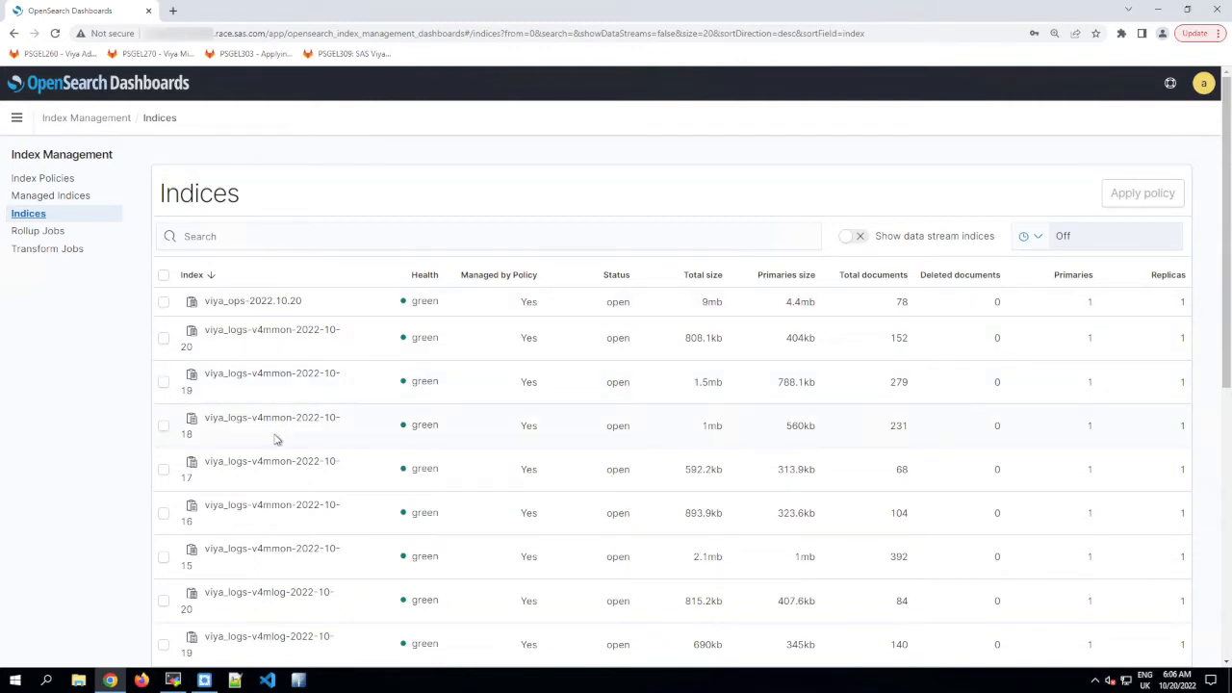
Show 50 indices per page and scroll through to the cert-manager, argo and security-auditlog rows
scroll("down", 3)
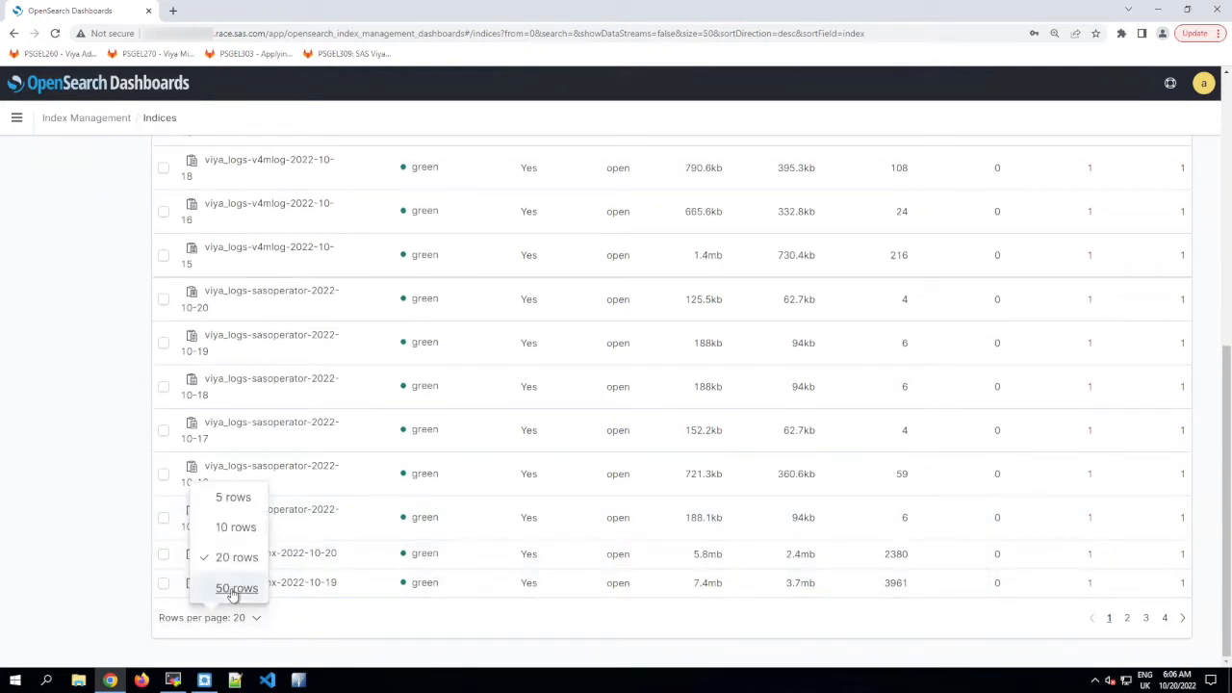
left_click(236, 588)
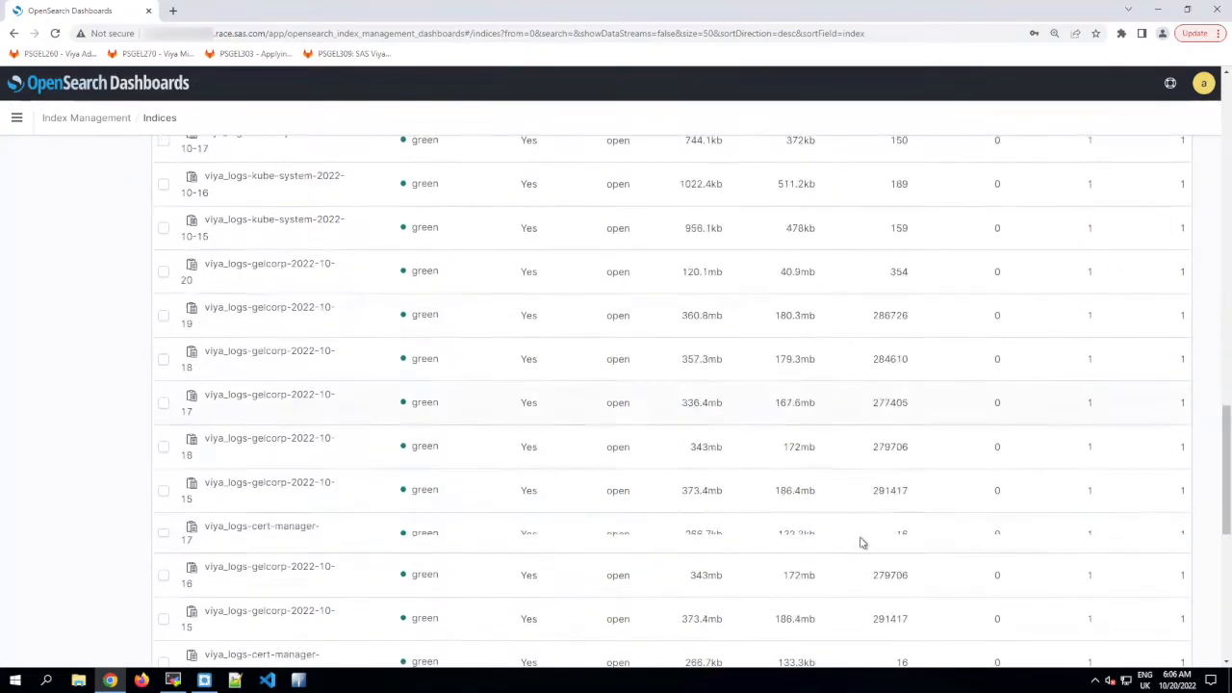
scroll("down", 3)
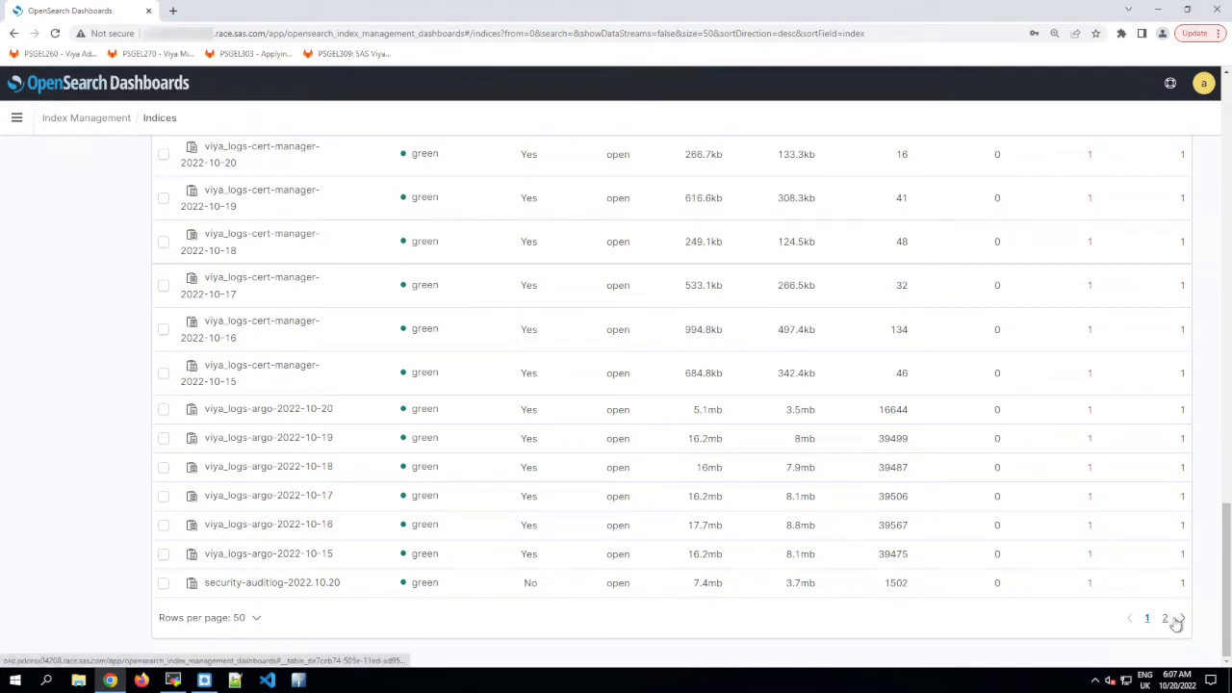
mouse_move(948, 614)
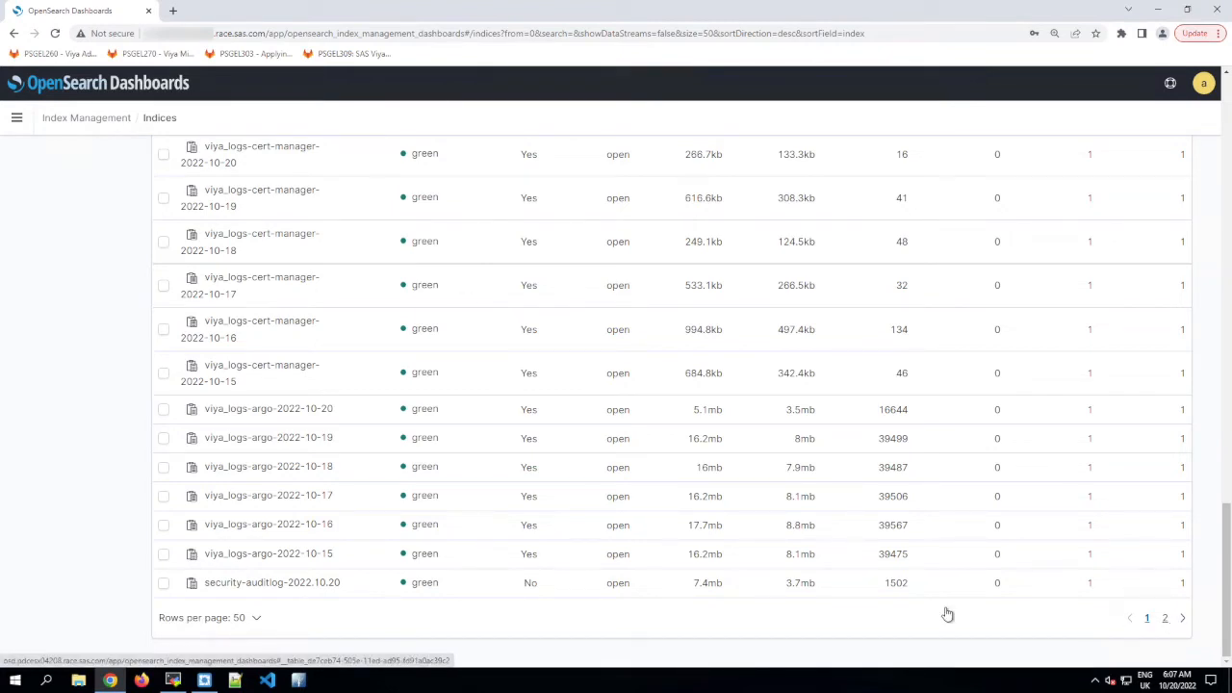
mouse_move(389, 360)
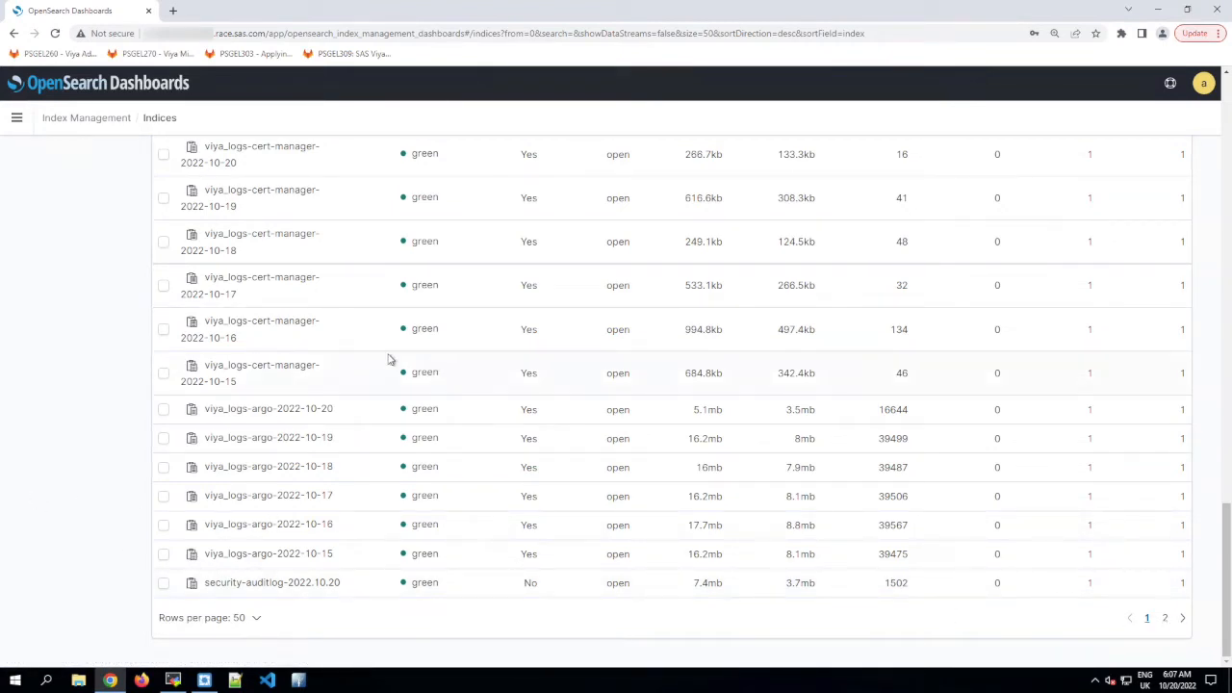
scroll("down", 3)
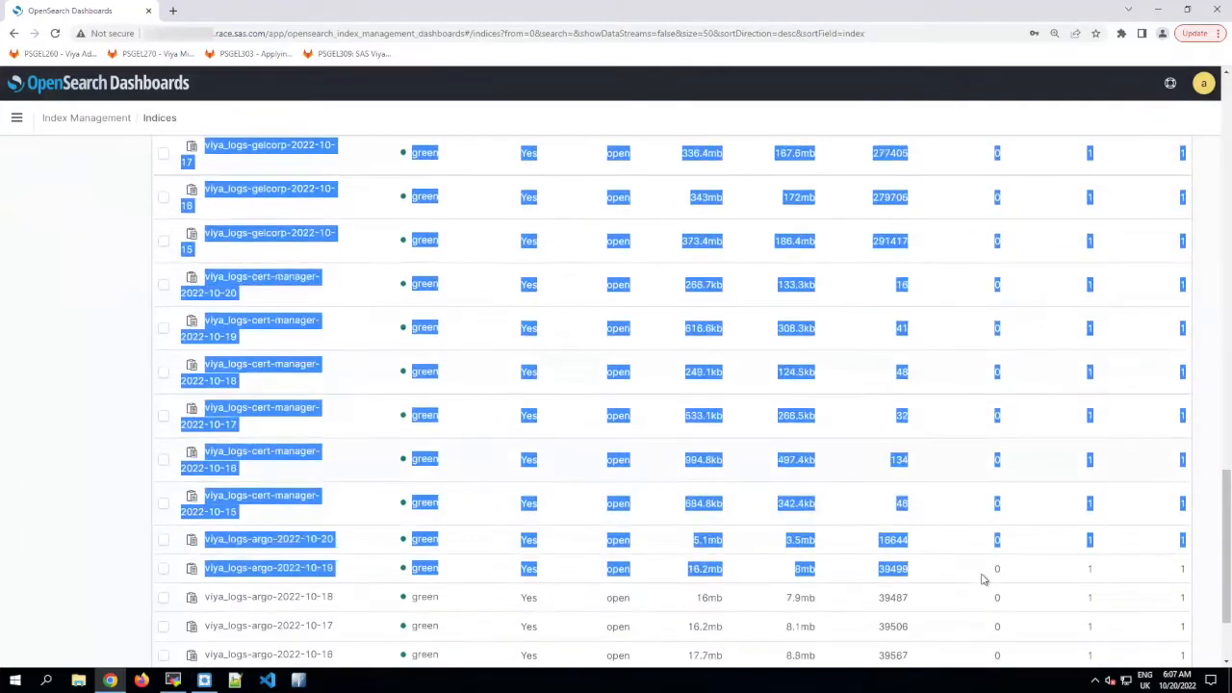
scroll("down", 3)
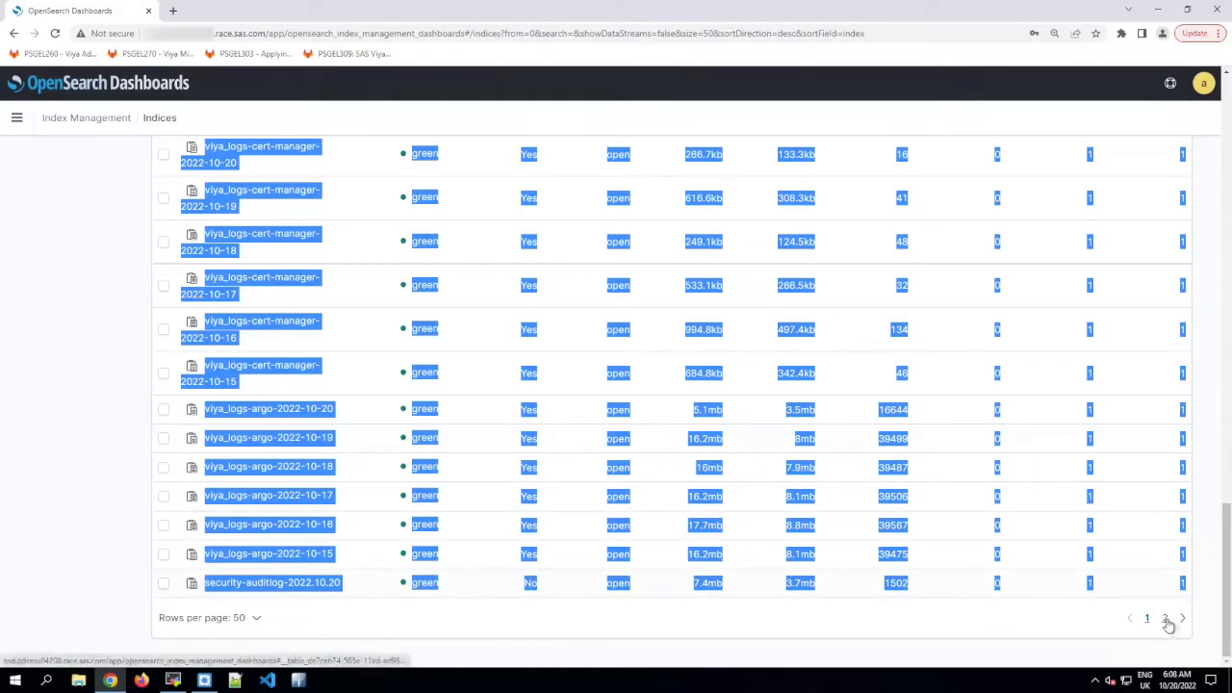
Move to page 2 of the indices table and review its rows for copying
left_click(1165, 618)
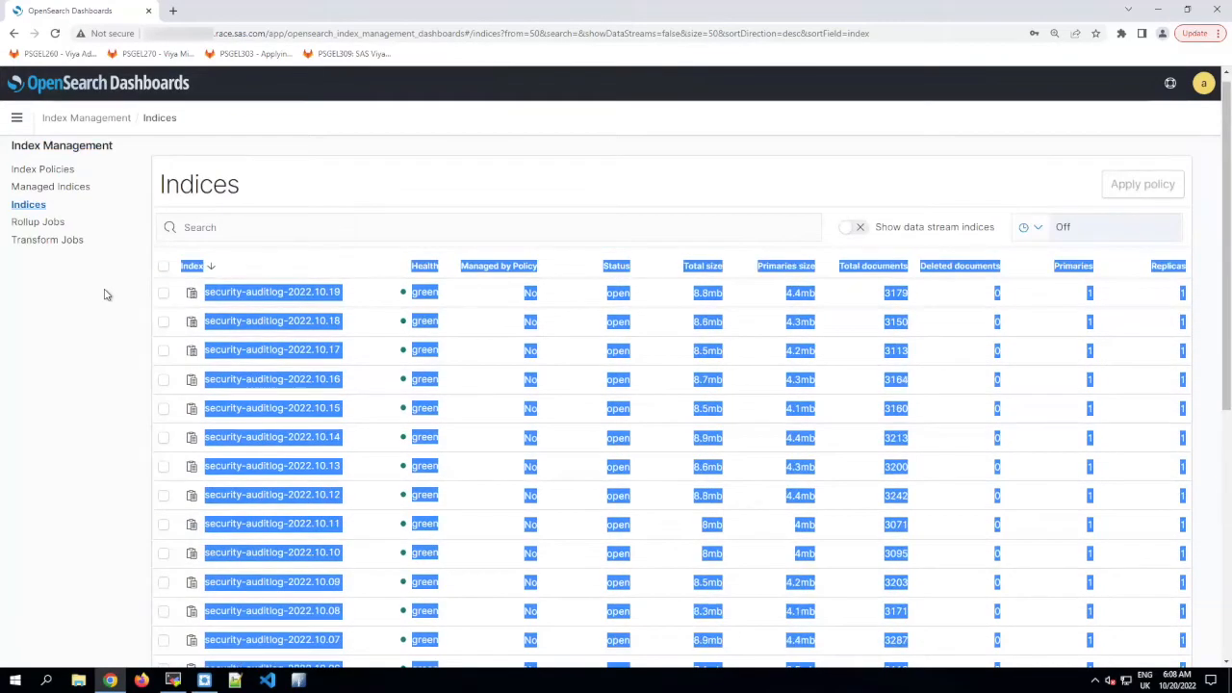
scroll("down", 3)
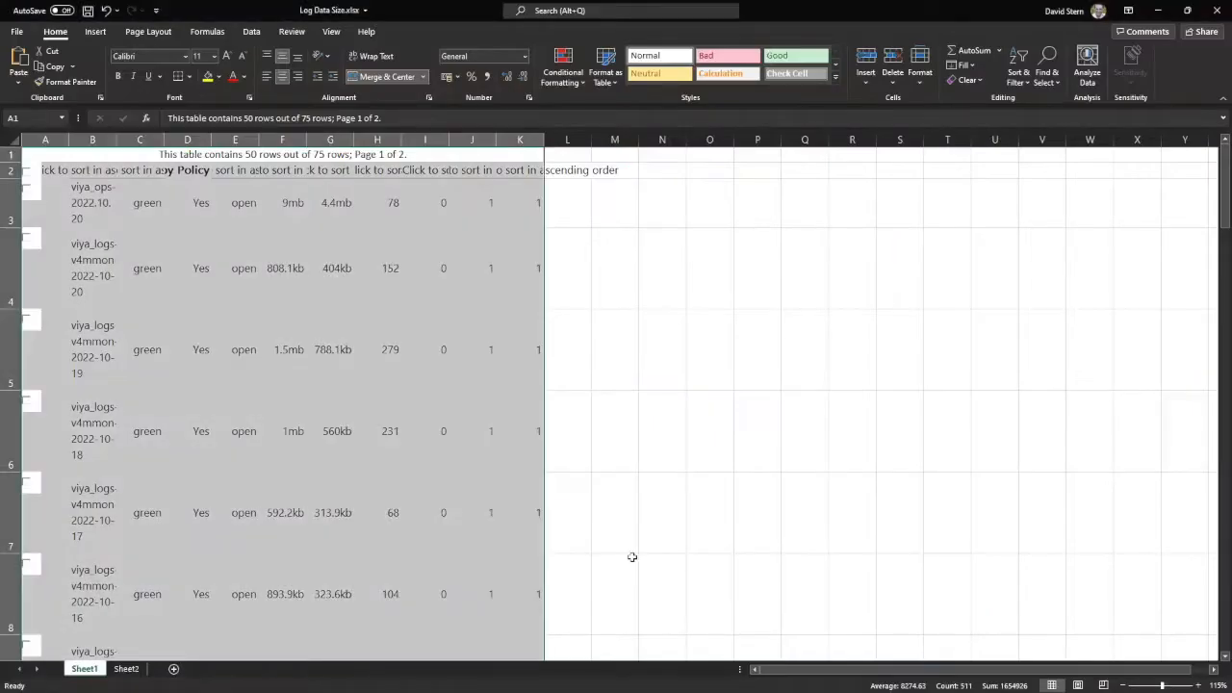
Paste the second page of index rows into cell A53 below the first 50 and return to the top
scroll("down", 3)
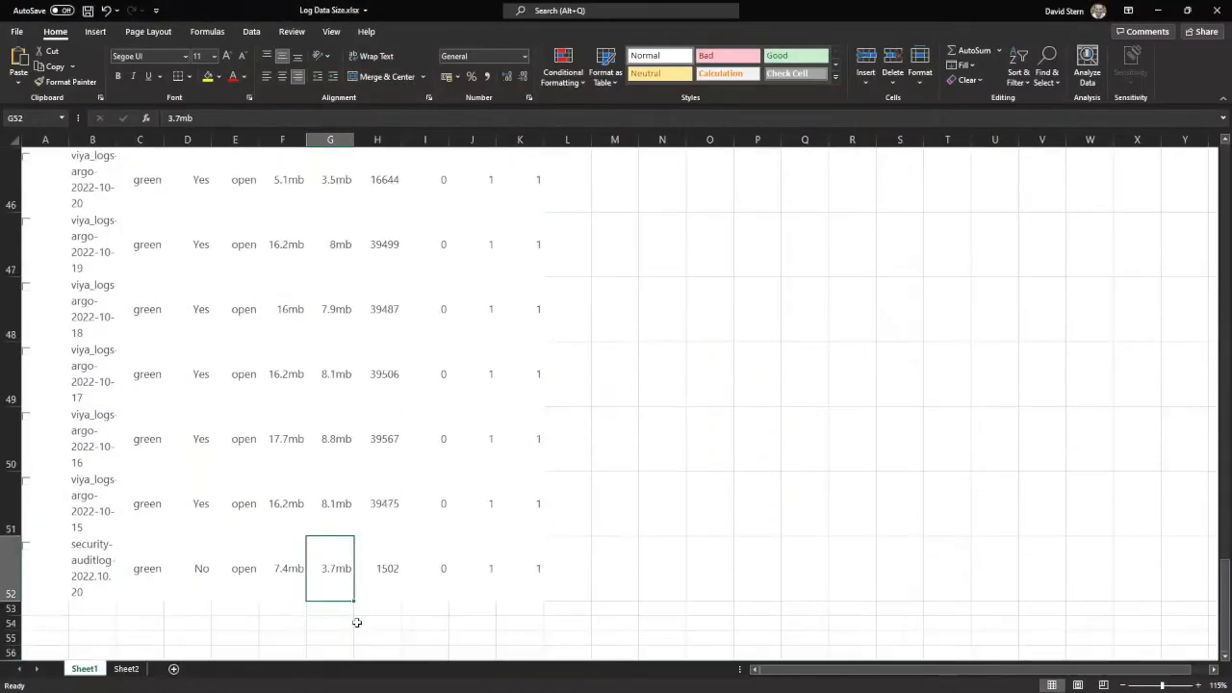
left_click(47, 608)
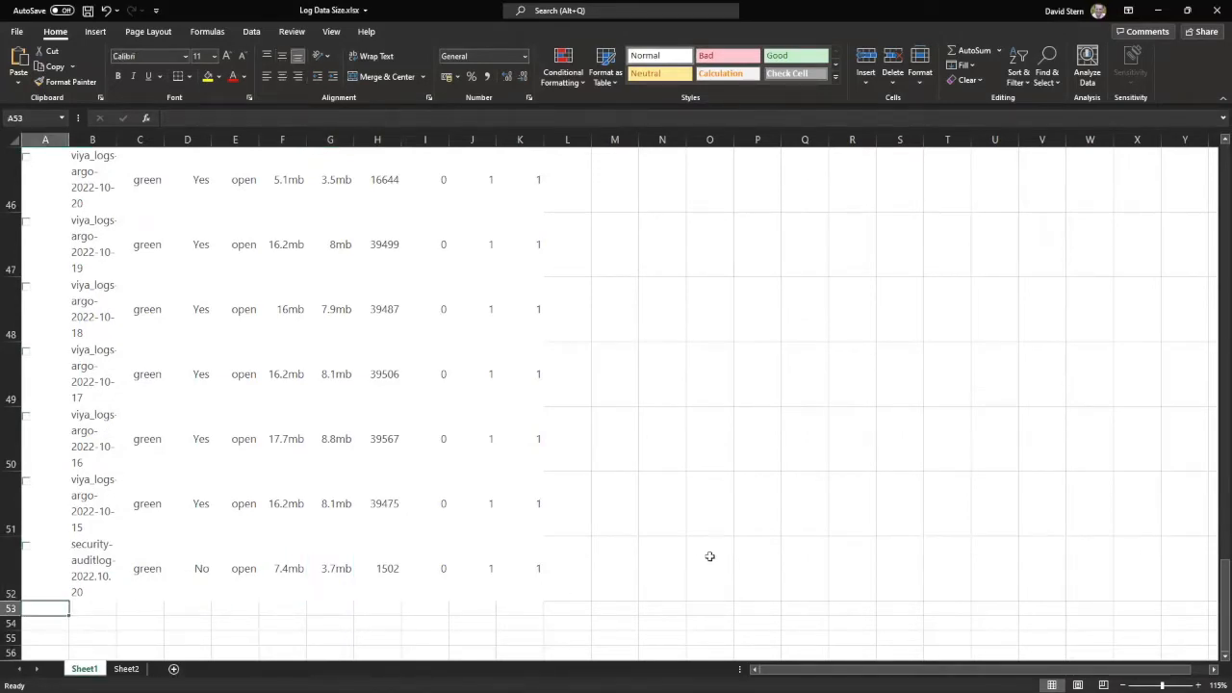
scroll("down", 3)
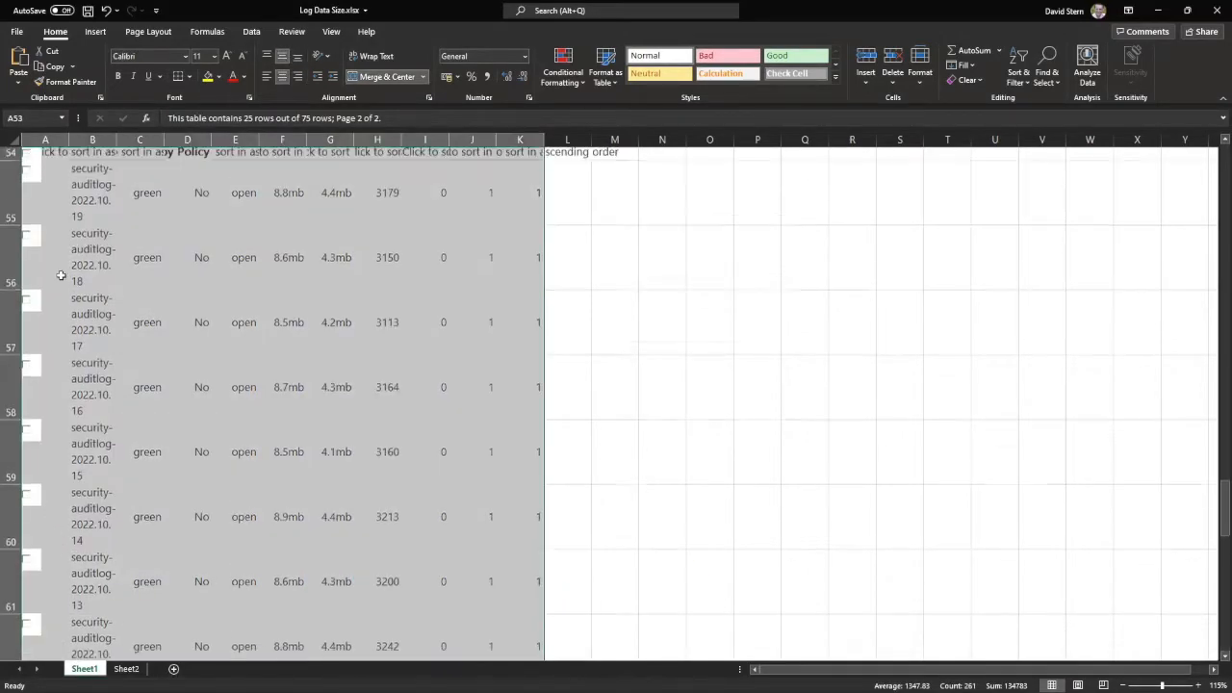
scroll("up", 3)
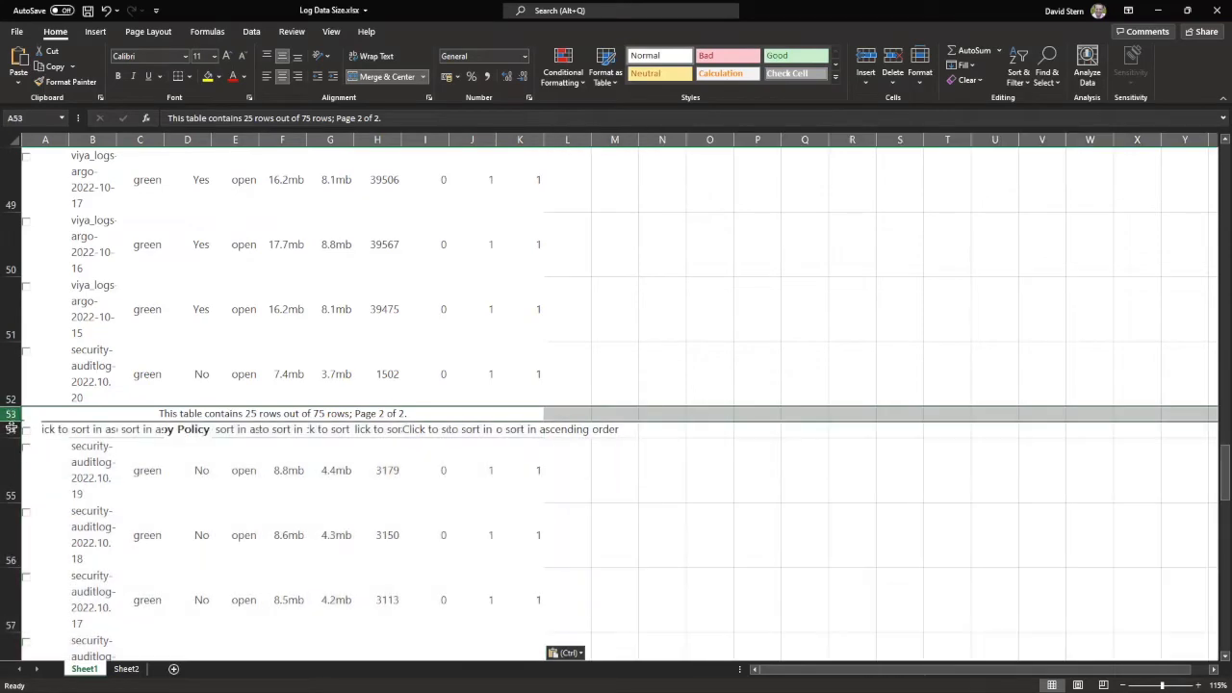
left_click(12, 428)
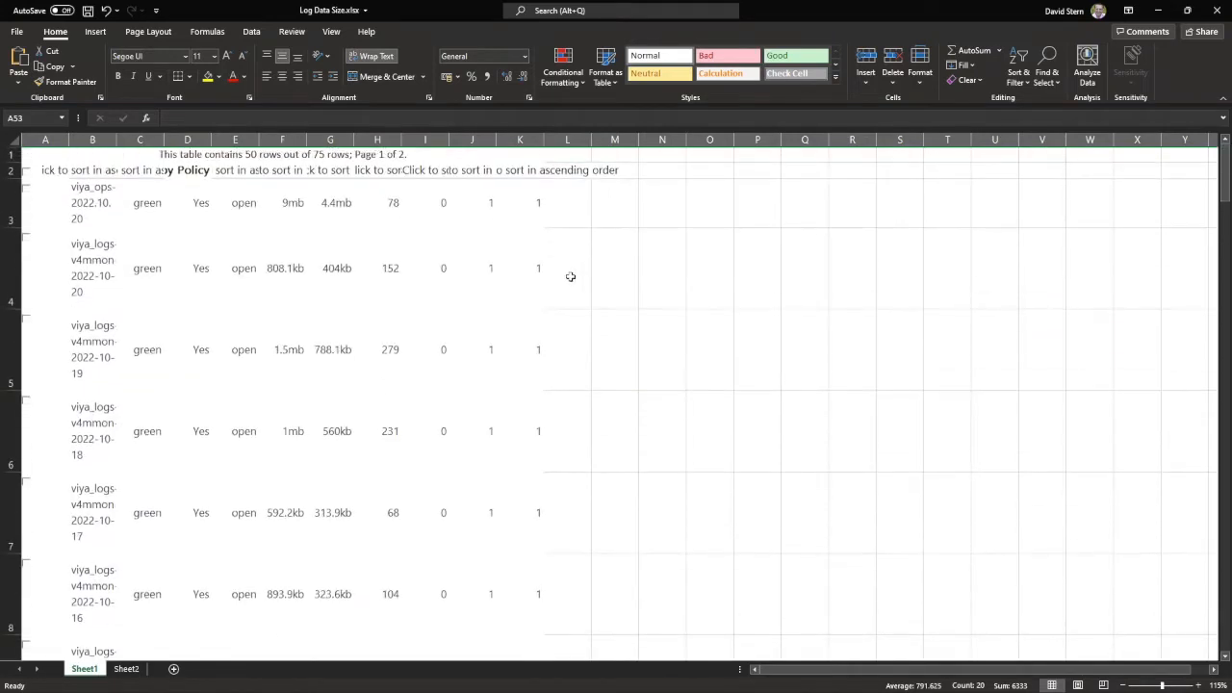
mouse_move(324, 204)
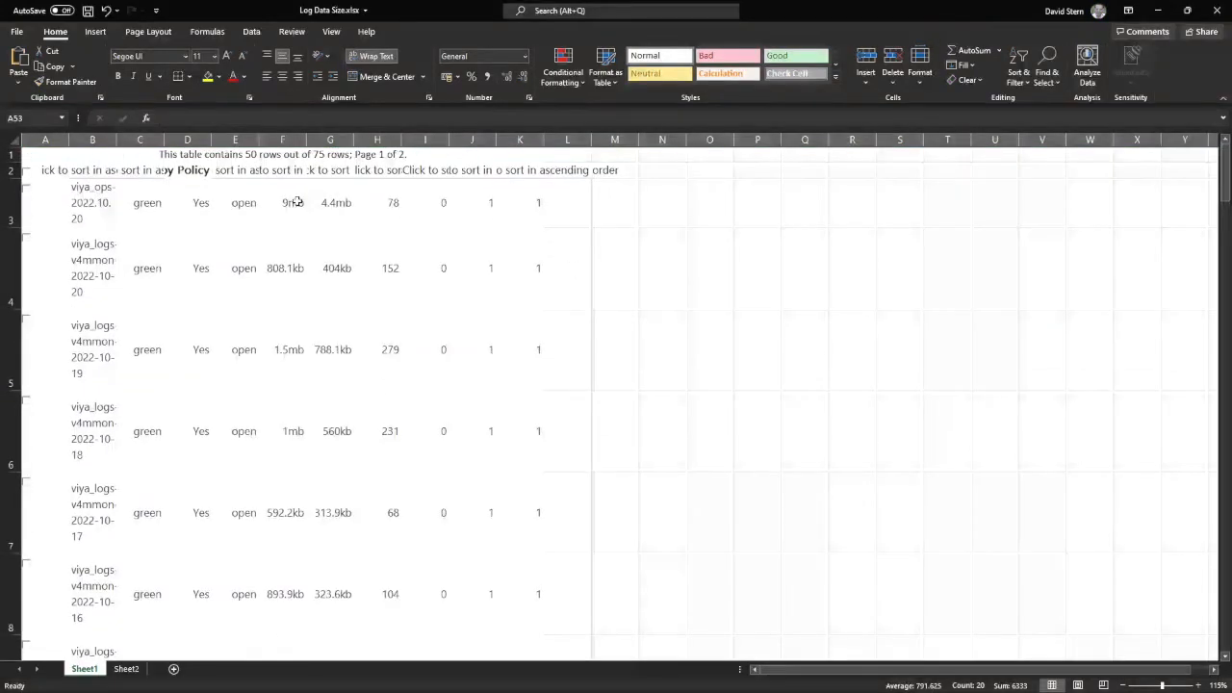
mouse_move(46, 481)
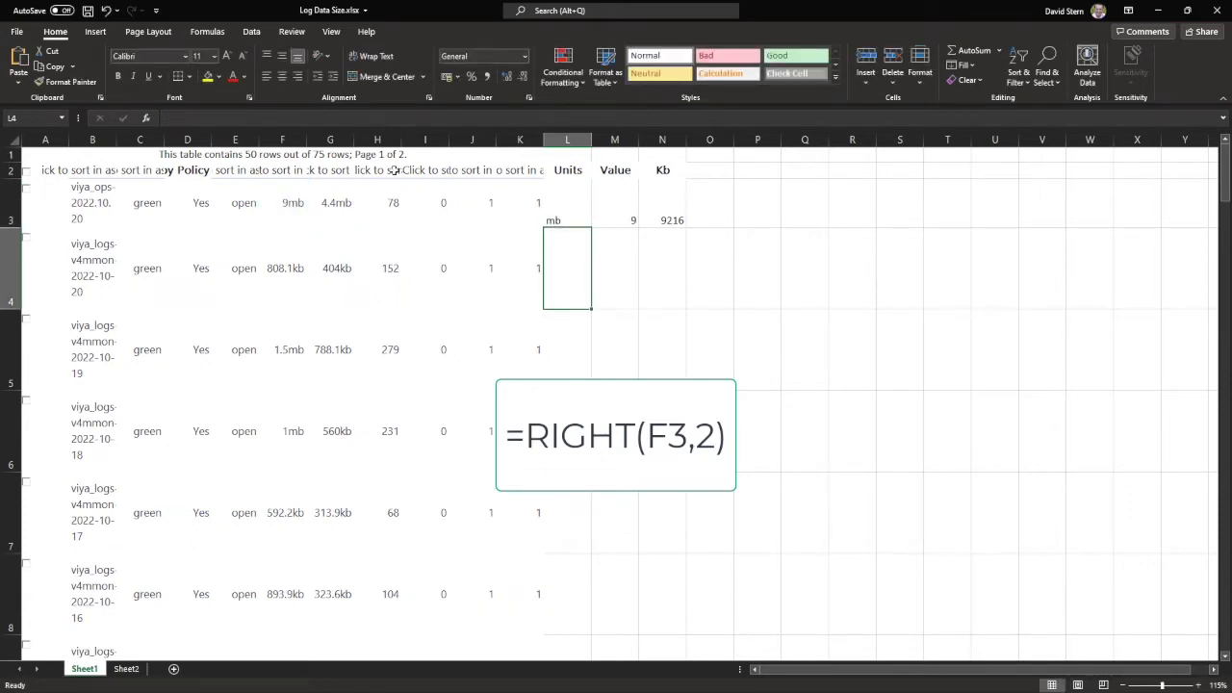
mouse_move(574, 216)
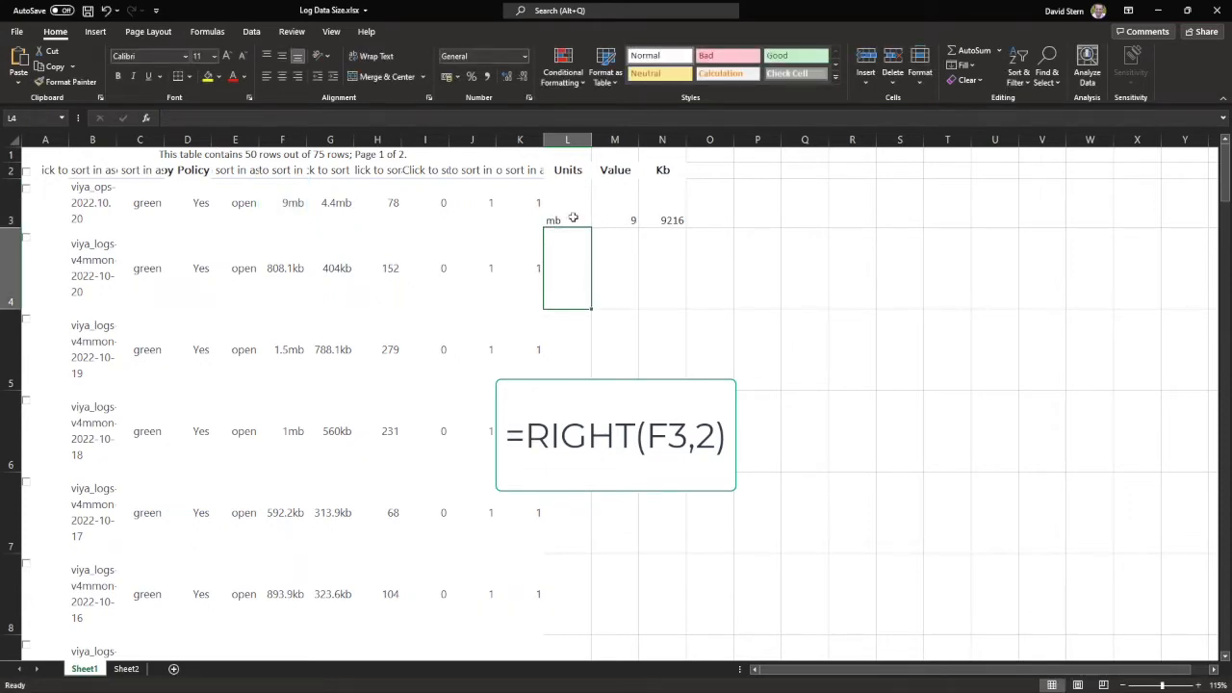
Check the =RIGHT(F3,2) units formula and the =IF(L3="mb",M3*1024,M3) Kb conversion in row 3
left_click(614, 202)
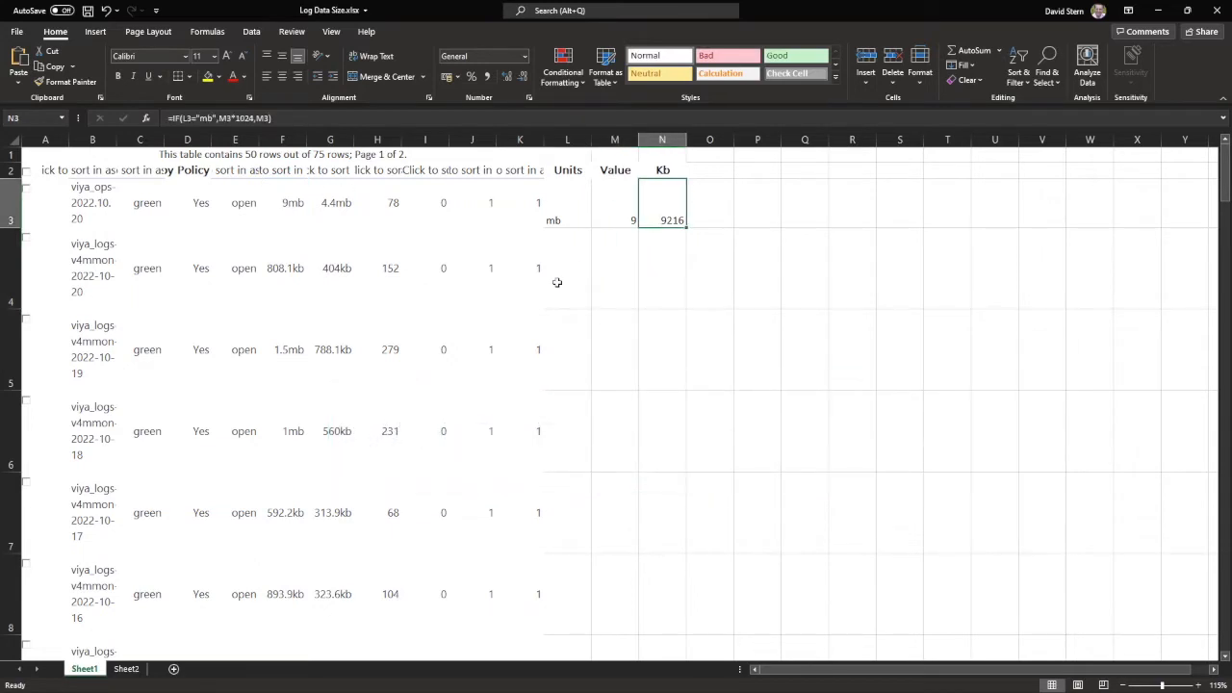
double_click(662, 220)
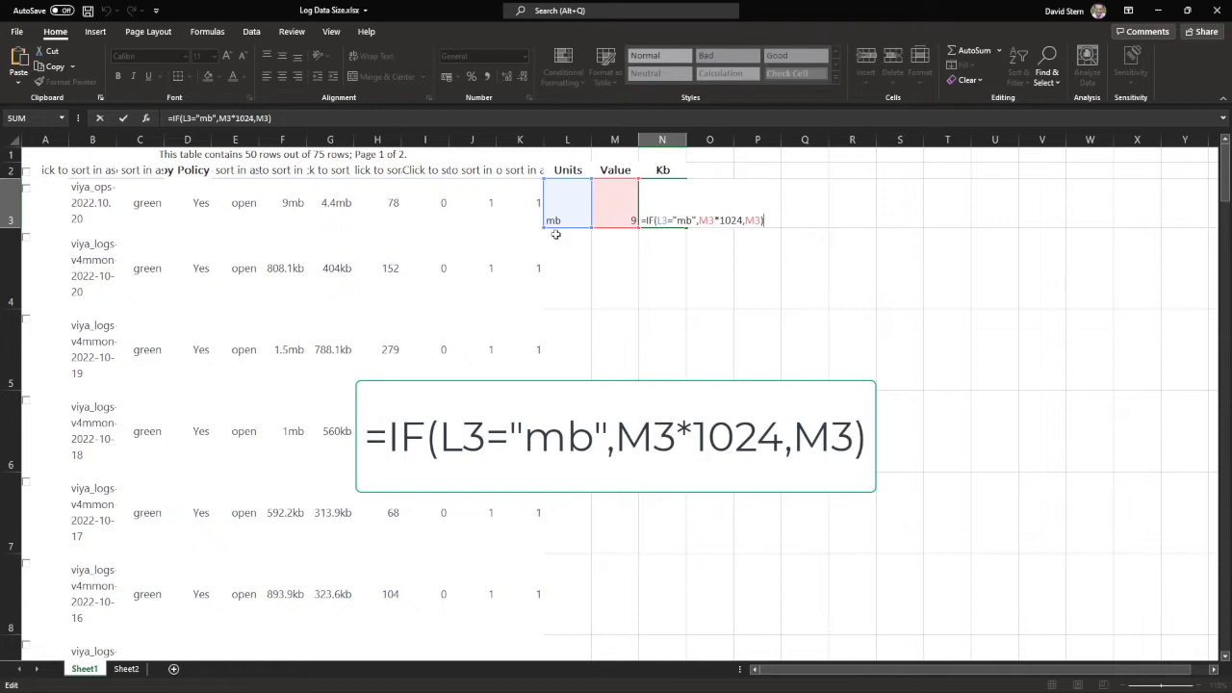
mouse_move(620, 296)
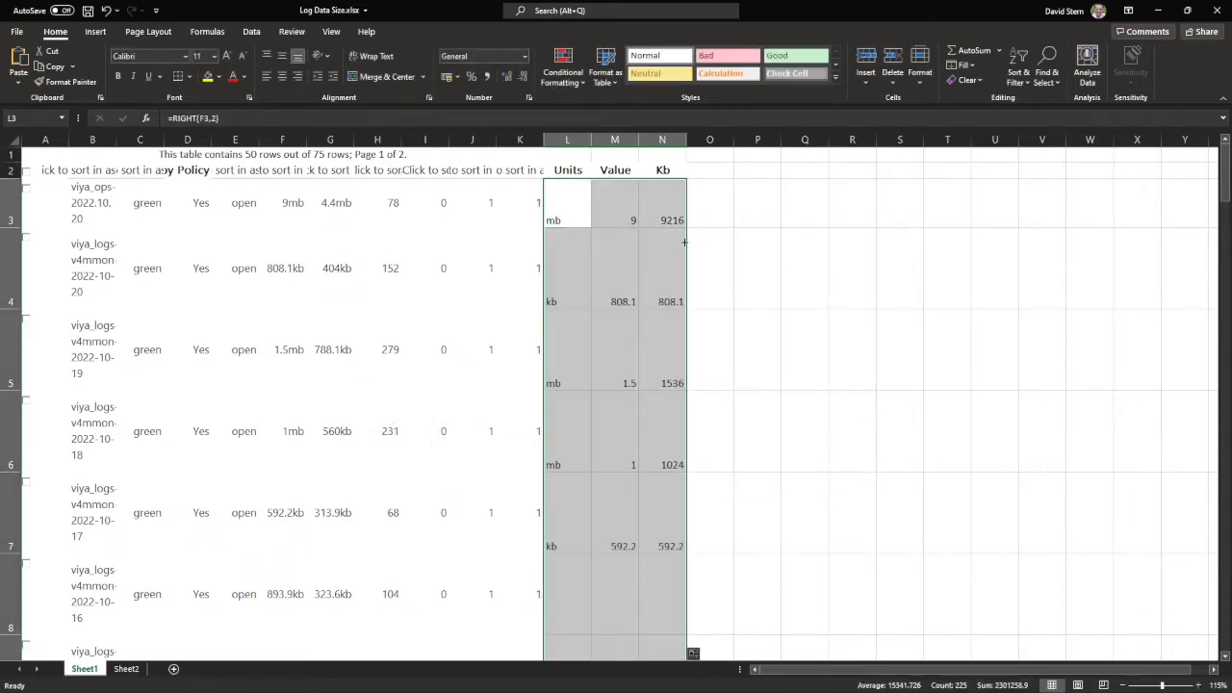
AutoSum the Kb column into N78, totalling 2282835 kb
scroll("down", 3)
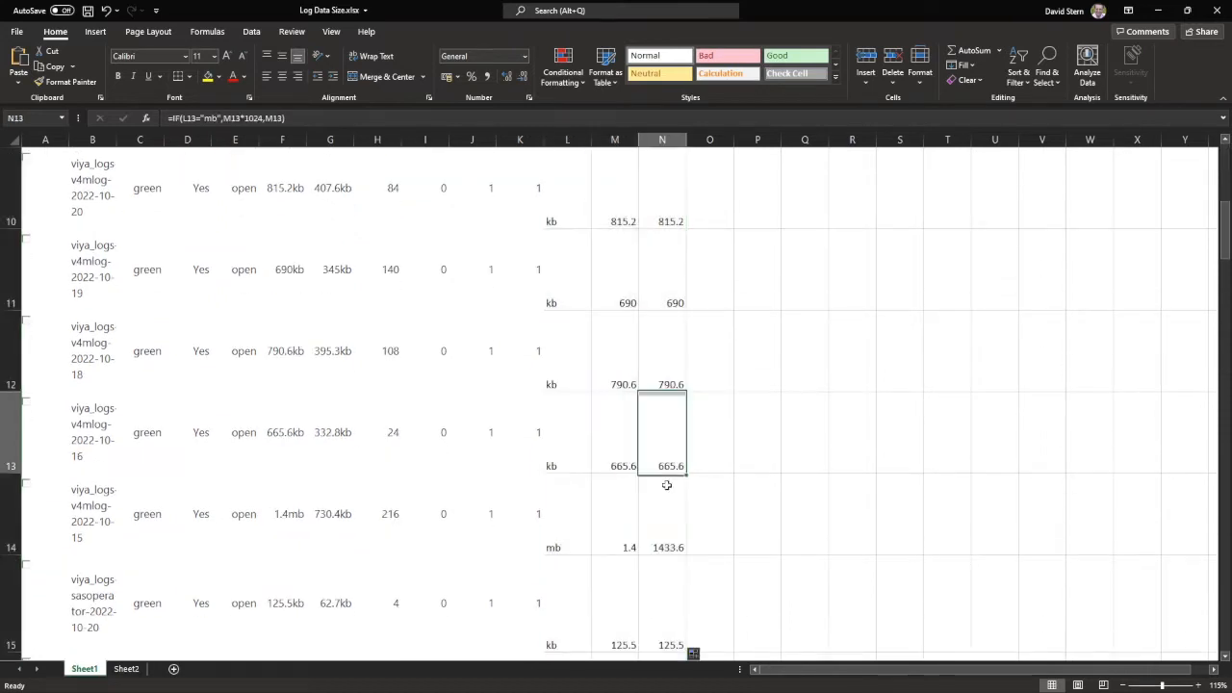
scroll("down", 3)
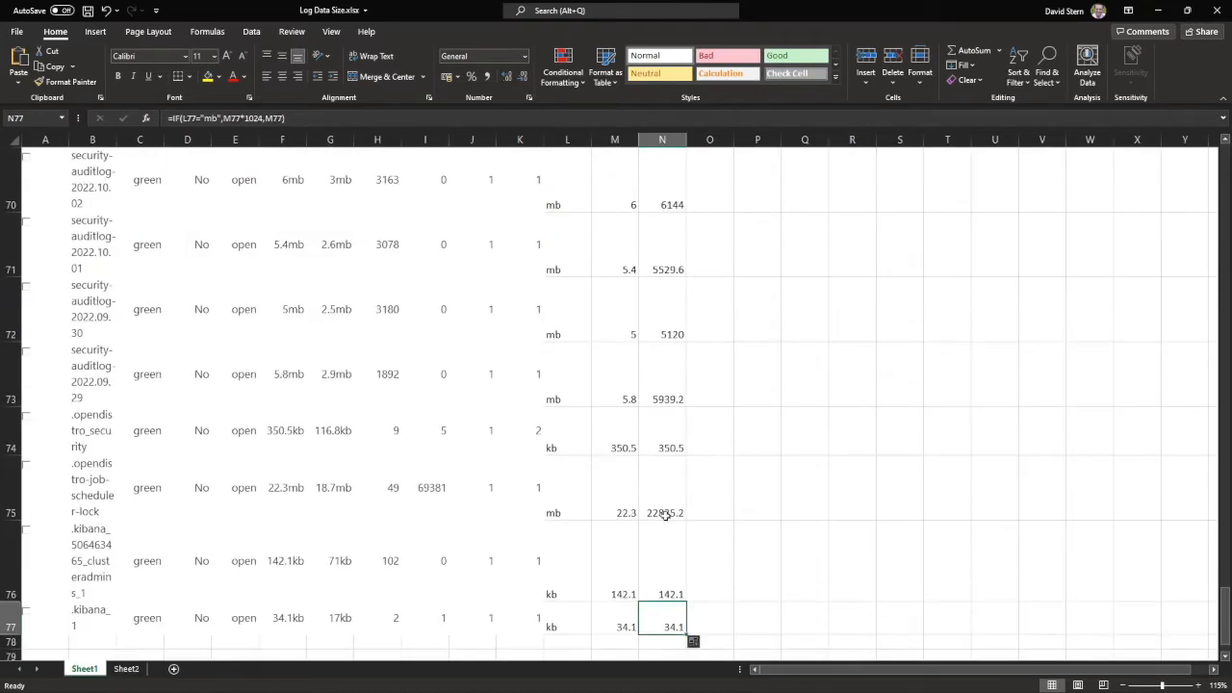
scroll("down", 3)
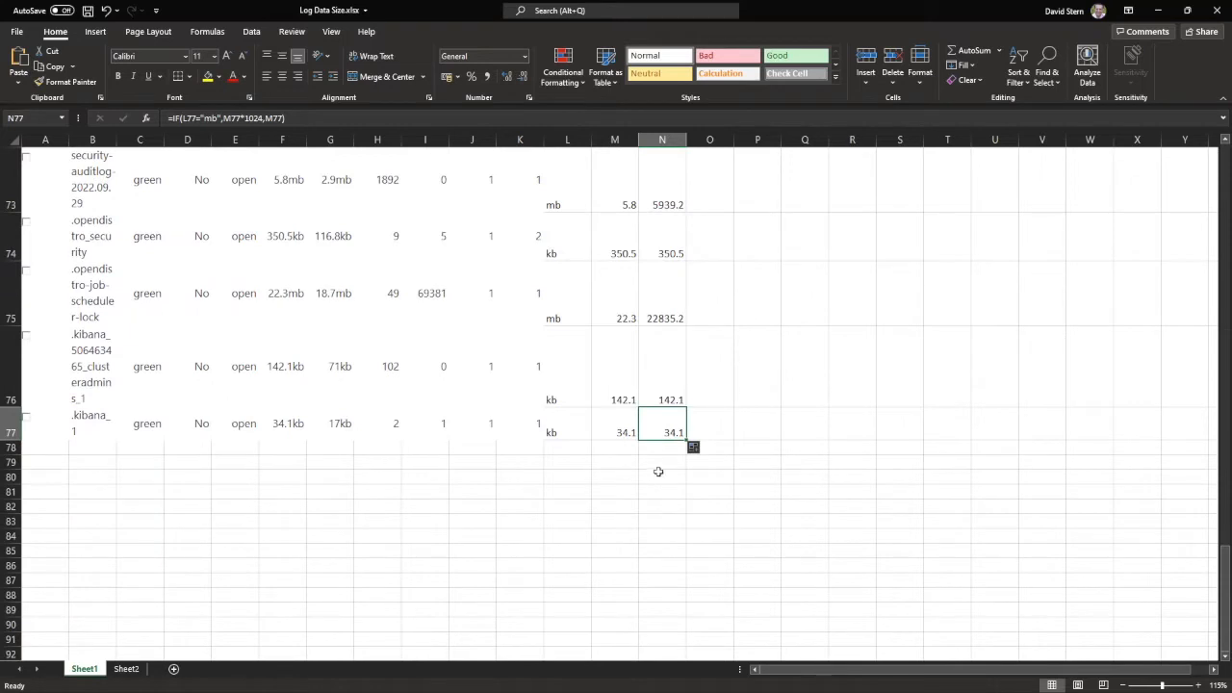
left_click(662, 446)
type("2282835")
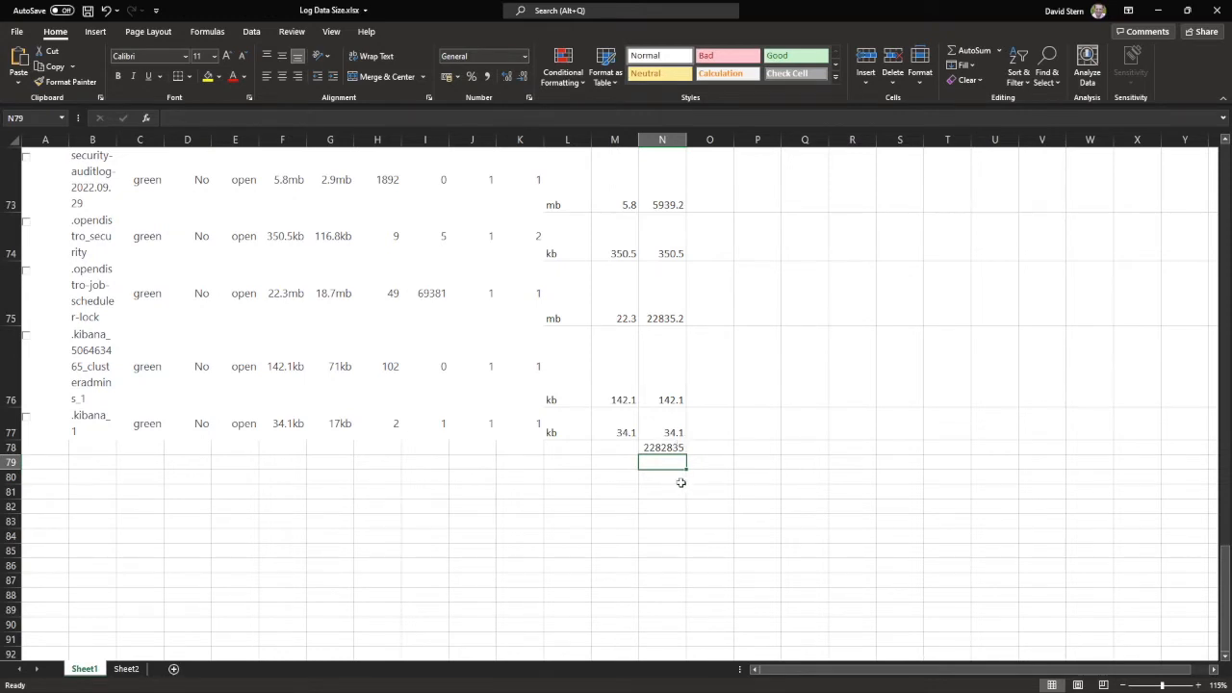
mouse_move(708, 446)
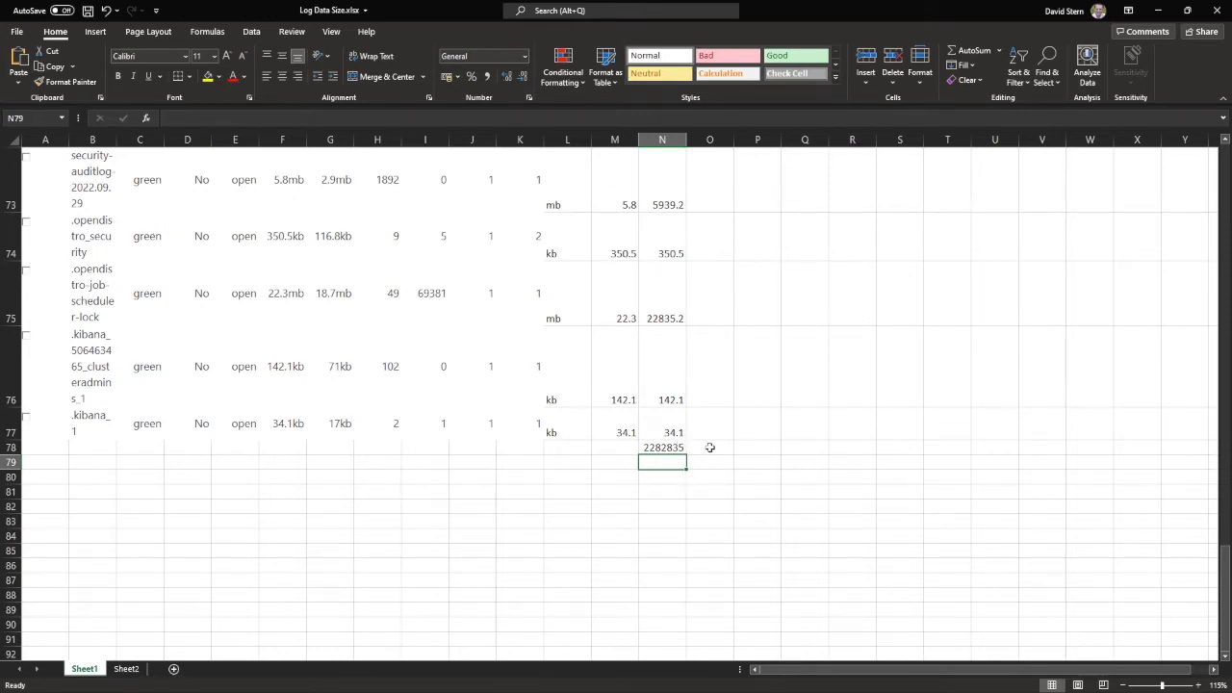
Label the total kb and add an Mb row computing =N78/1024 below it
type("kb")
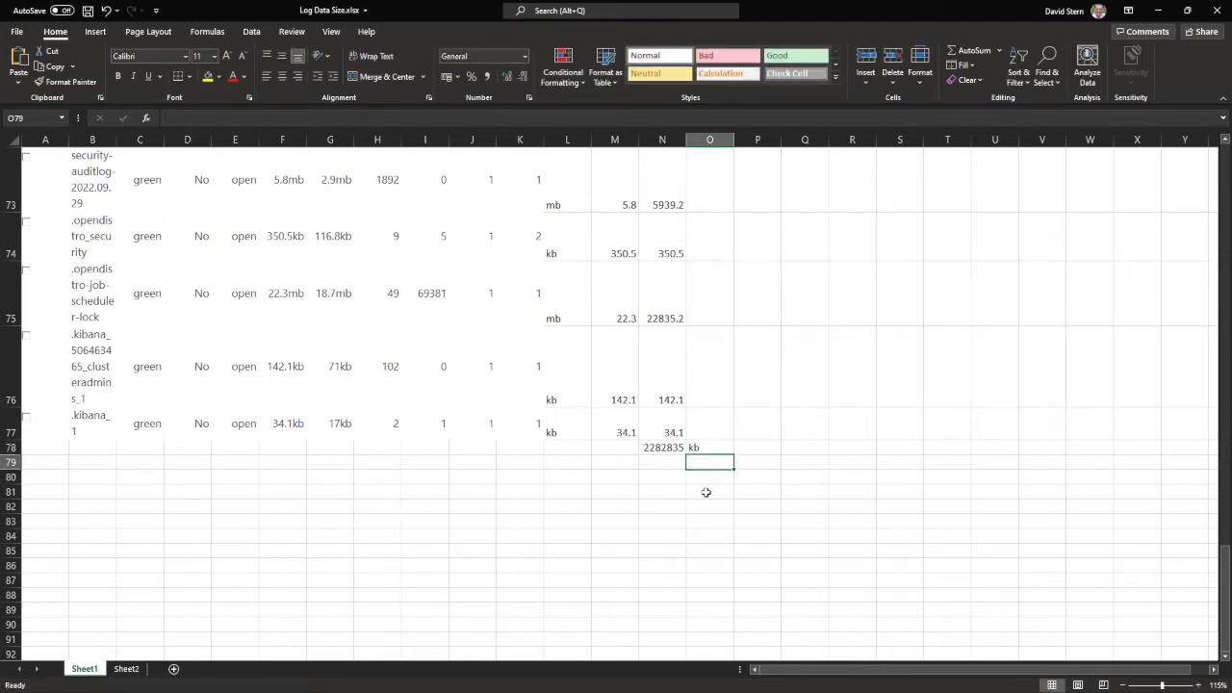
type("Mb")
left_click(708, 477)
type("Gb")
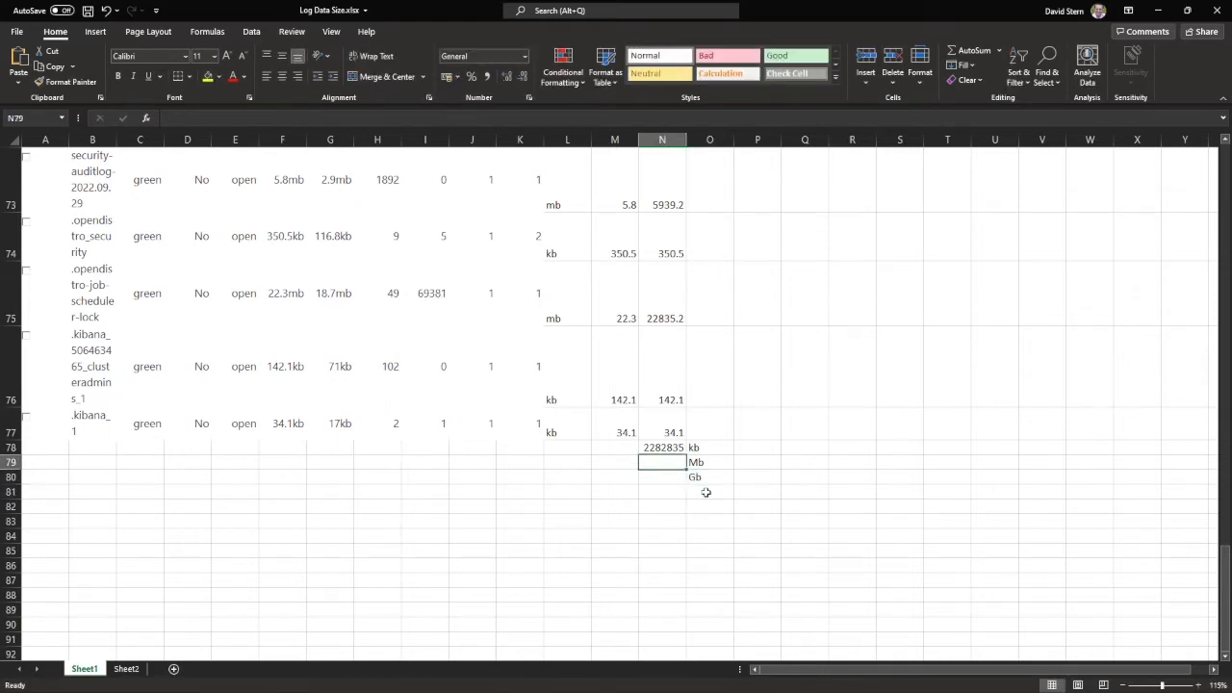
type("=")
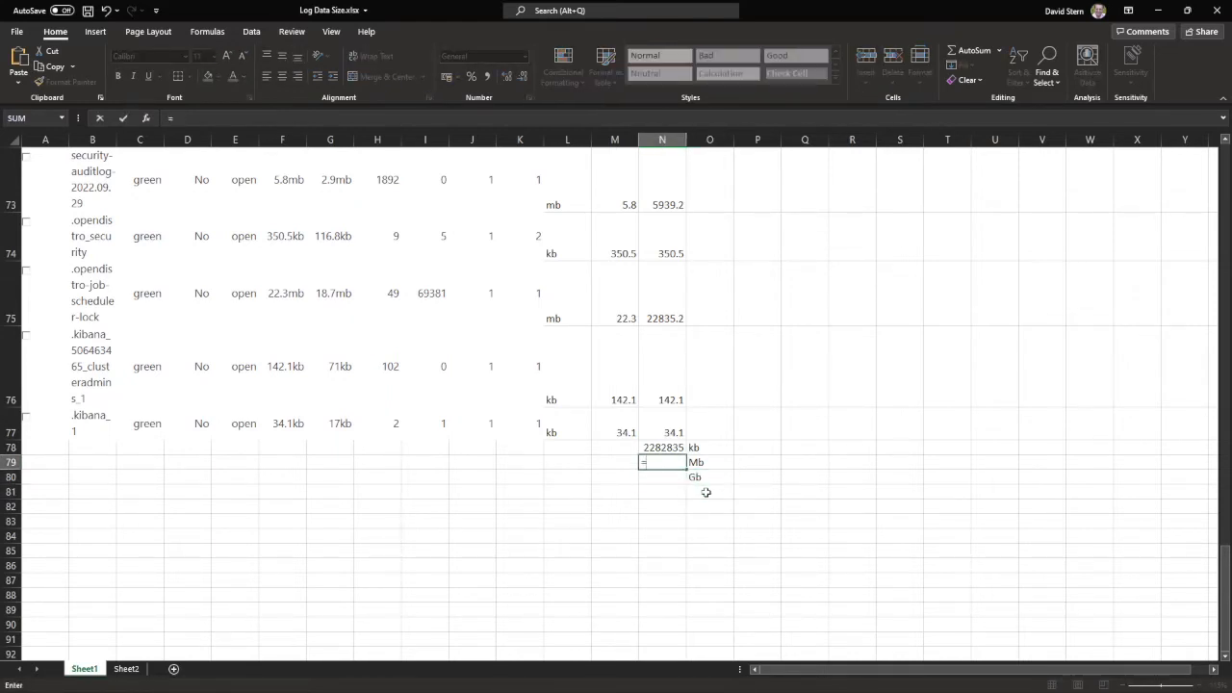
type("=N78/1")
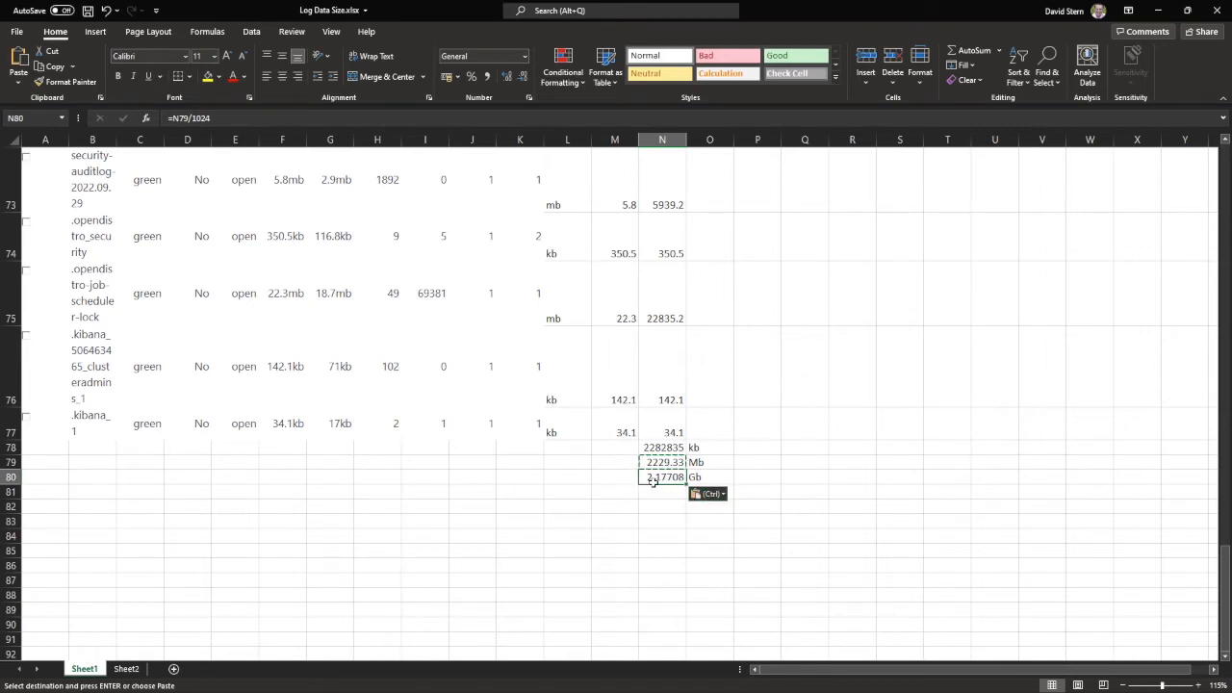
left_click(662, 507)
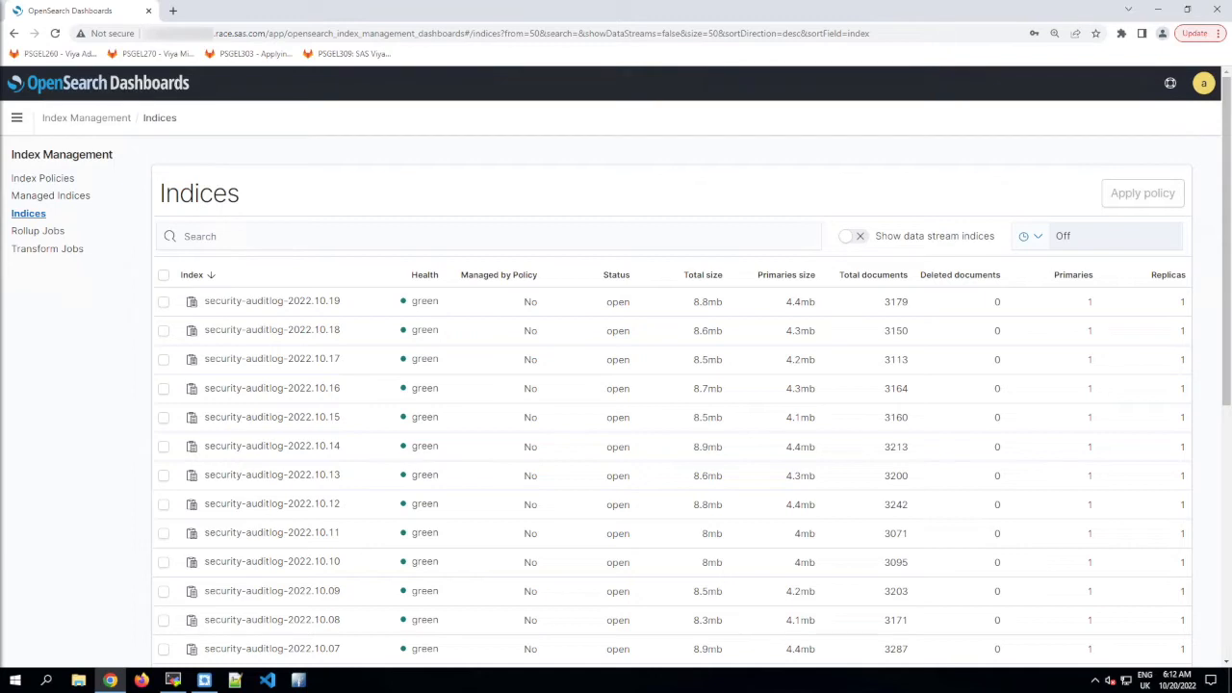
mouse_move(1186, 500)
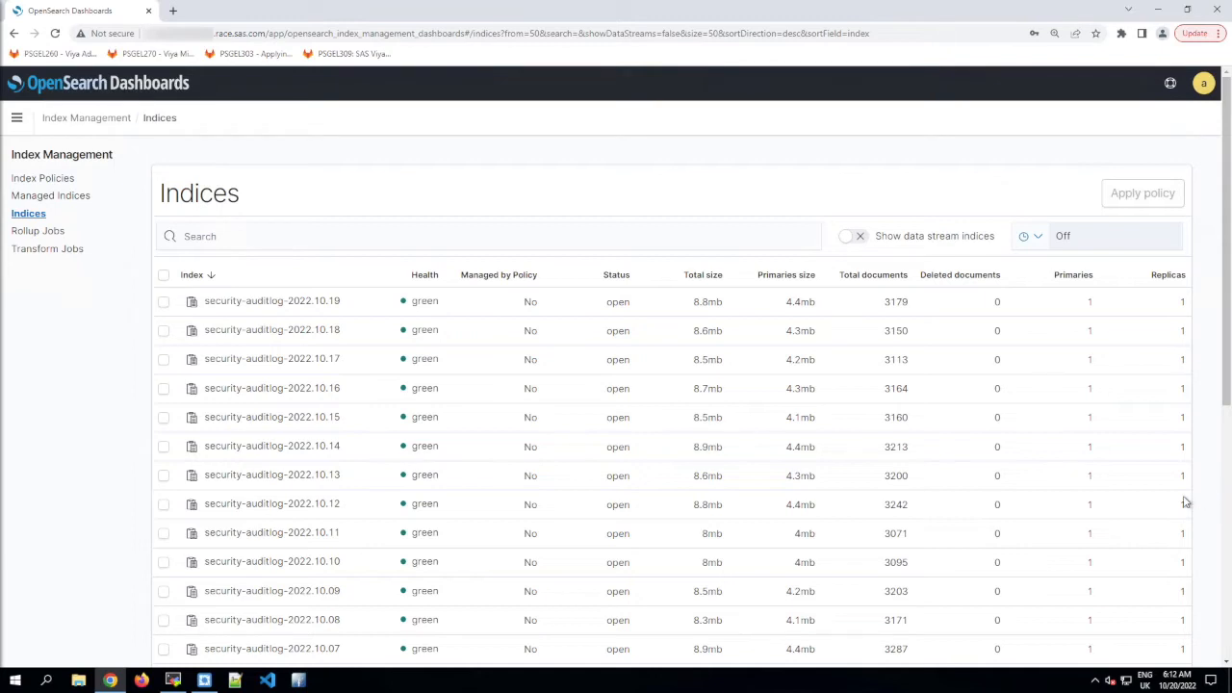
mouse_move(905, 472)
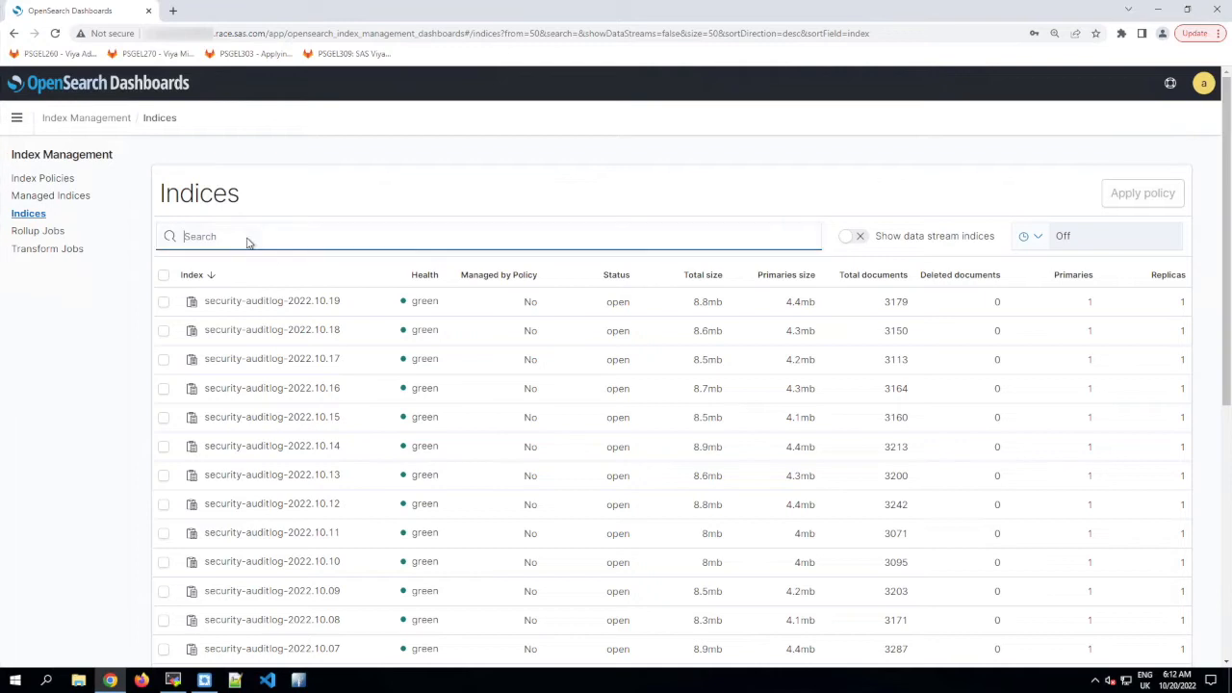
Filter the Indices list by a 202 date prefix to review index sizes before returning to Excel
type("202")
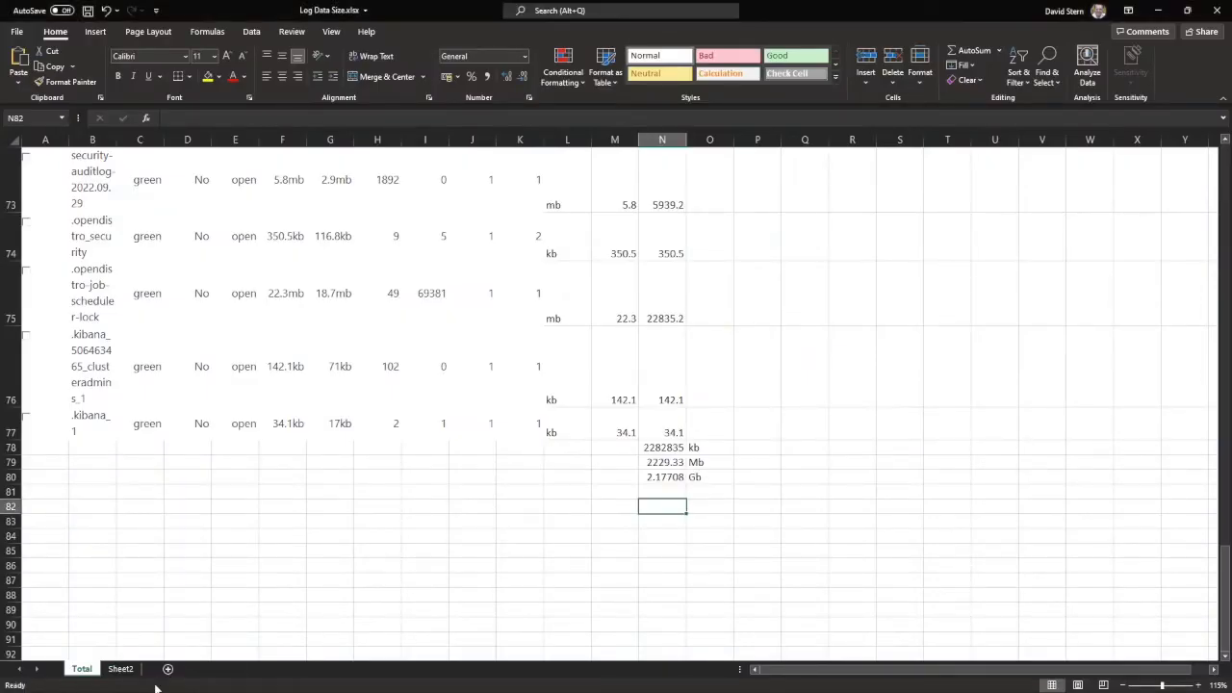
Paste the Units/Value/Kb formula columns from Total into the second sheet for the nine 2022-10-19 indices
left_click(119, 668)
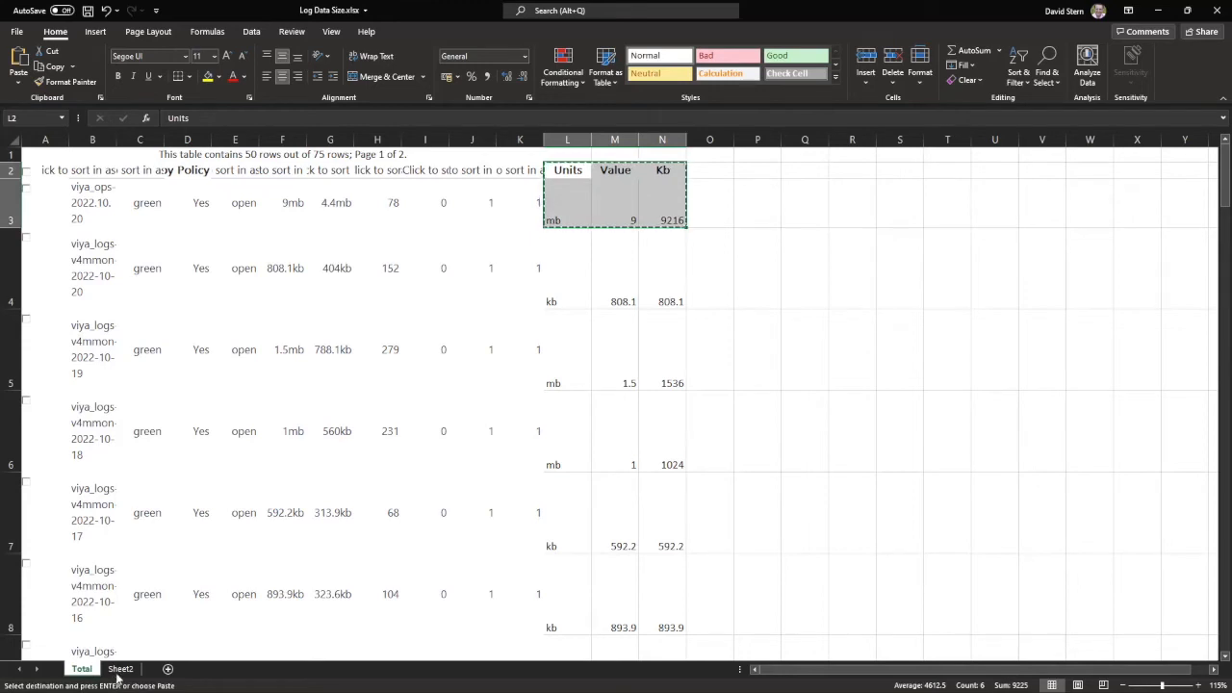
left_click(119, 668)
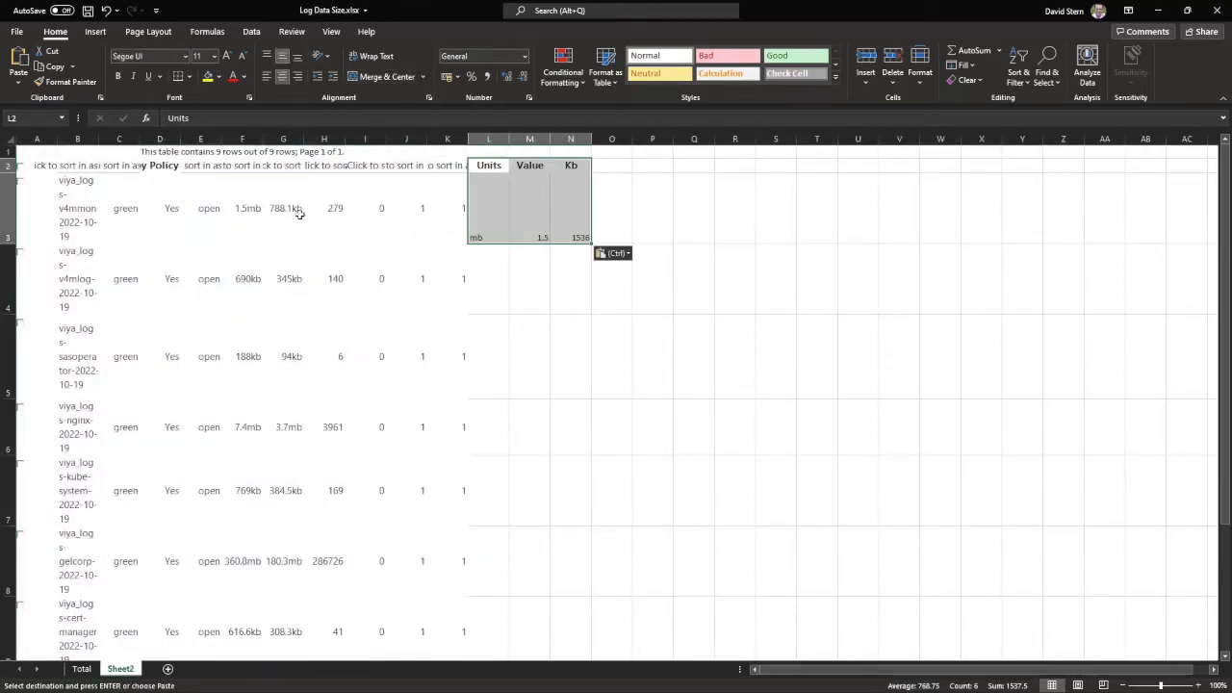
left_click(489, 208)
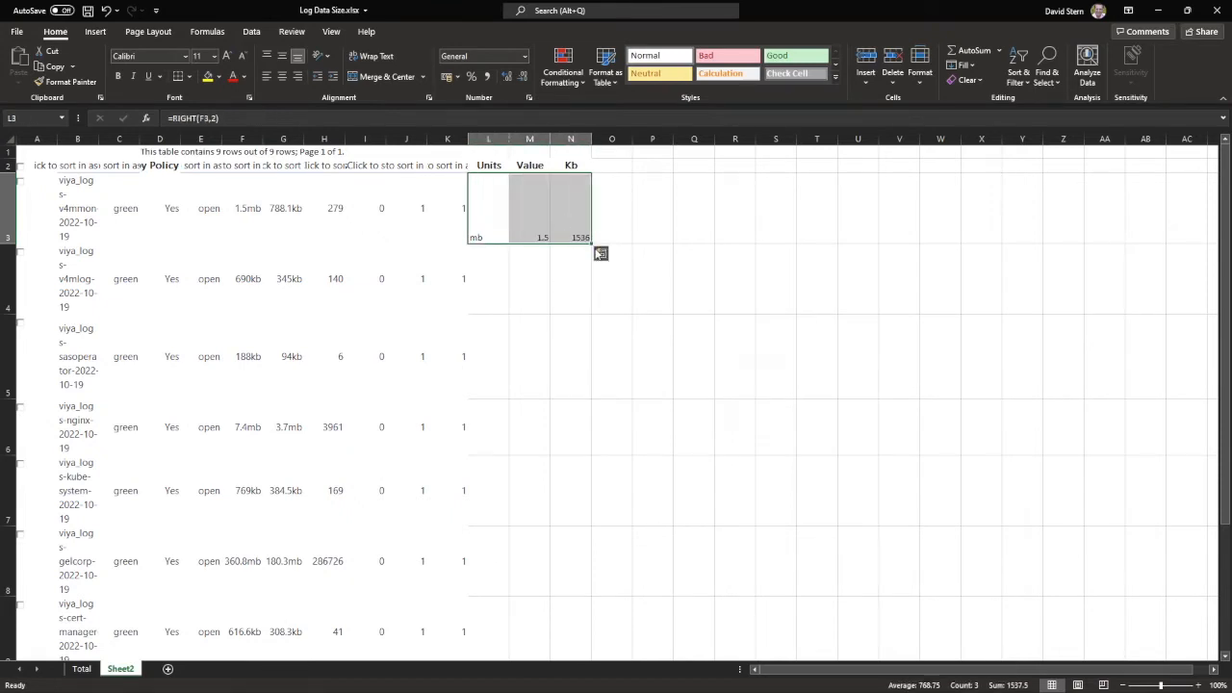
Total the Kb column beneath the index rows with =SUM(N3:N11)
scroll("down", 3)
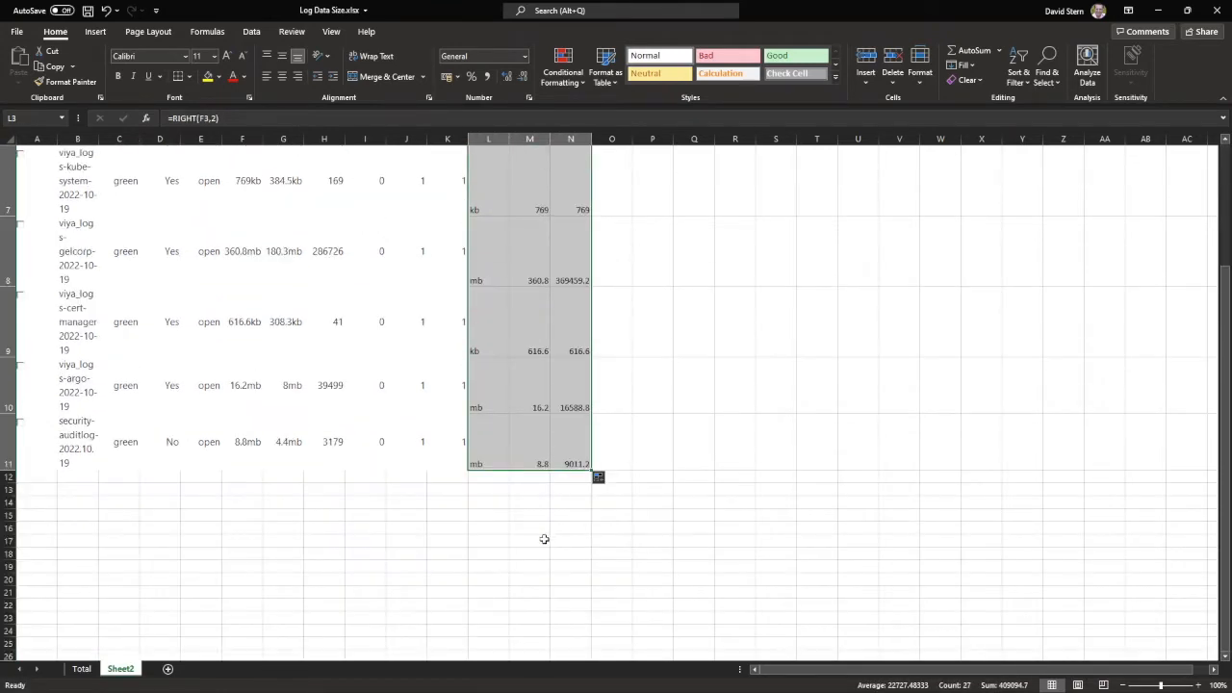
left_click(570, 477)
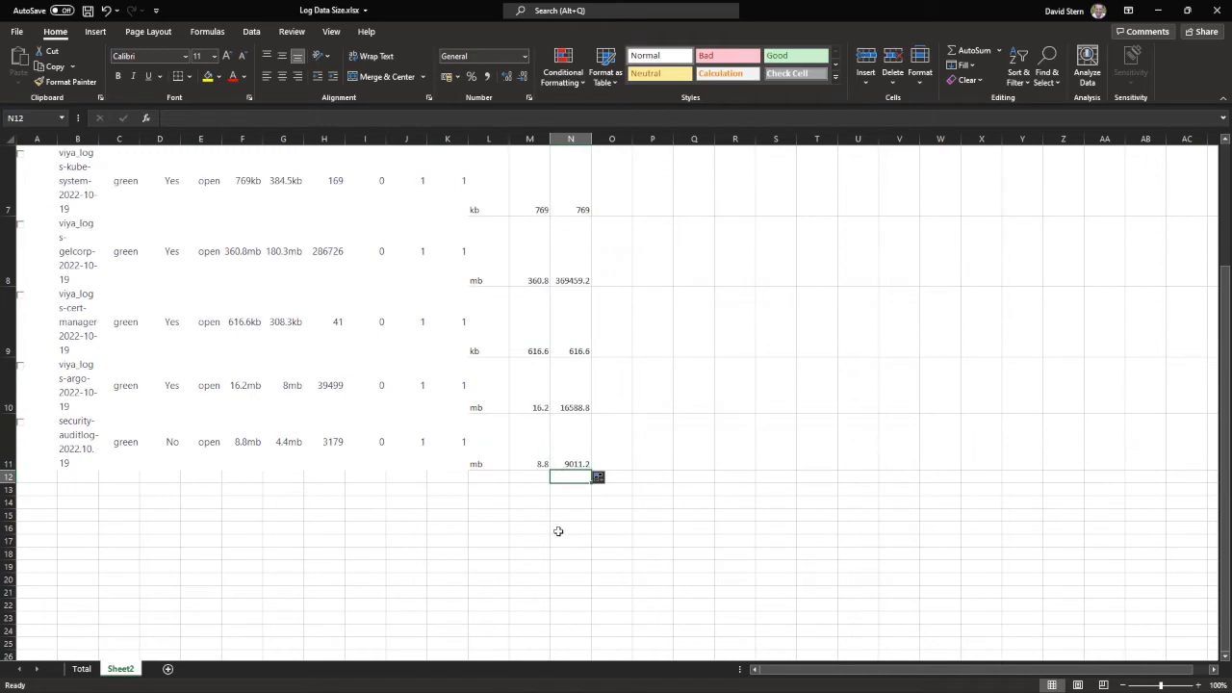
type("=SUM(N3:N11")
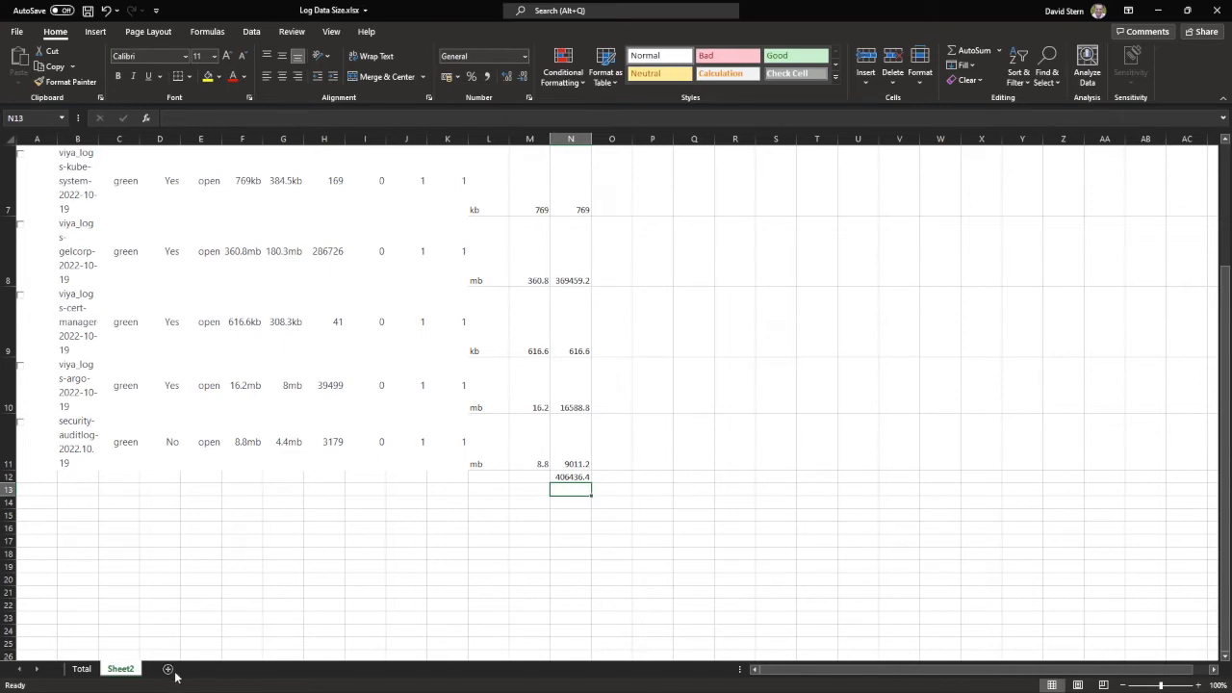
Copy the /1024 Mb and Gb conversion cells with their labels from the Total sheet
left_click(81, 668)
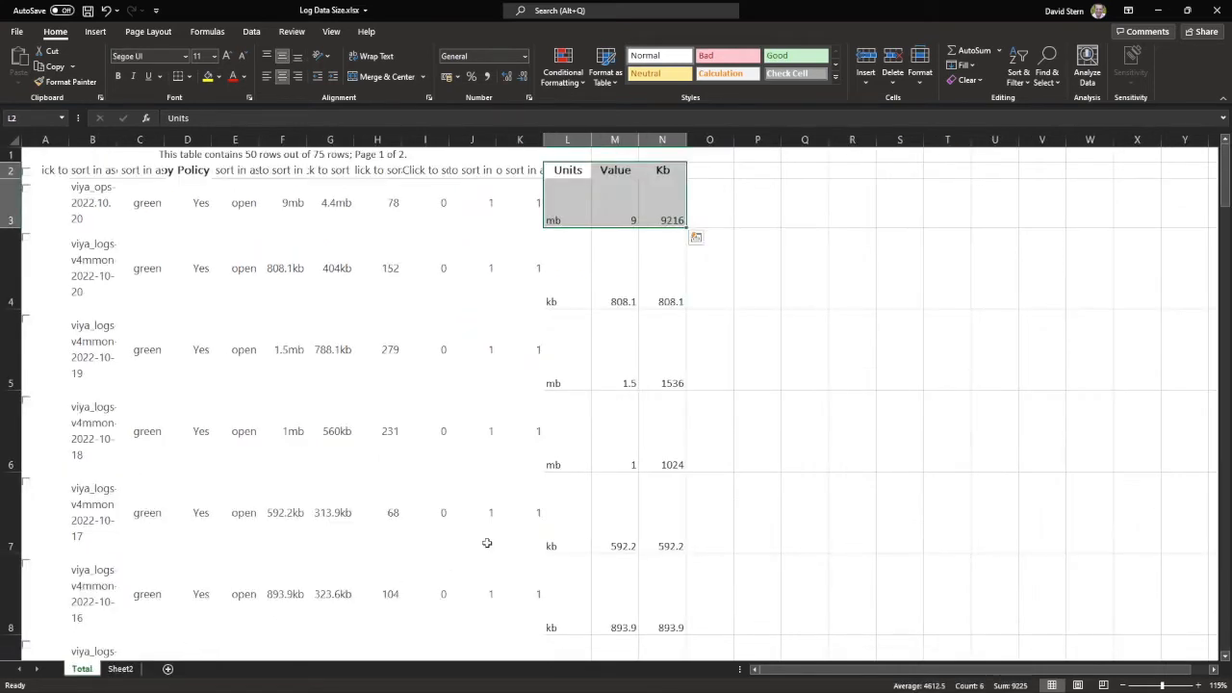
scroll("down", 3)
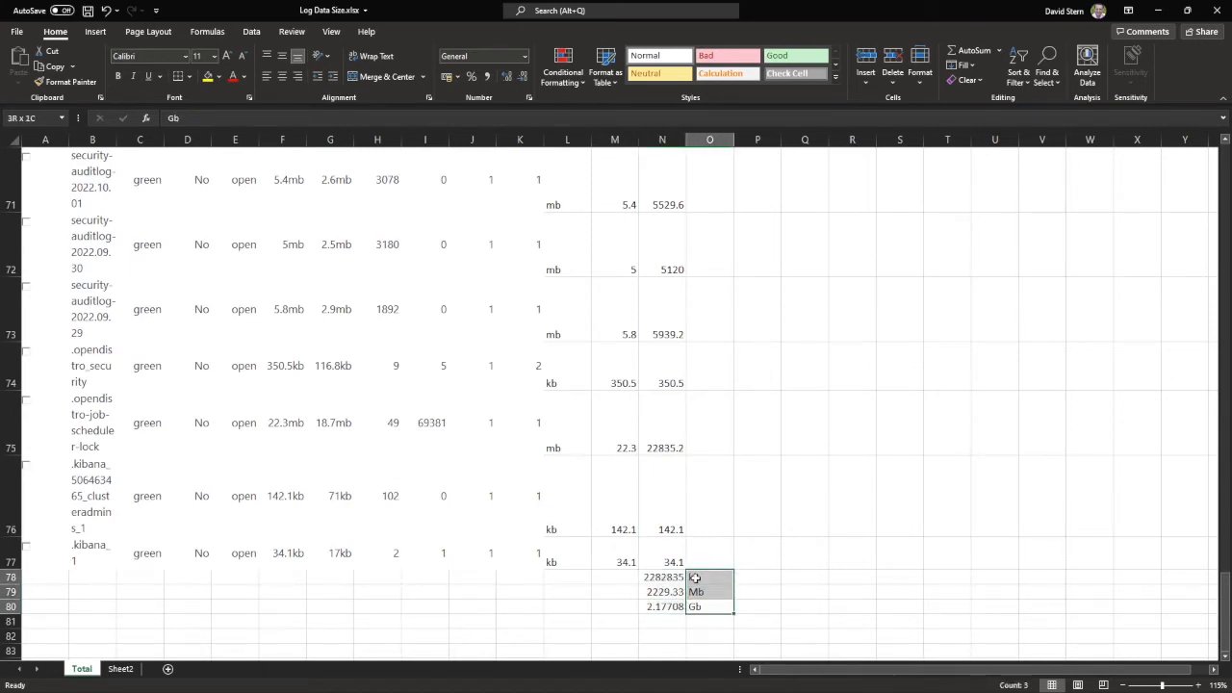
left_click(119, 668)
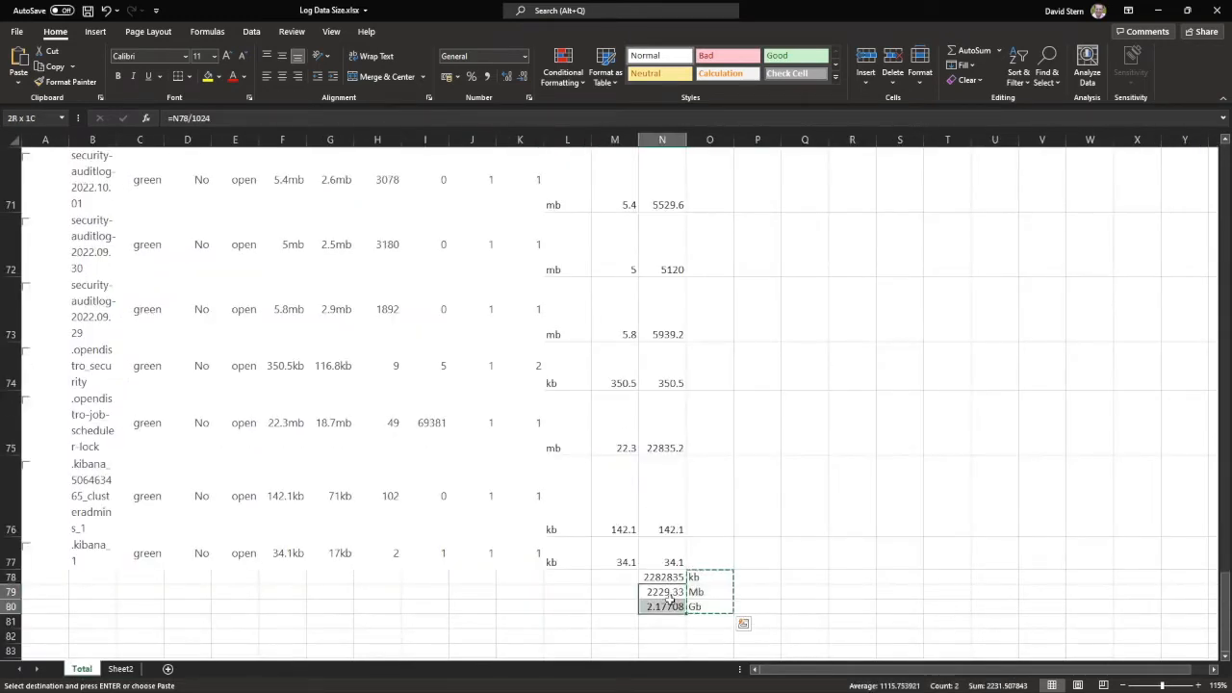
Paste the conversions under the Kb total on the second sheet and name that sheet Oct 19
left_click(119, 668)
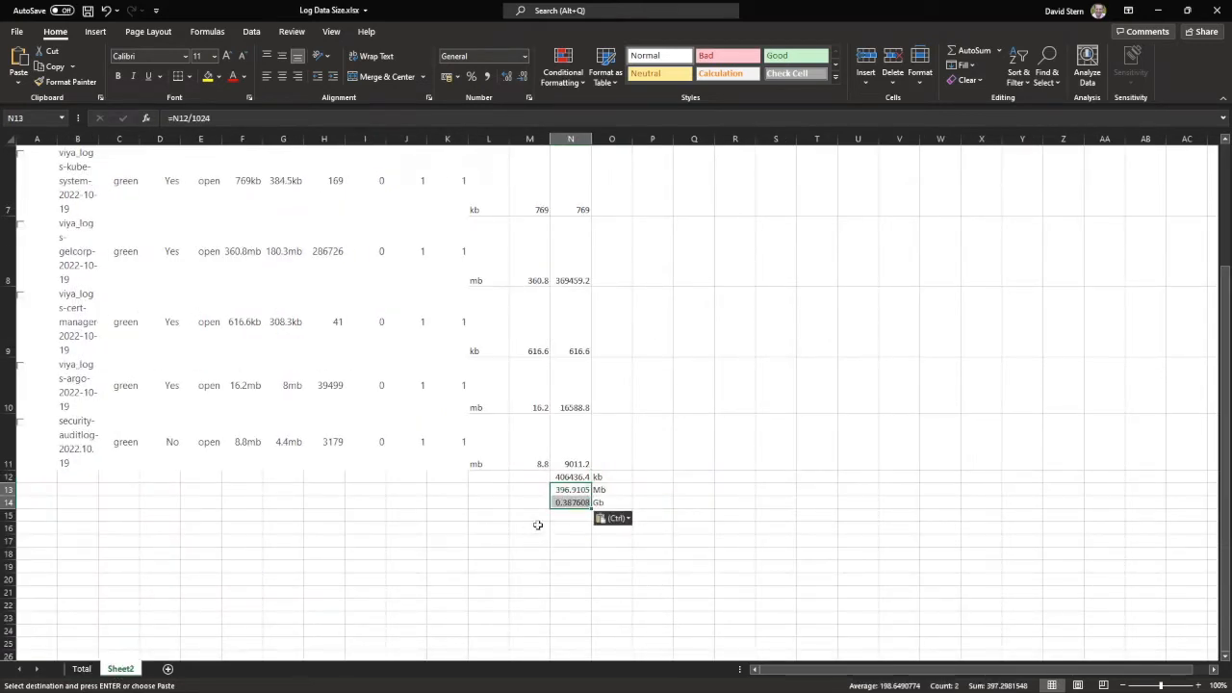
left_click(530, 527)
type("Oct 19")
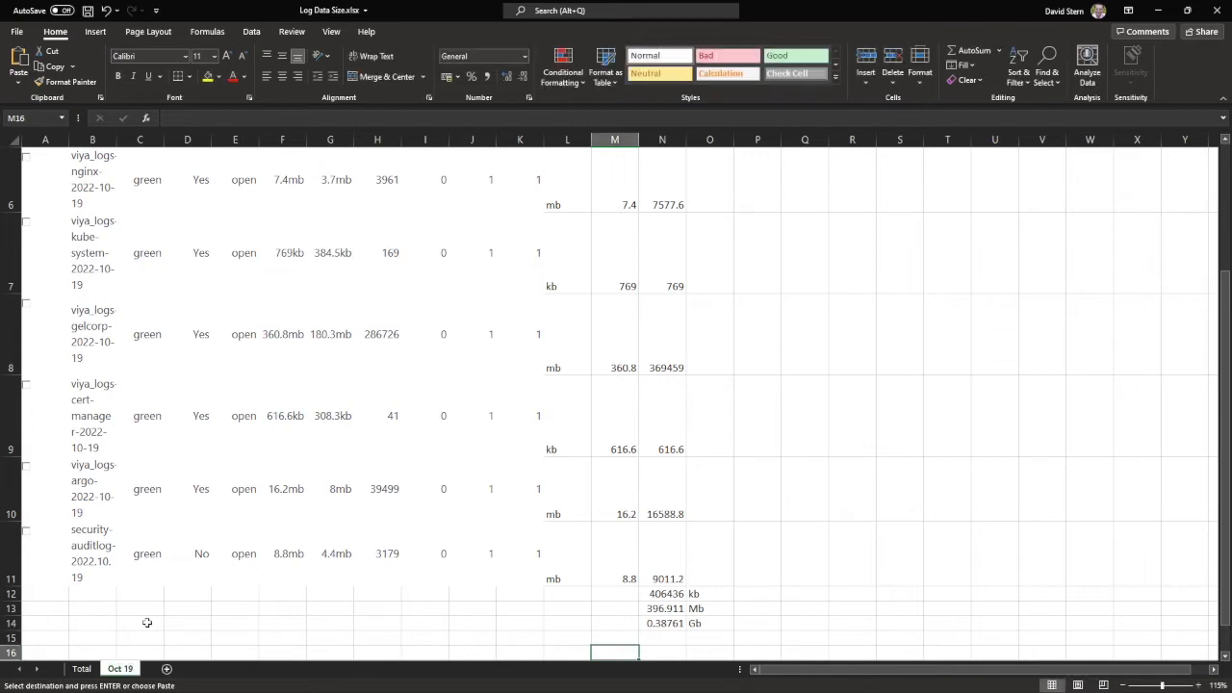
left_click(81, 668)
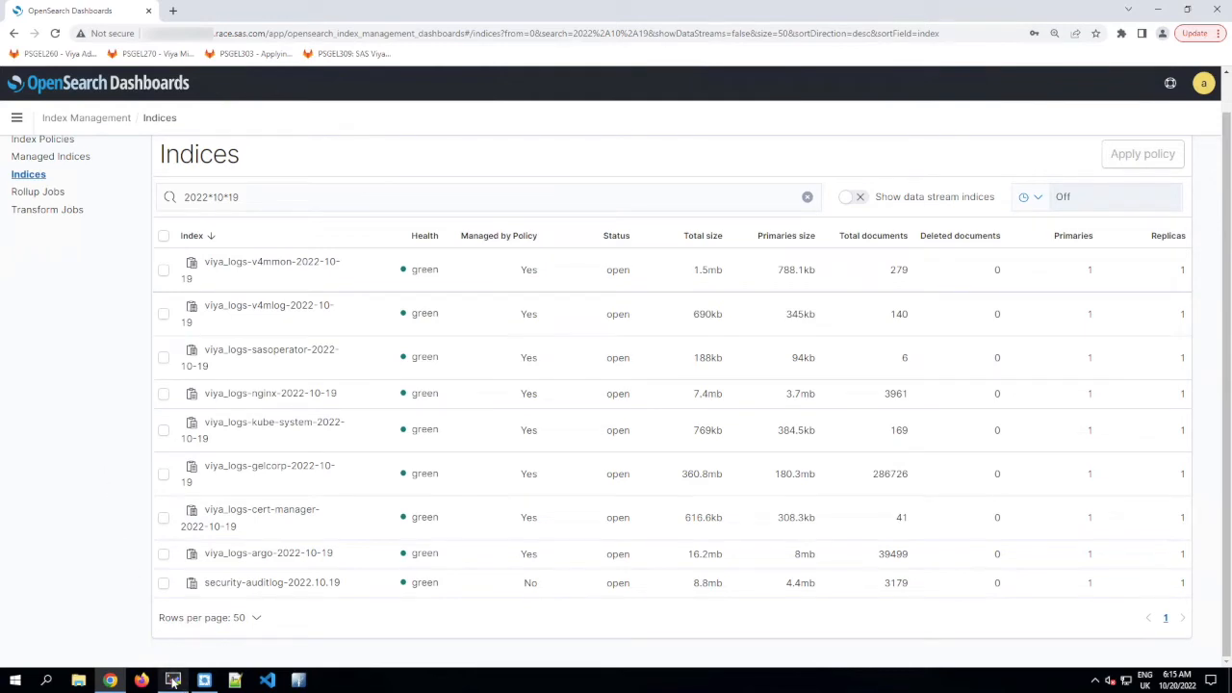
Bring the MobaXterm terminal forward showing the three Bound 30Gi v4m-search PVCs in v4mlog
left_click(173, 682)
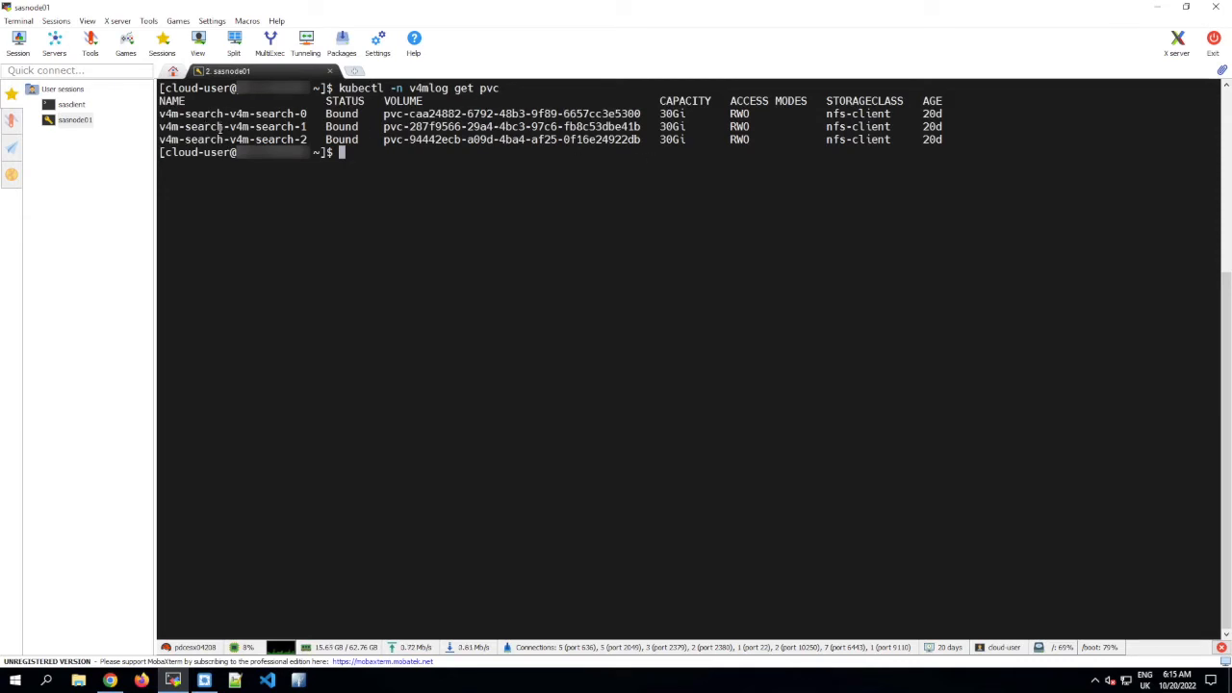
mouse_move(370, 233)
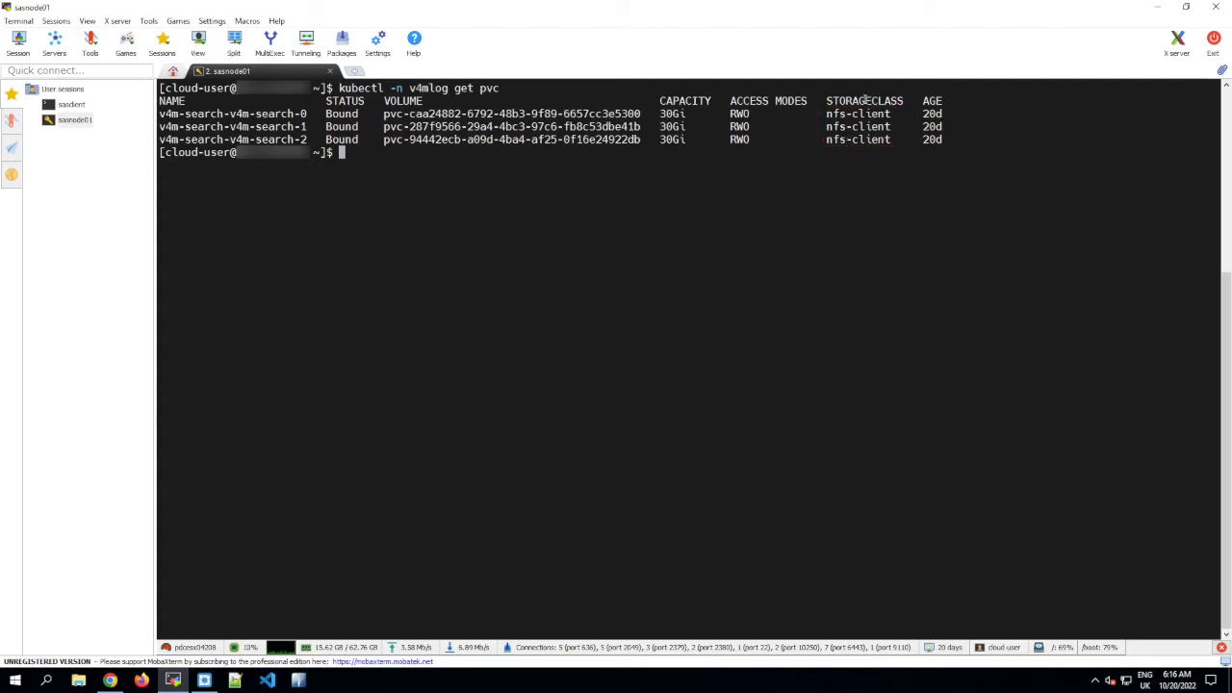
mouse_move(435, 264)
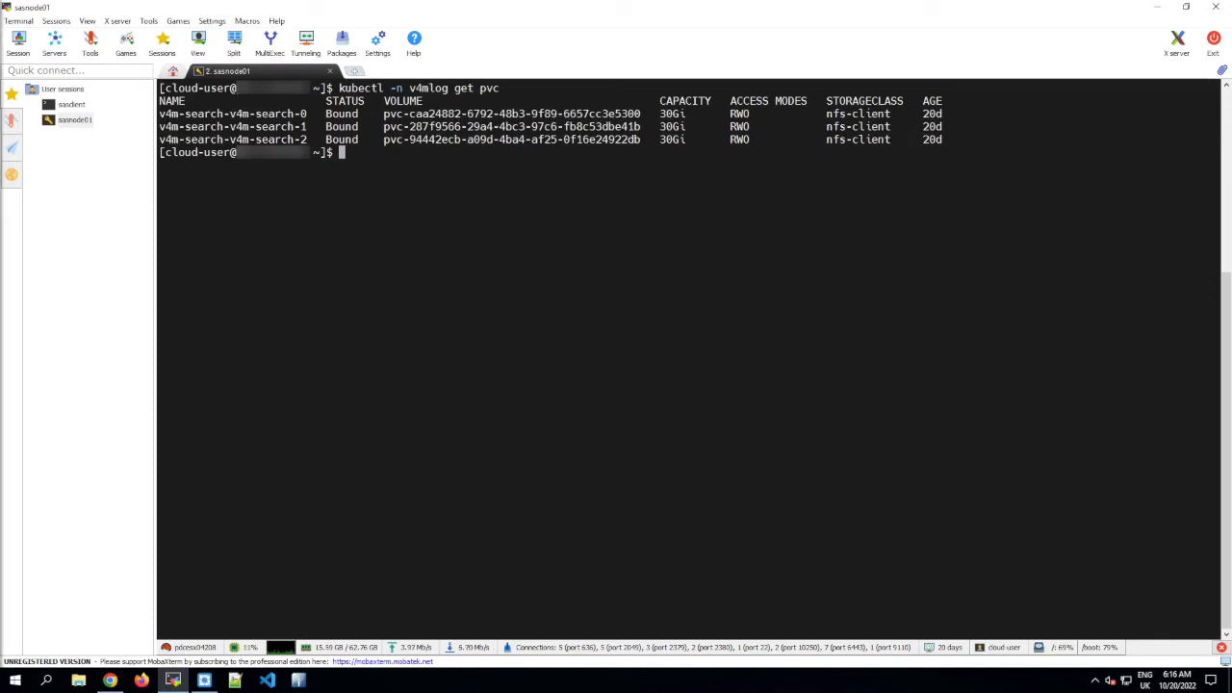
mouse_move(458, 485)
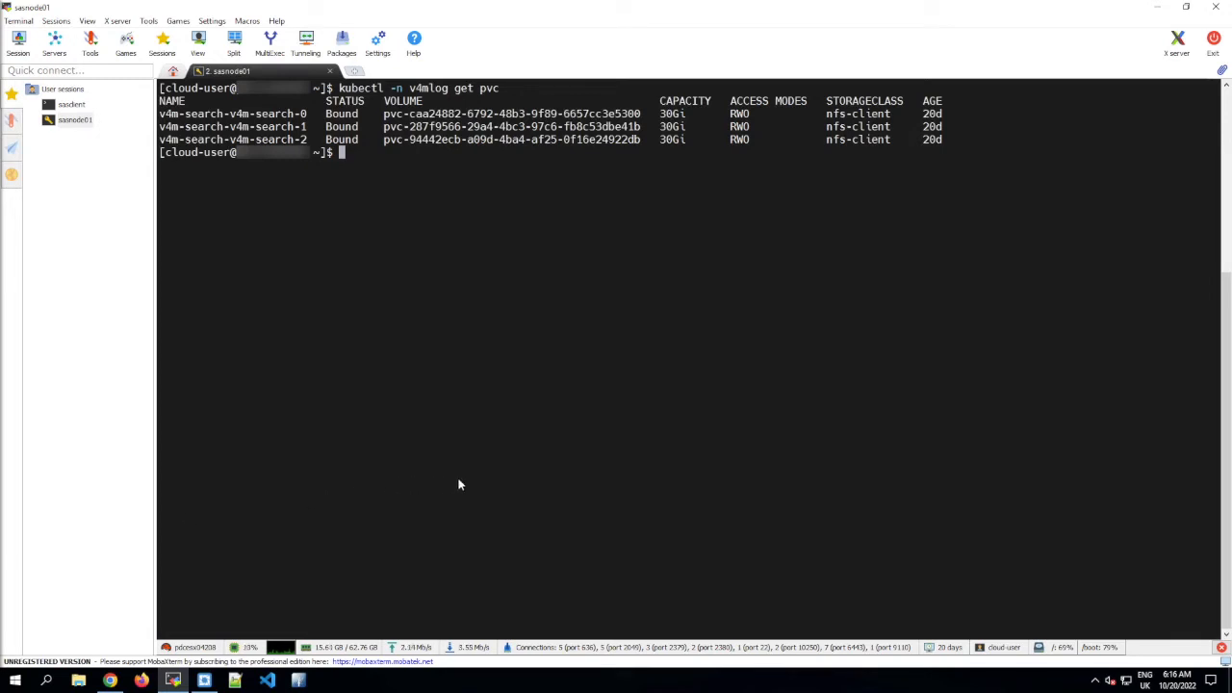
List the contents of /srv/nfs/kubedata/v4mlog-v4m-search-v4m-search-* with ls -al
type("ls -a")
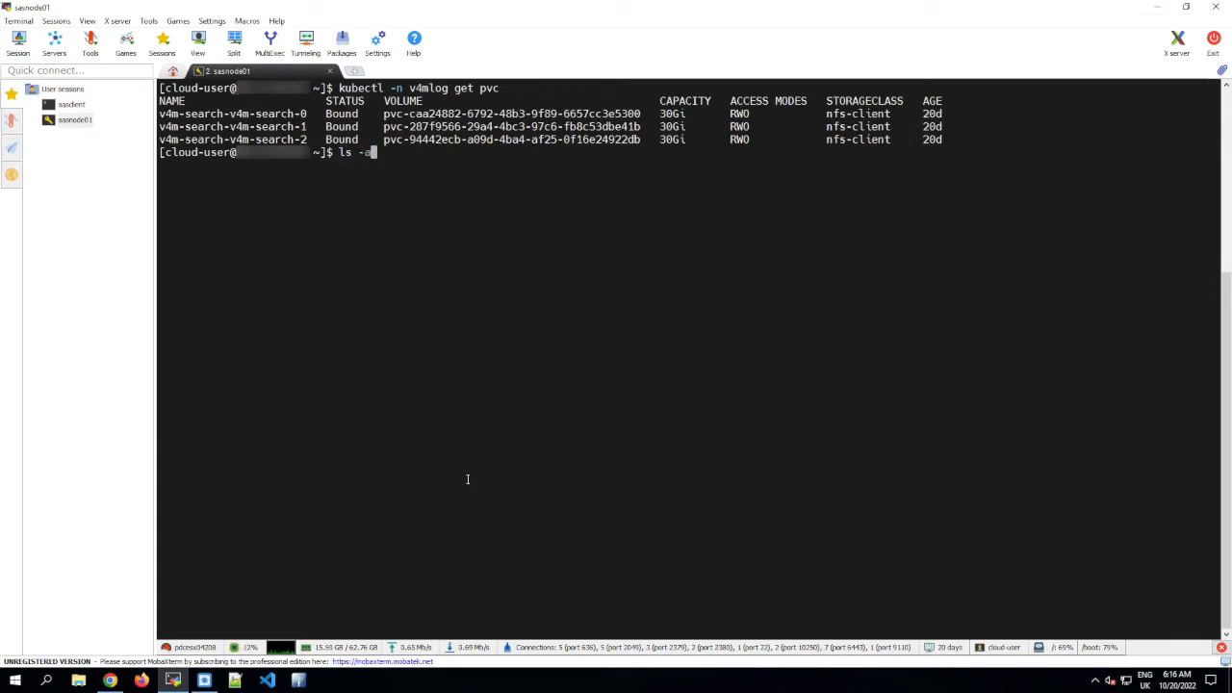
type("l")
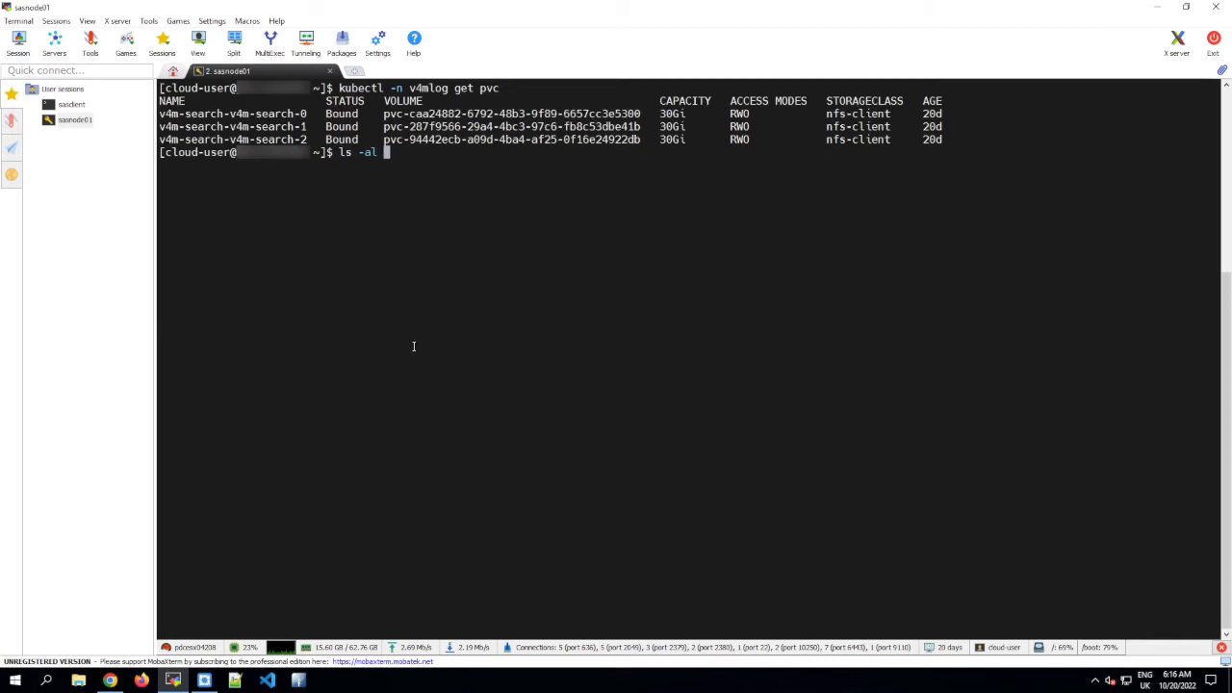
type("/srv/nfs/kubedata/v4mlog-v4m-search-v4m-search-*")
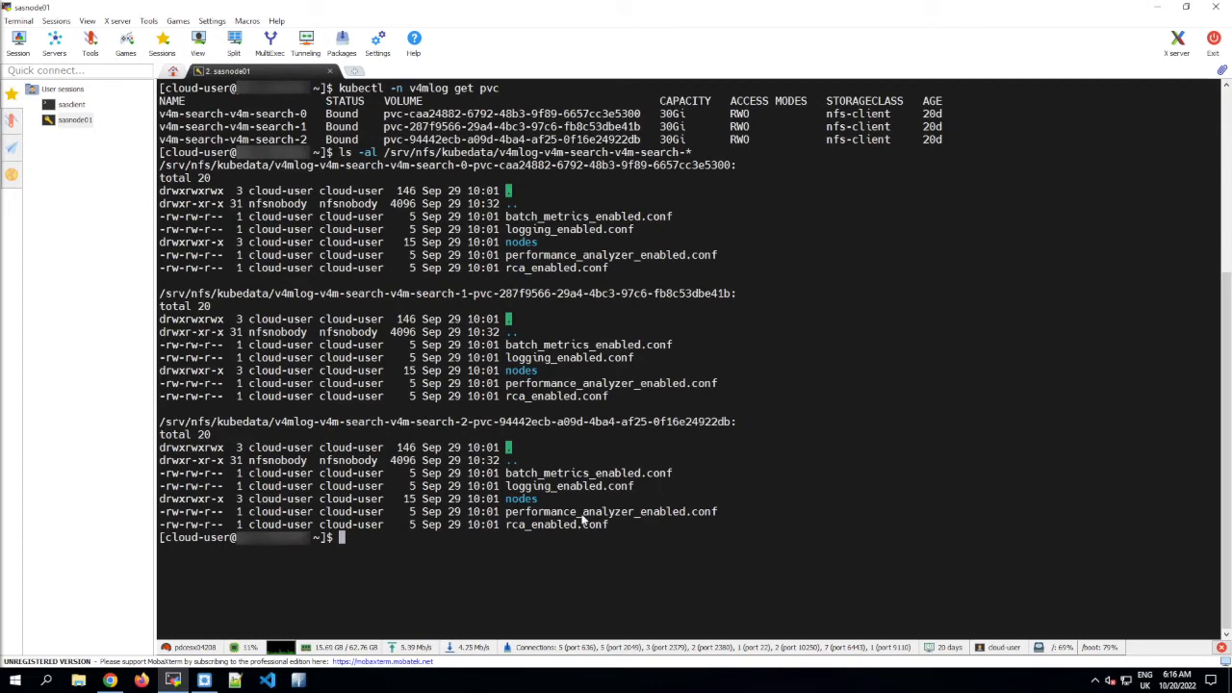
Run a for loop doing sudo du -xs on each v4m-search volume directory
type("for f in /srv/nfs/kubedata/v4mlog-v4m-search-v4m-search-* ; do sudo du -xs $f; done")
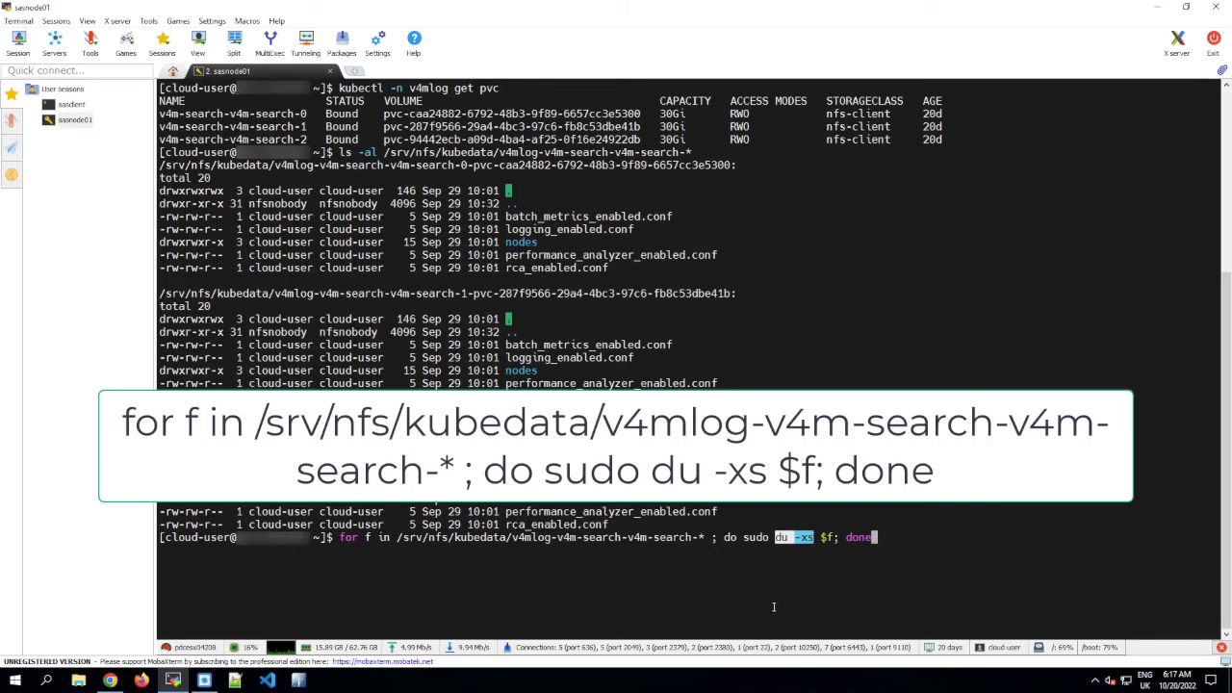
mouse_move(768, 593)
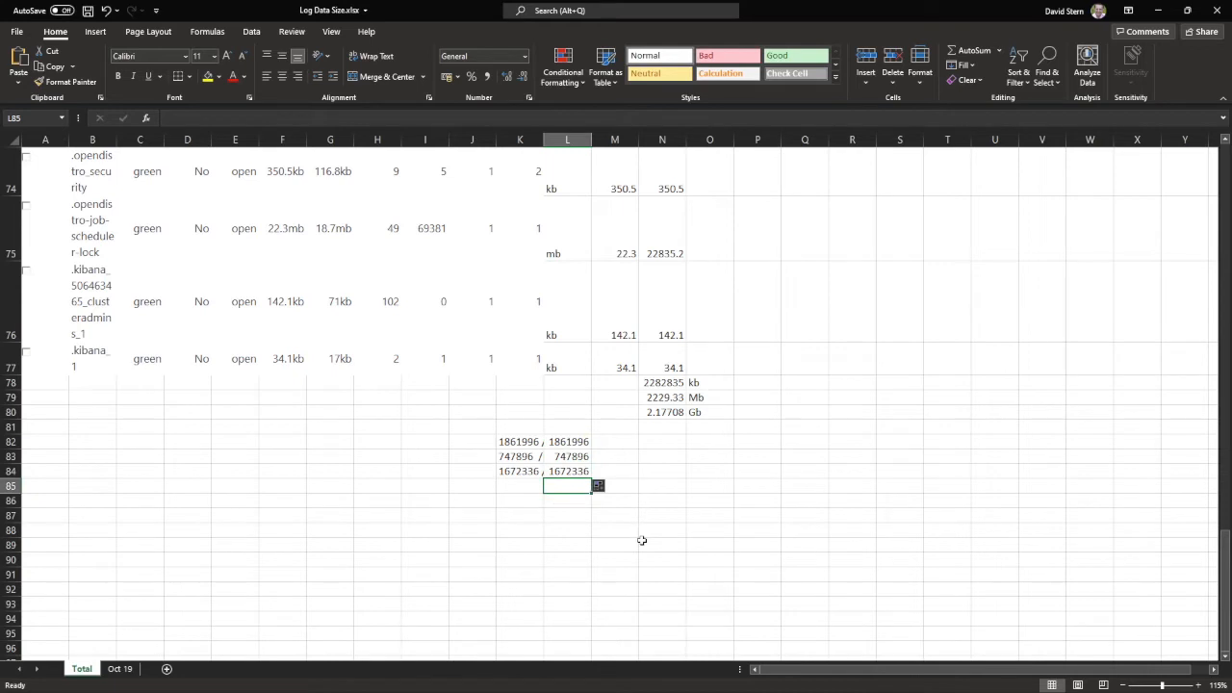
Total the three volume sizes with =SUM(L82:L84) and label the kb/Mb/Gb conversions below
type("=SUM(L82:L84)")
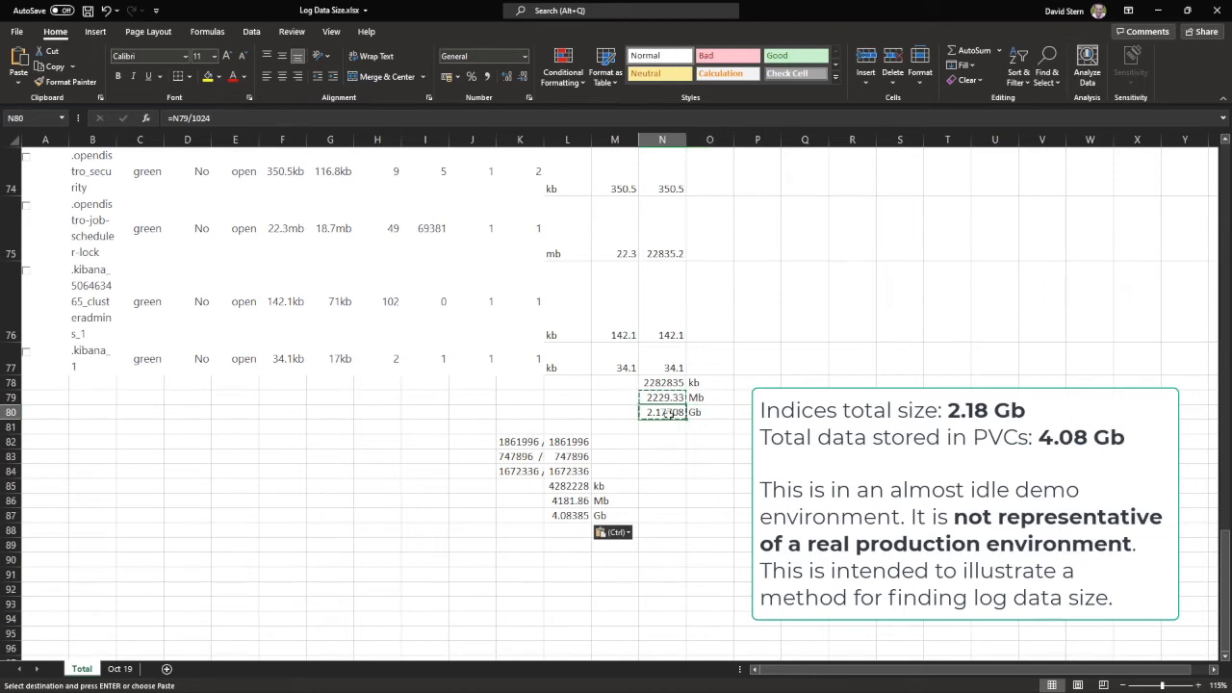
left_click(566, 516)
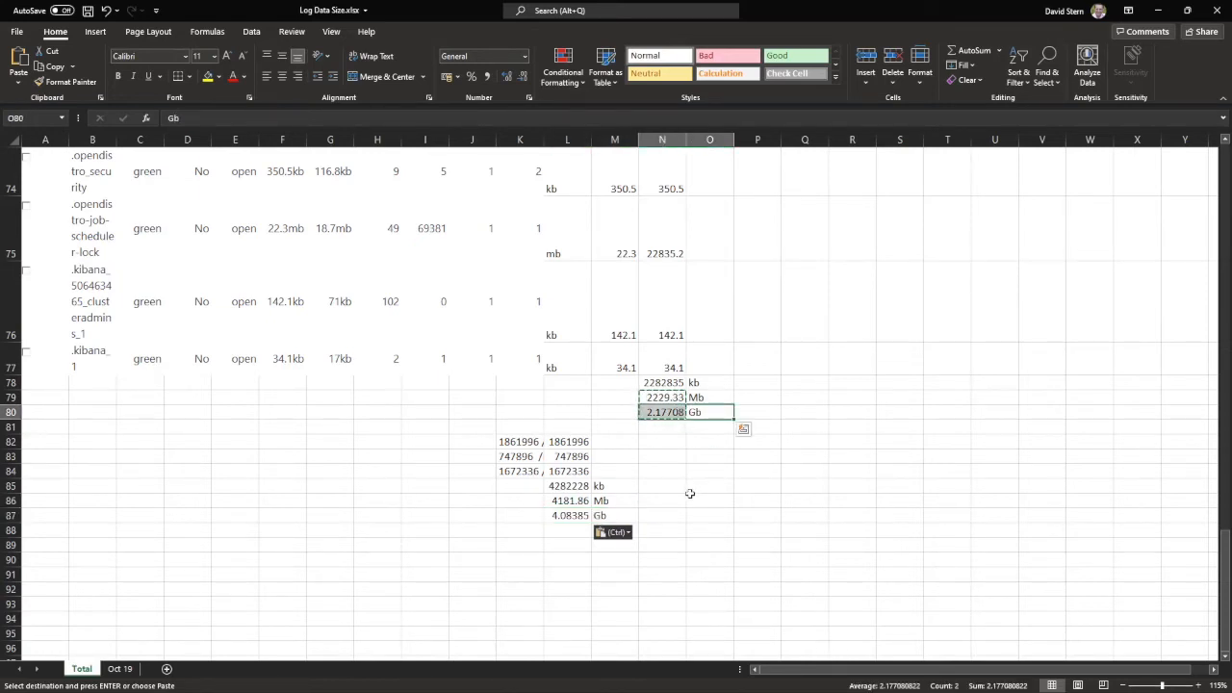
left_click(566, 516)
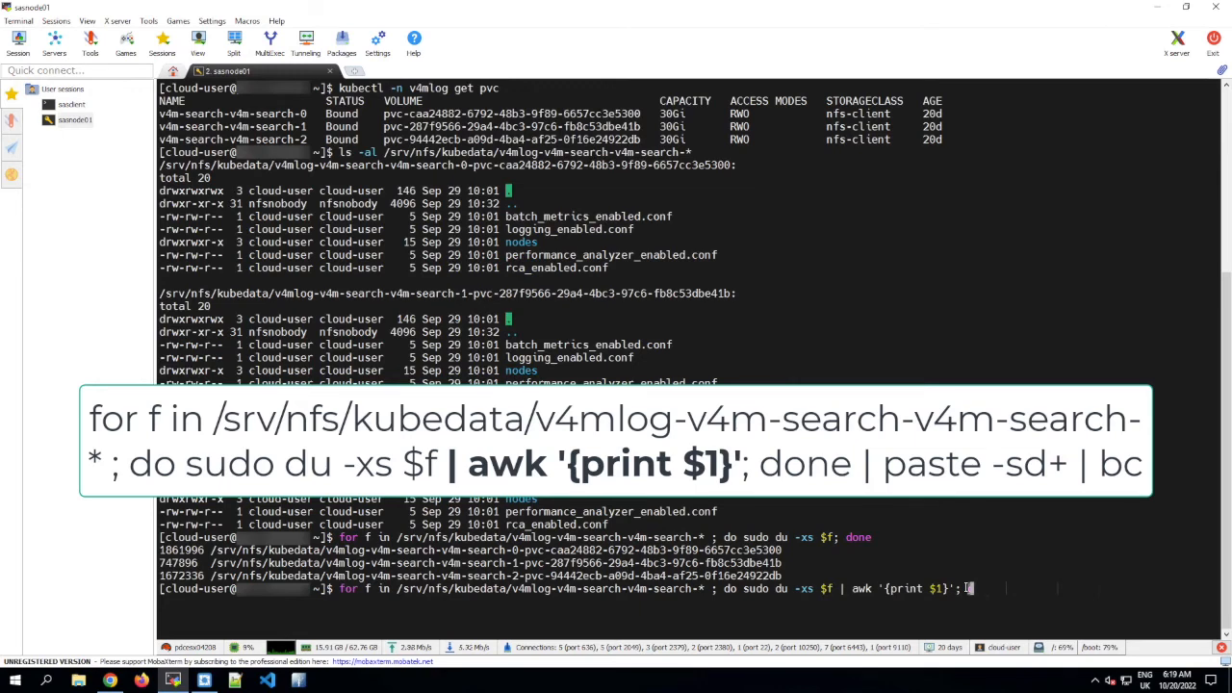
Rerun the du loop piped through awk '{print $1}', paste -sd+ and bc for a single total
type("done")
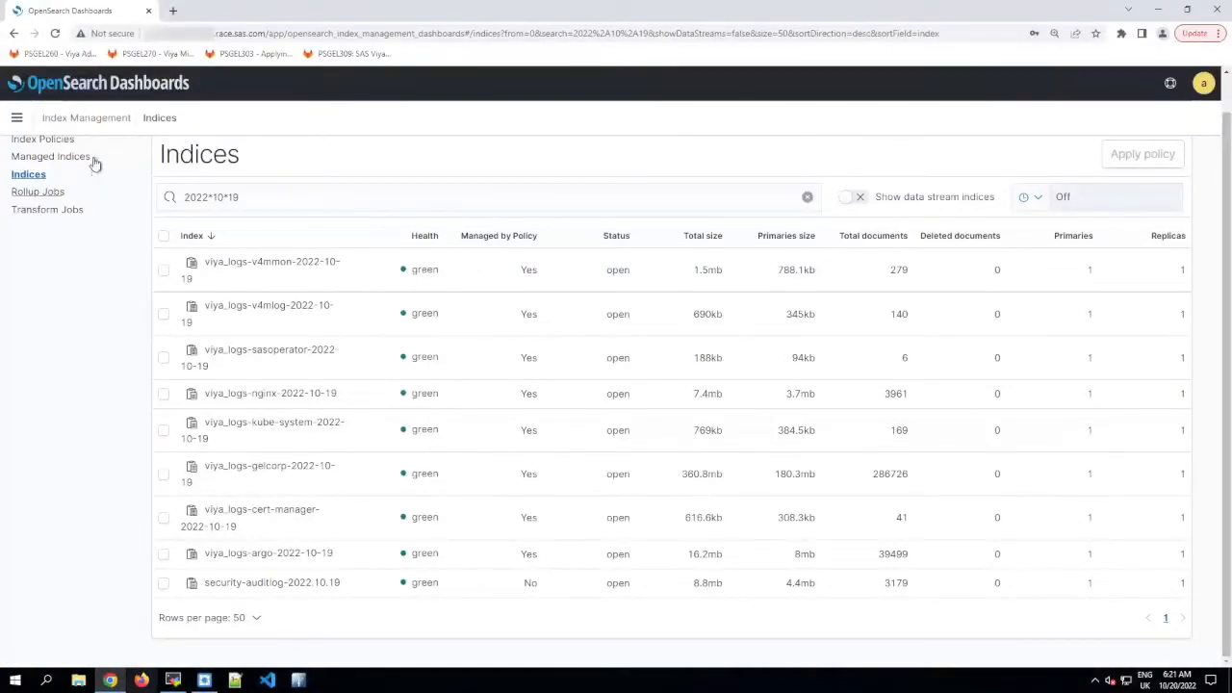
View the viya_logs_idxmgmt_policy definition from a viya_logs entry in Managed Indices
left_click(50, 156)
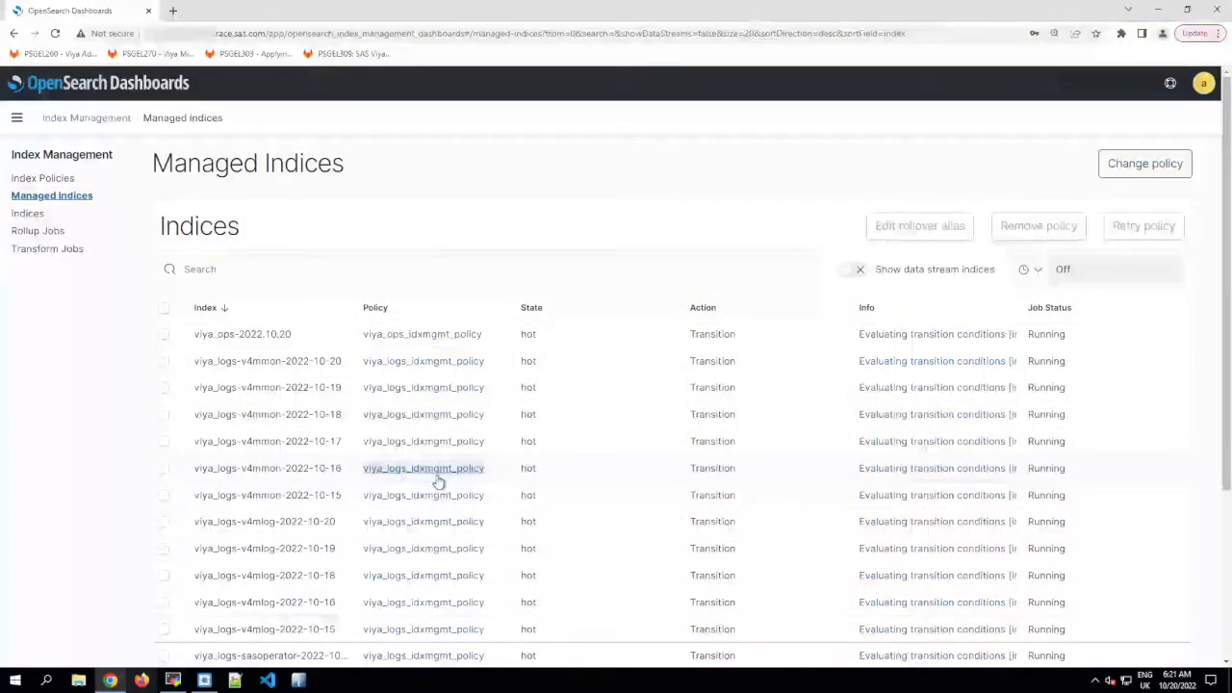
left_click(423, 468)
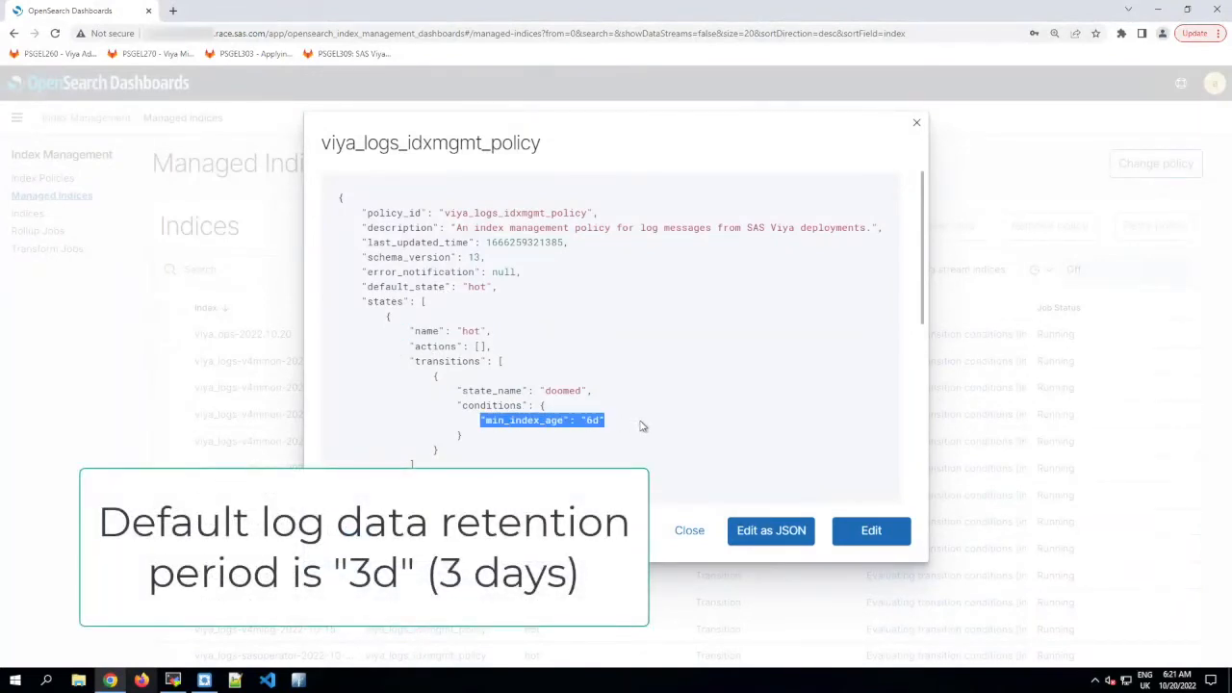
mouse_move(634, 441)
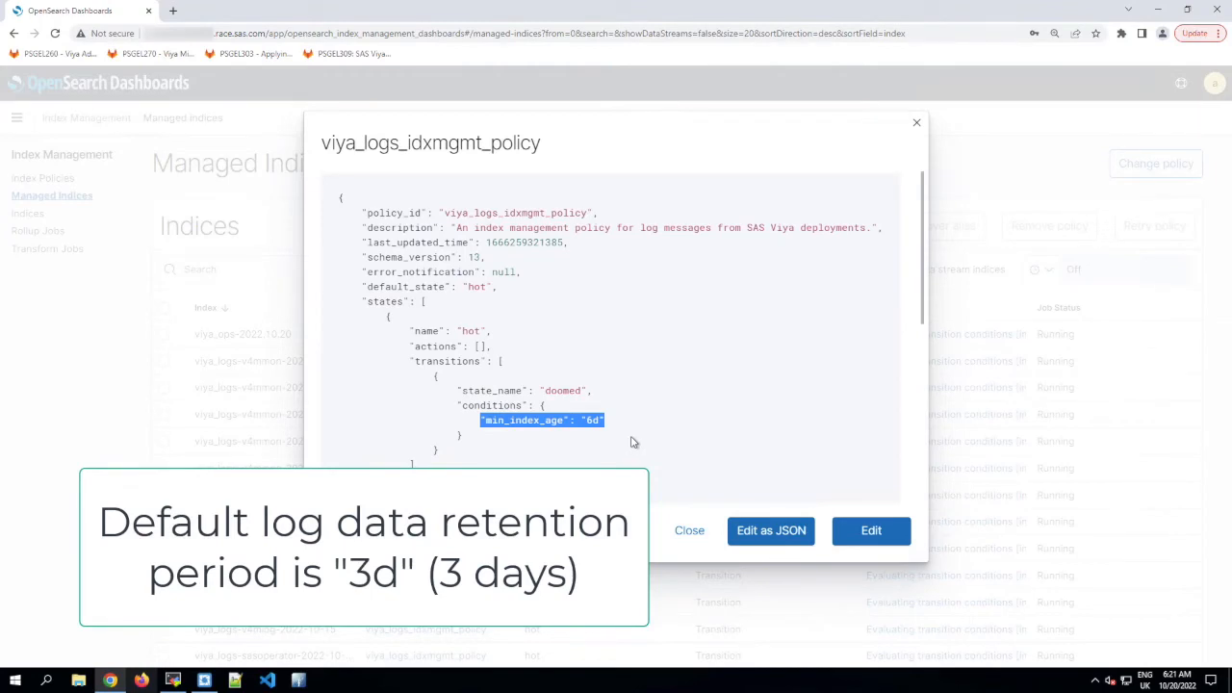
mouse_move(466, 396)
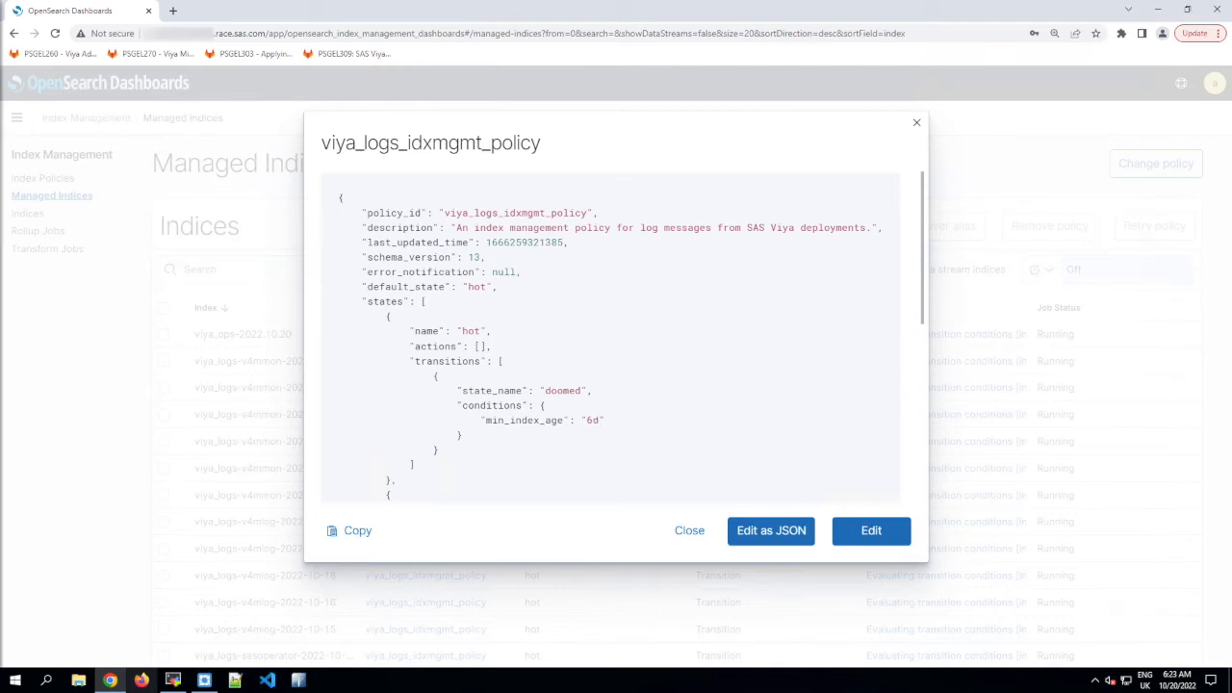
Dismiss the policy JSON view and list the two index policies
left_click(44, 177)
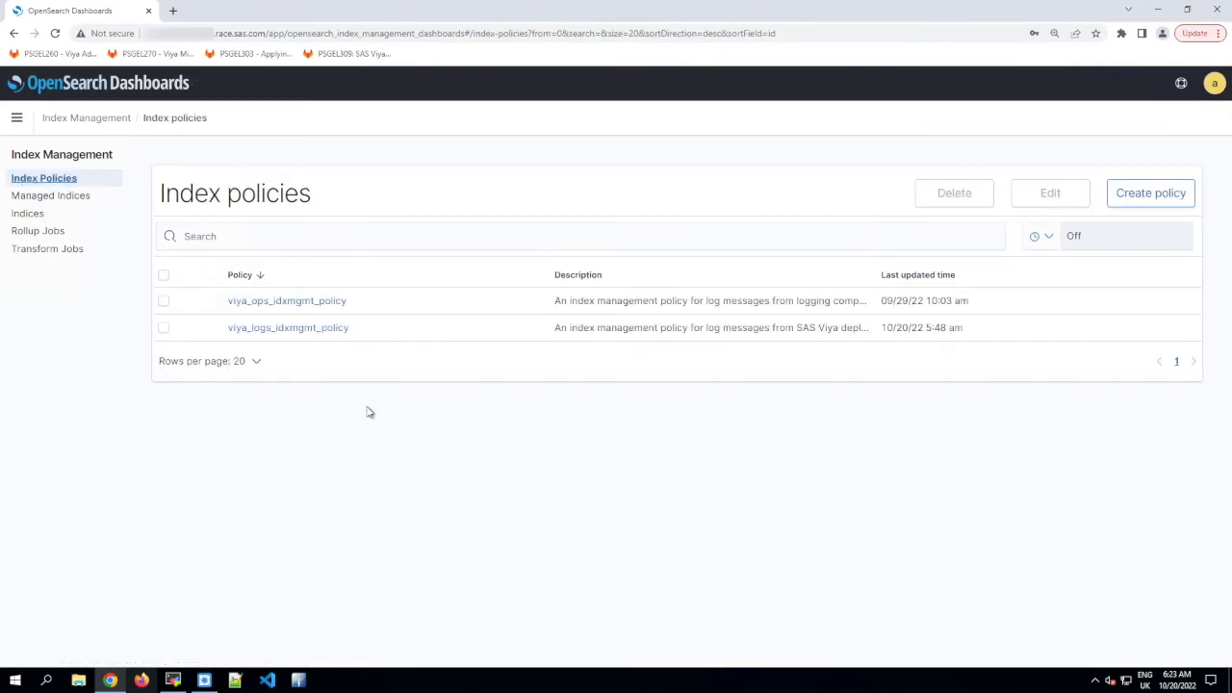
mouse_move(289, 328)
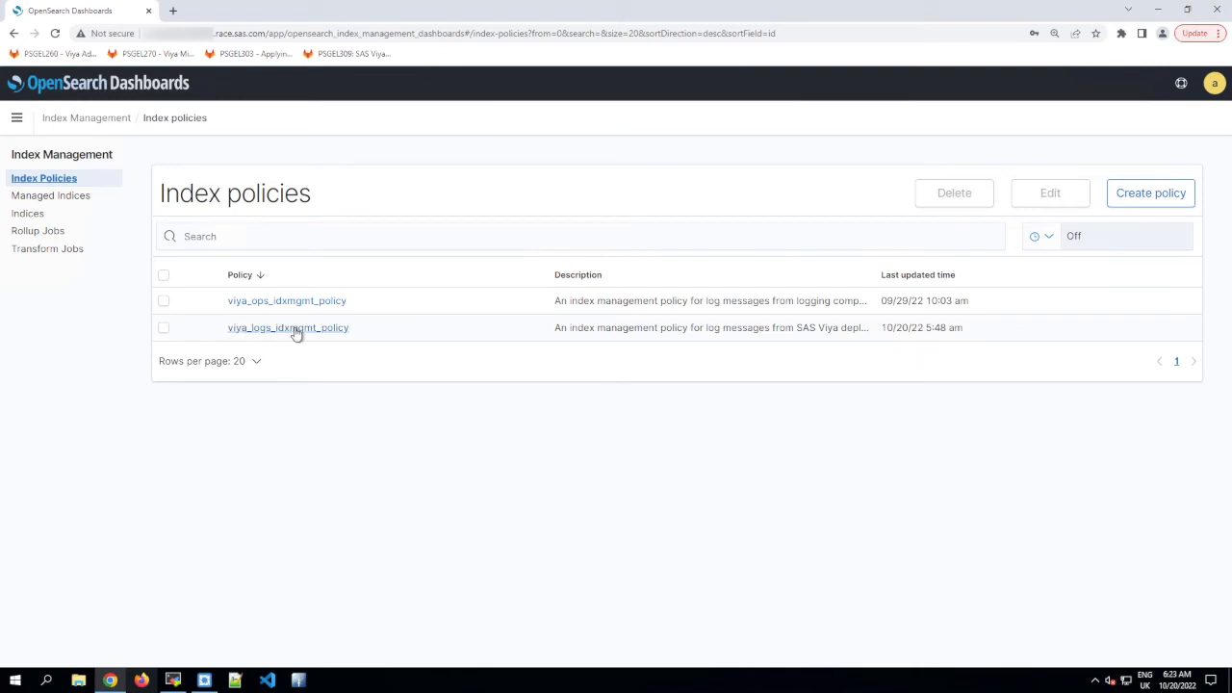
Start editing viya_logs_idxmgmt_policy using the JSON editor configuration method
left_click(289, 328)
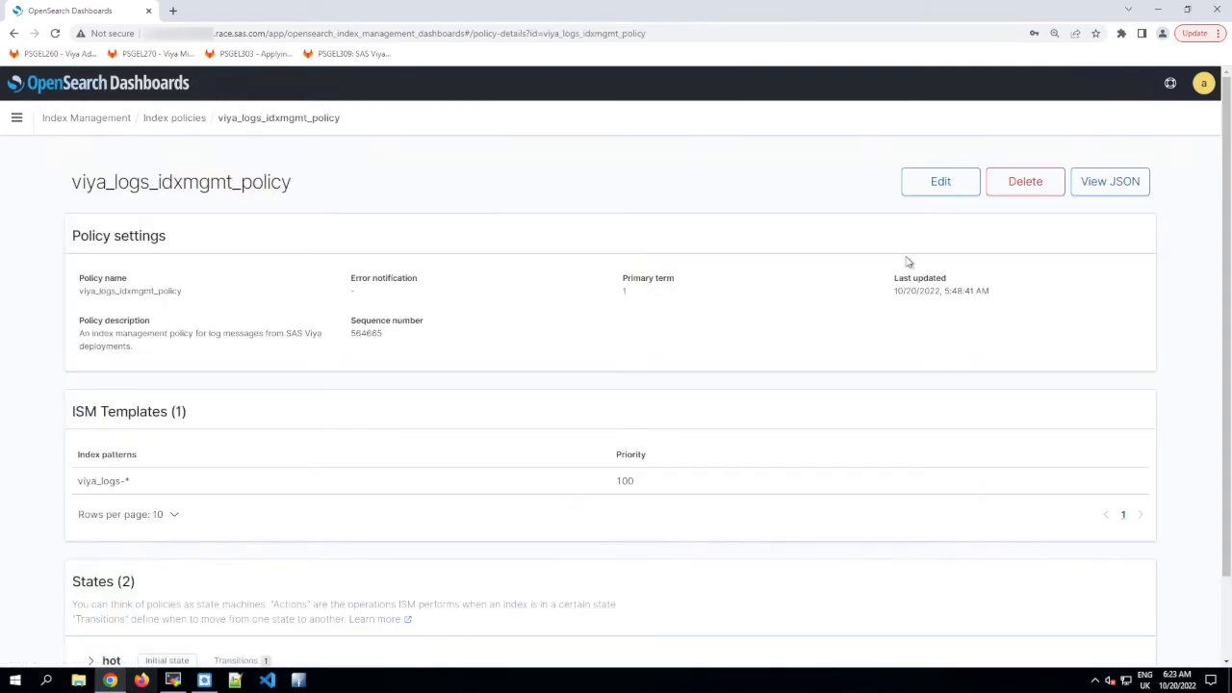
left_click(939, 181)
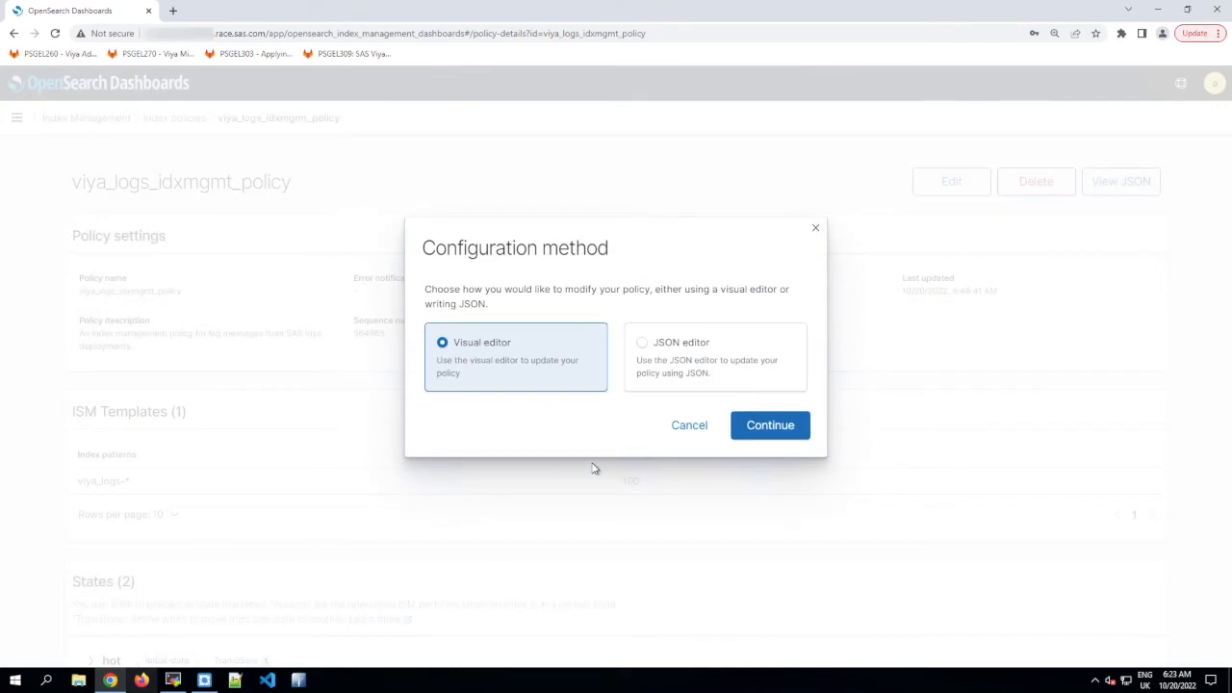
mouse_move(532, 364)
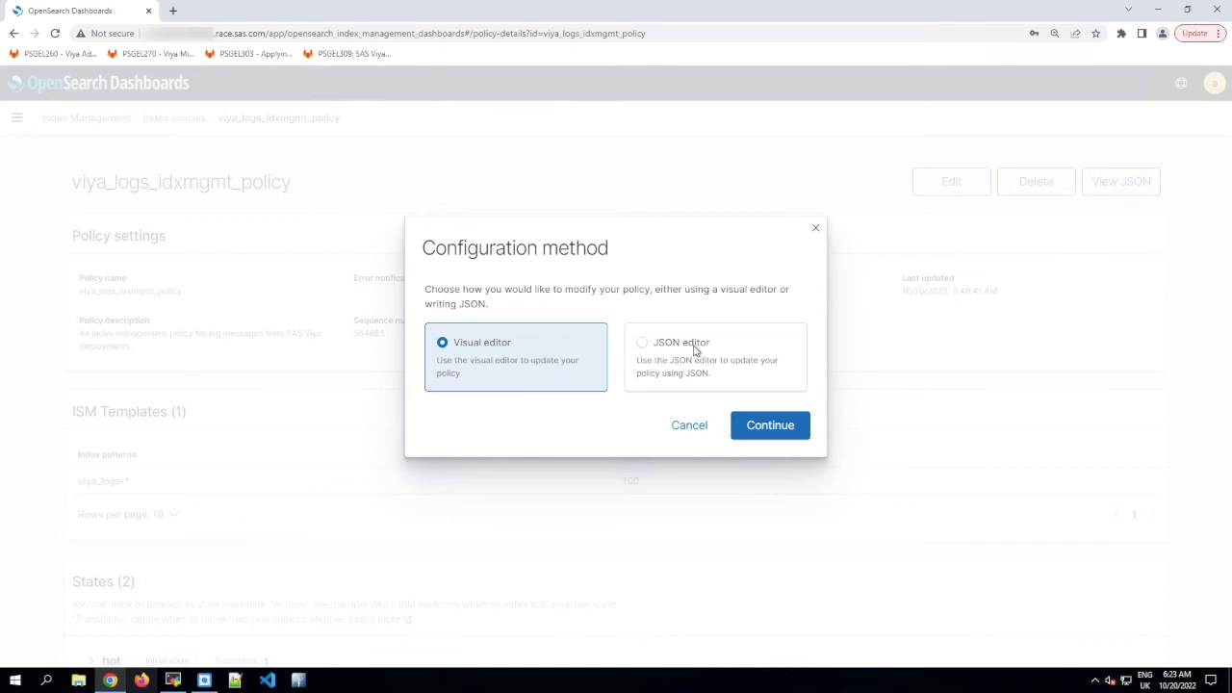
left_click(643, 343)
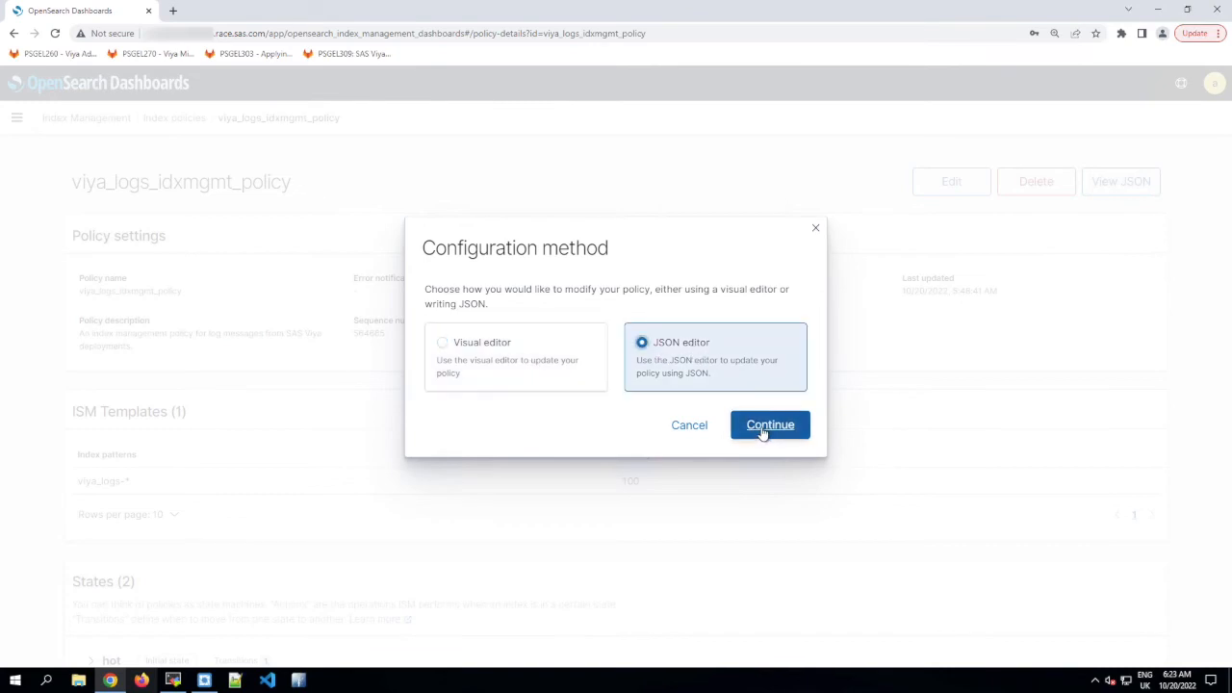
left_click(771, 426)
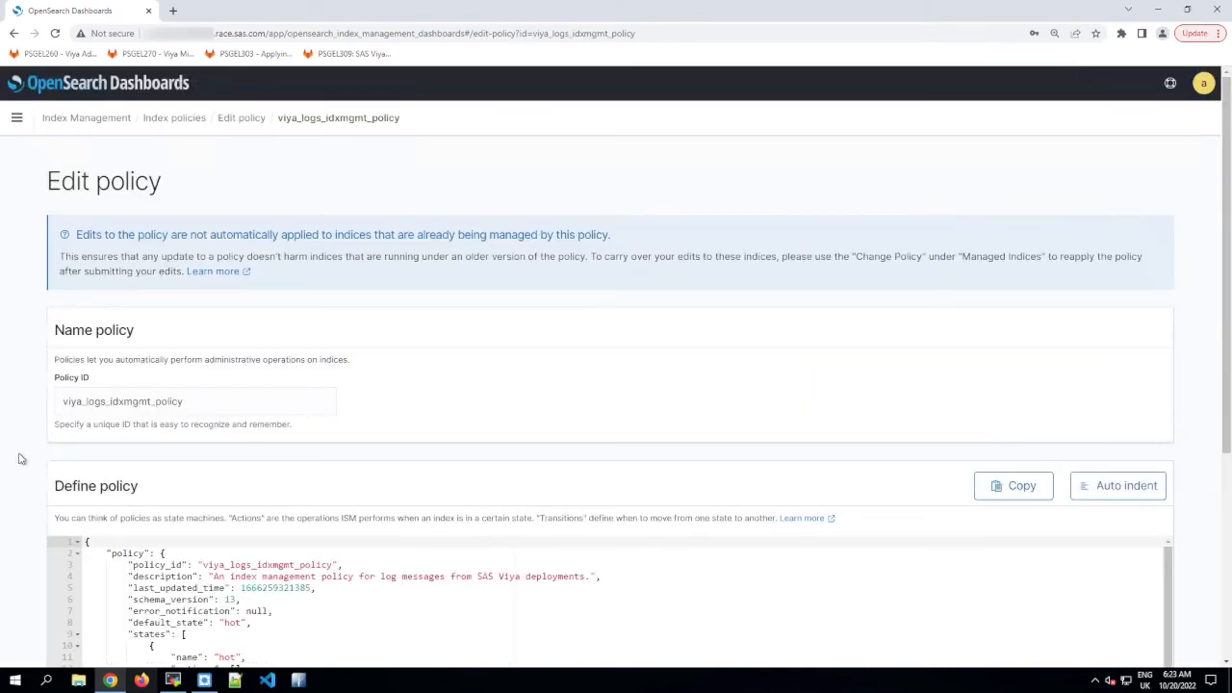
Change "min_index_age" from "6d" to "5d" in the policy JSON and update it
scroll("down", 3)
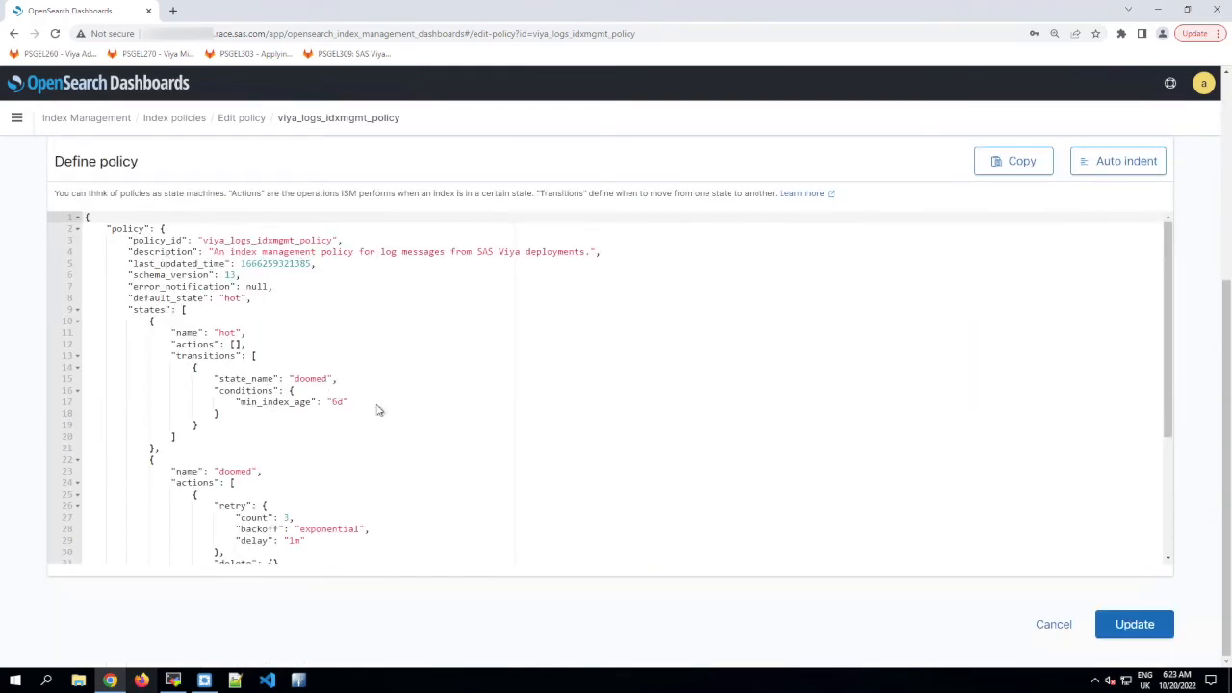
key("ctrl+plus")
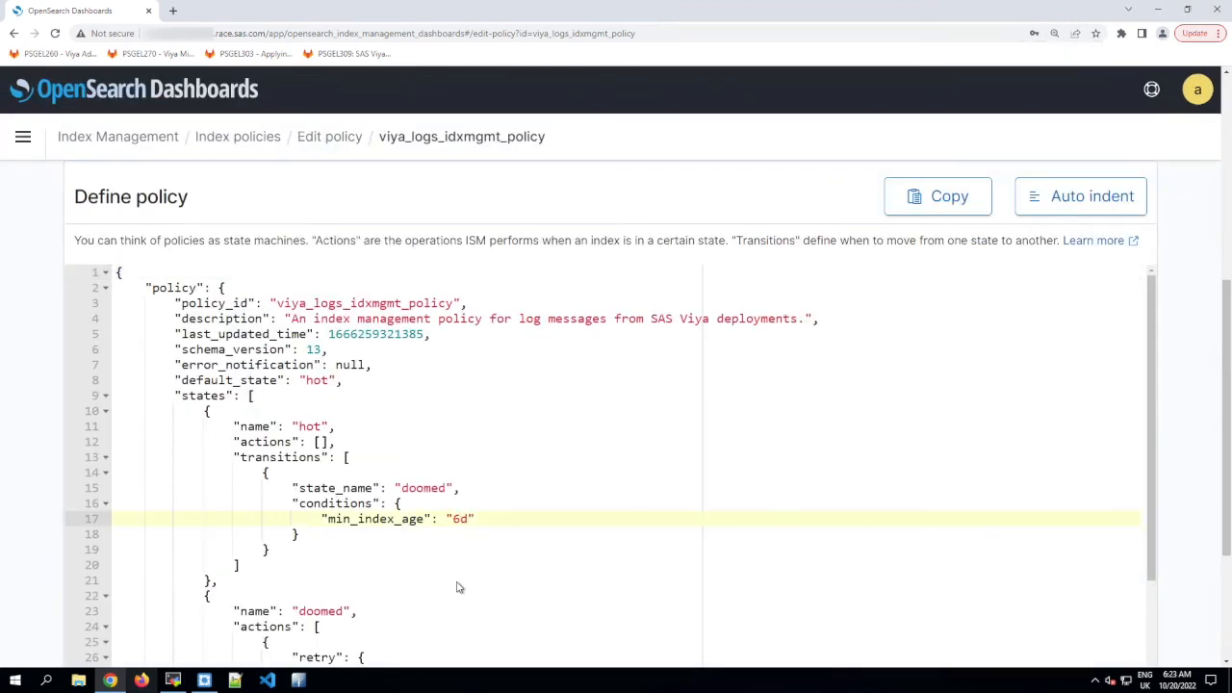
type("5d")
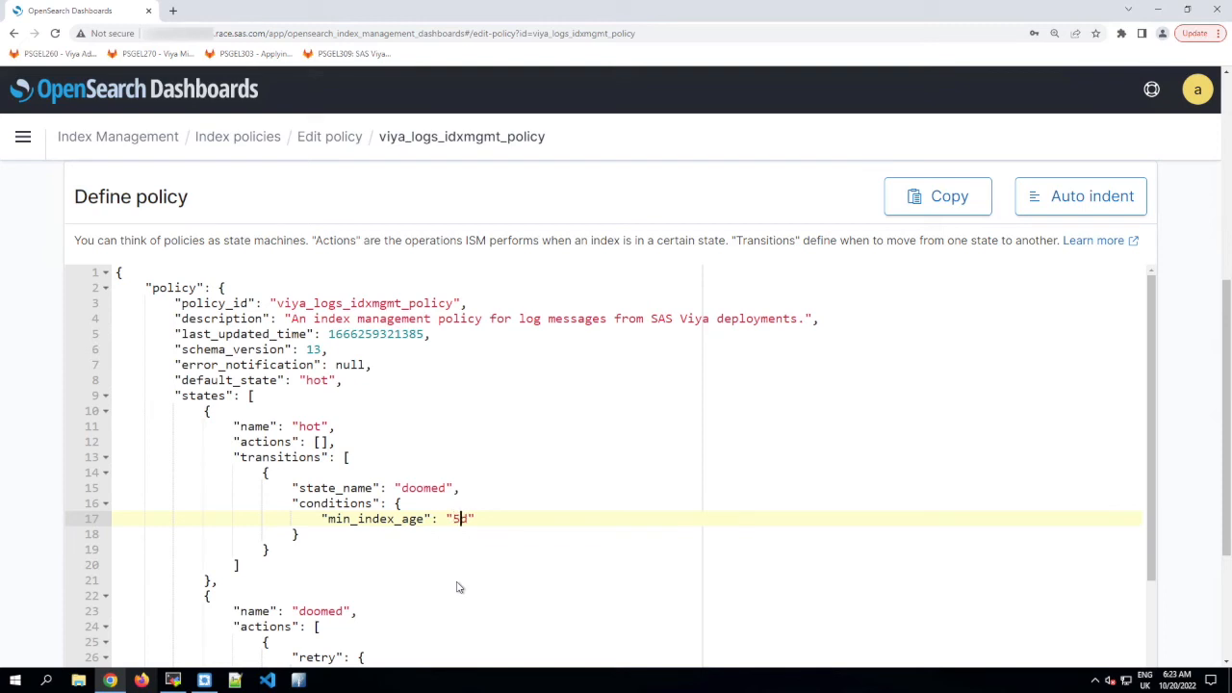
type("d")
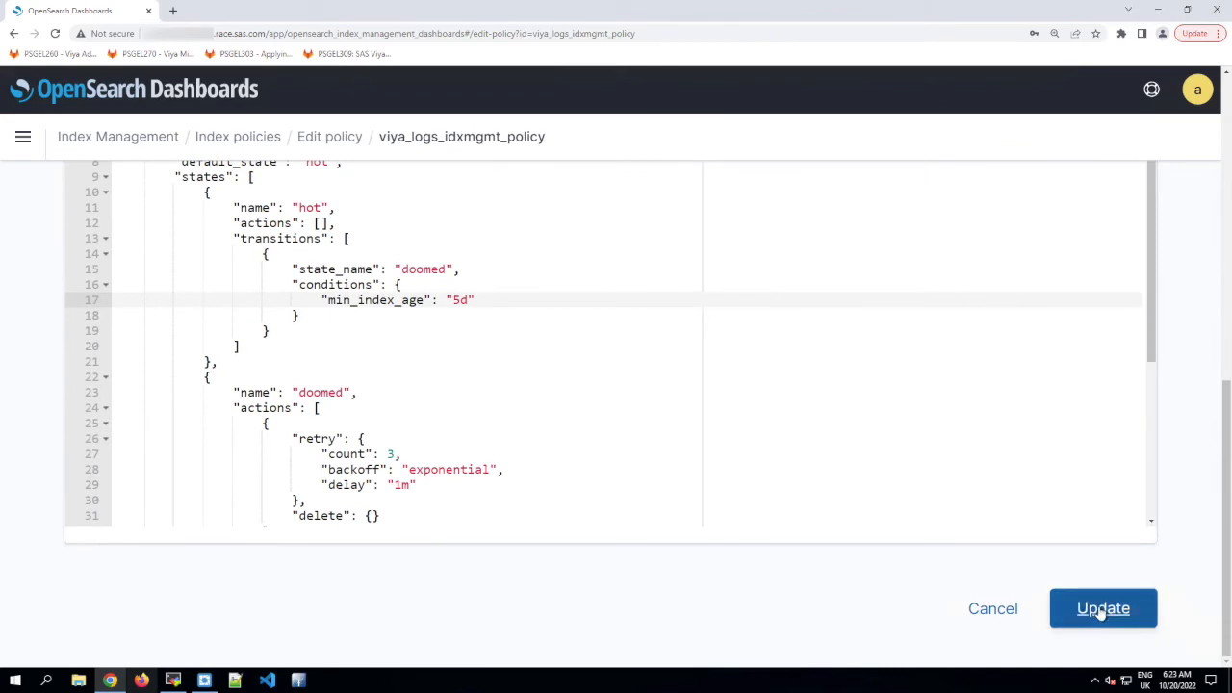
left_click(1103, 608)
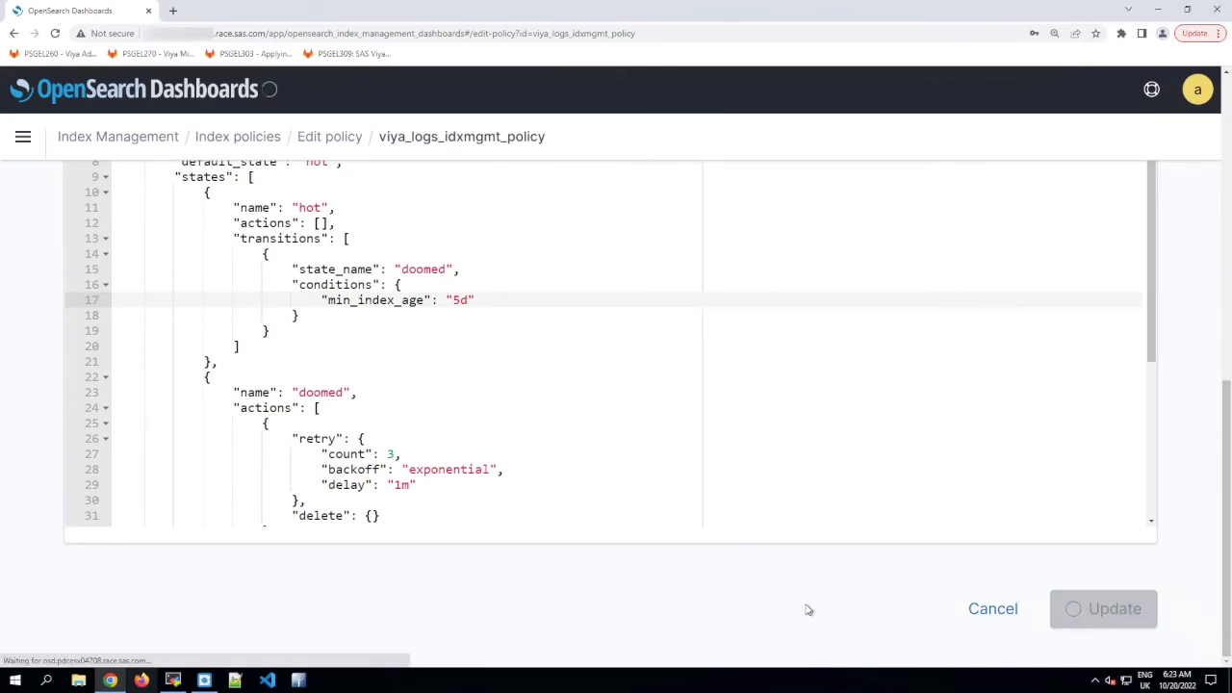
left_click(1113, 609)
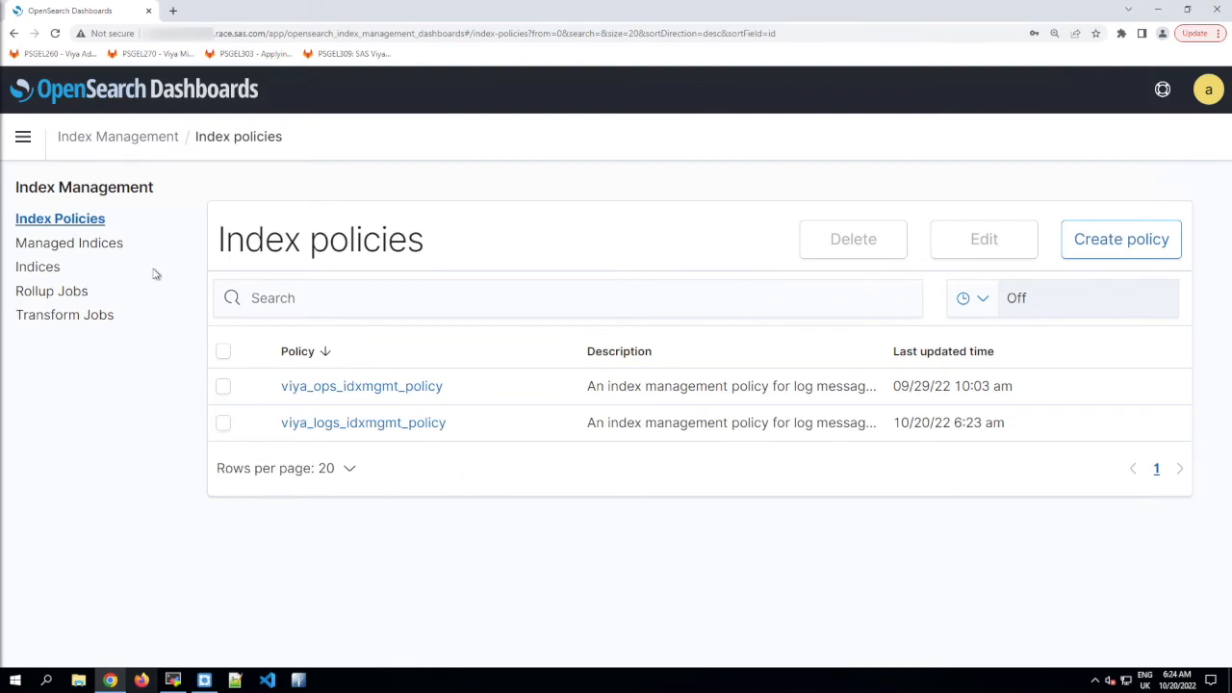
mouse_move(50, 243)
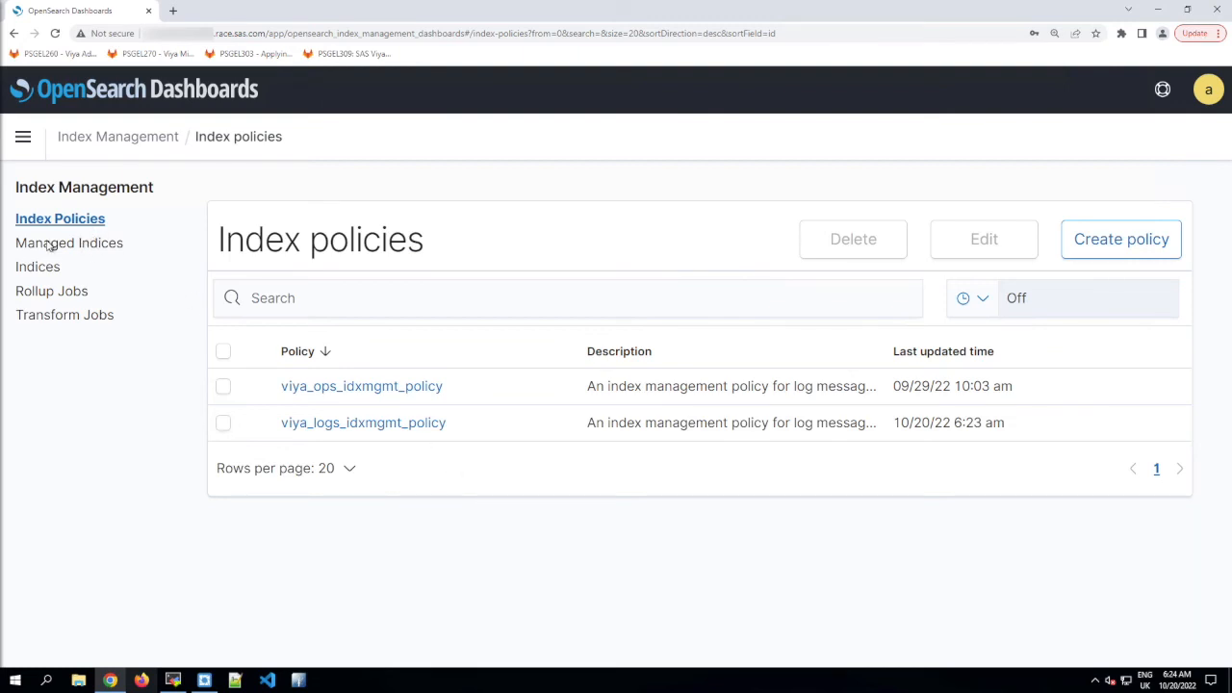
Preview the viya_logs_idxmgmt_policy JSON from Managed Indices and confirm the 5d minimum index age
left_click(69, 243)
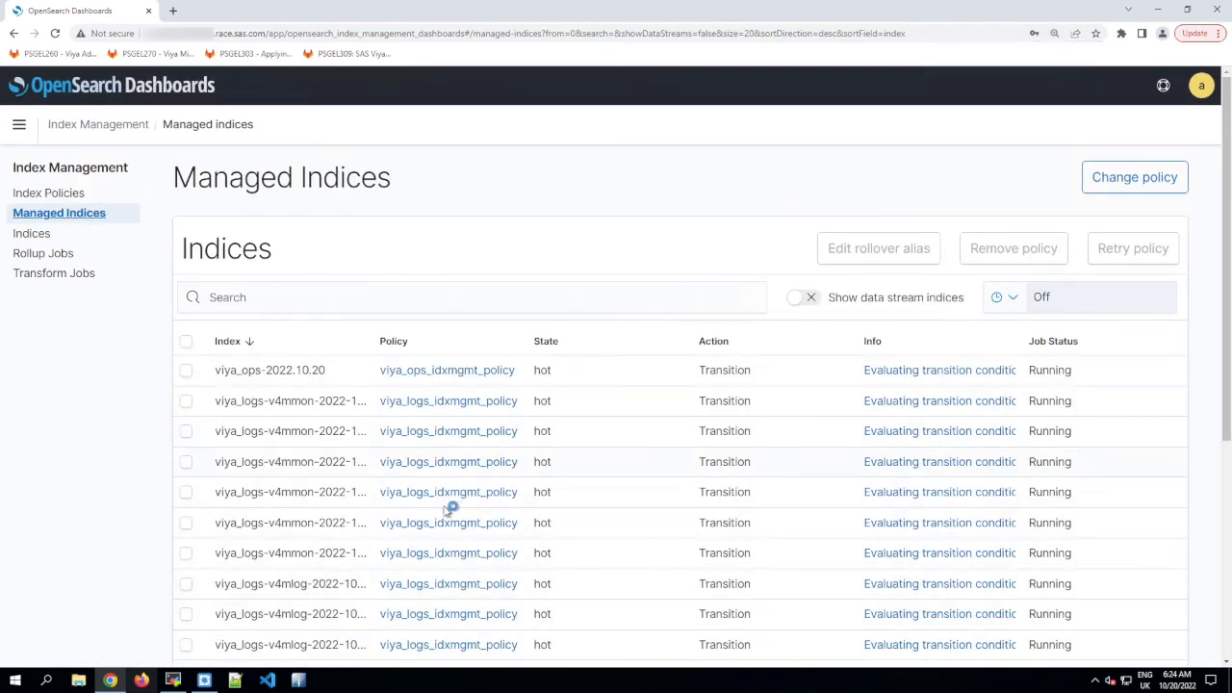
left_click(447, 401)
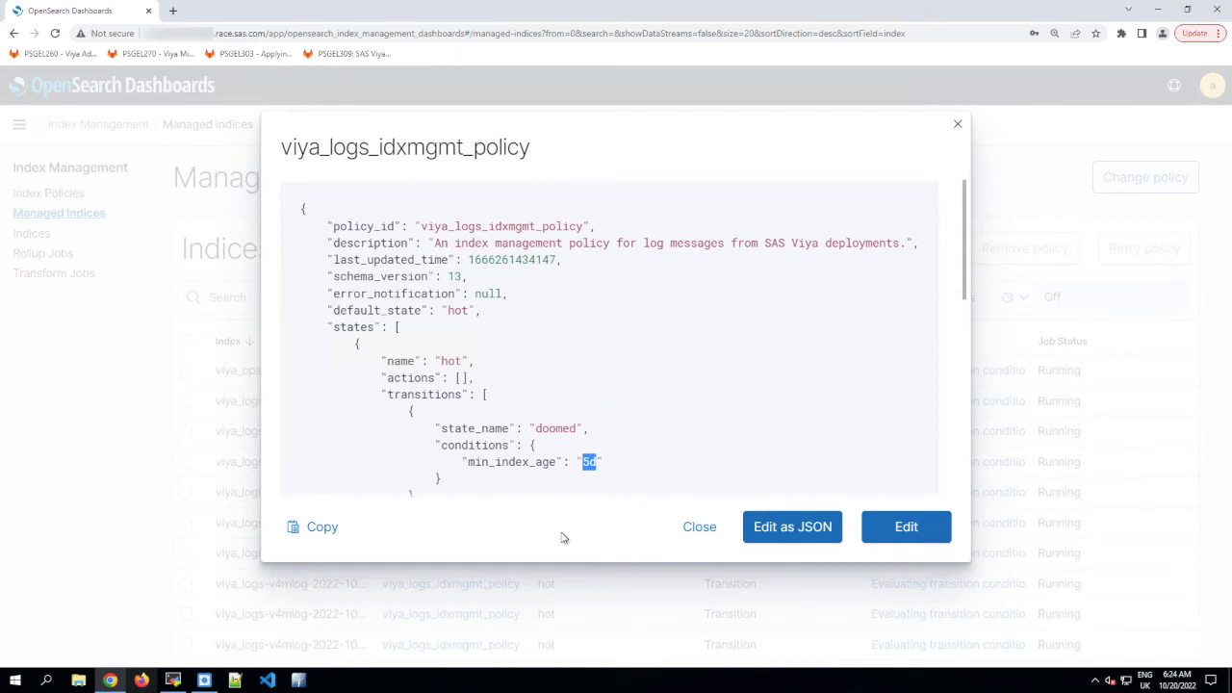
left_click(699, 527)
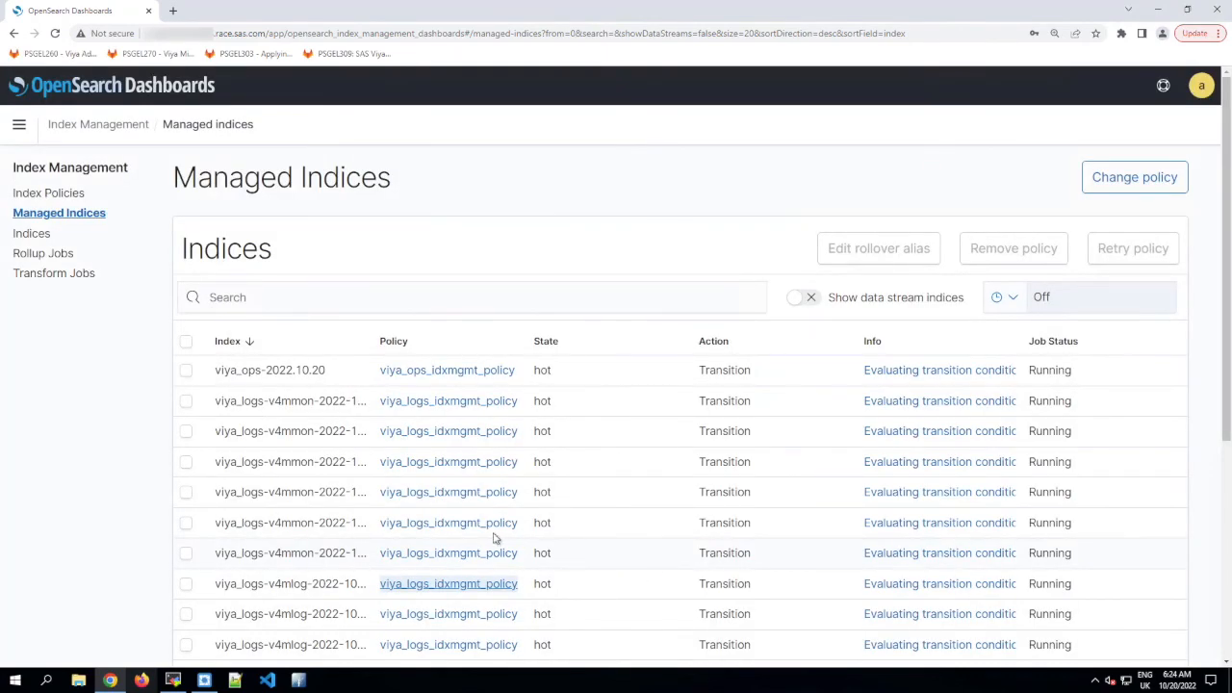
mouse_move(330, 583)
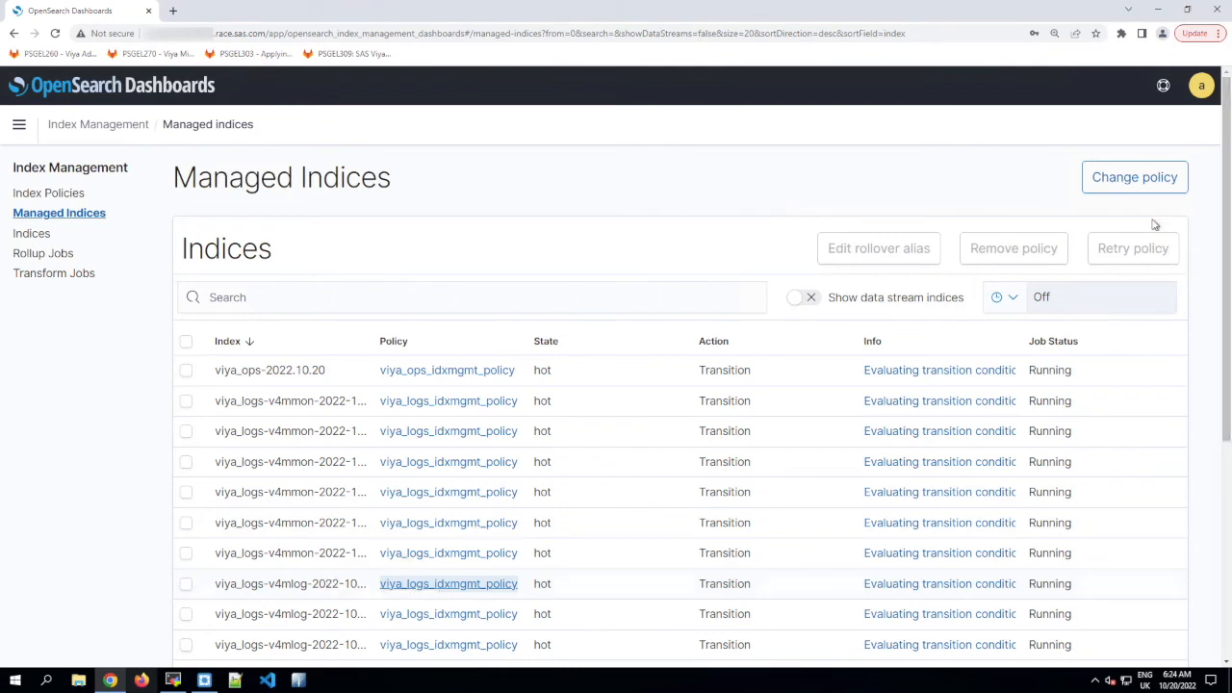
Begin a Change policy action with the viya_logs-* pattern as the managed indices
left_click(1134, 177)
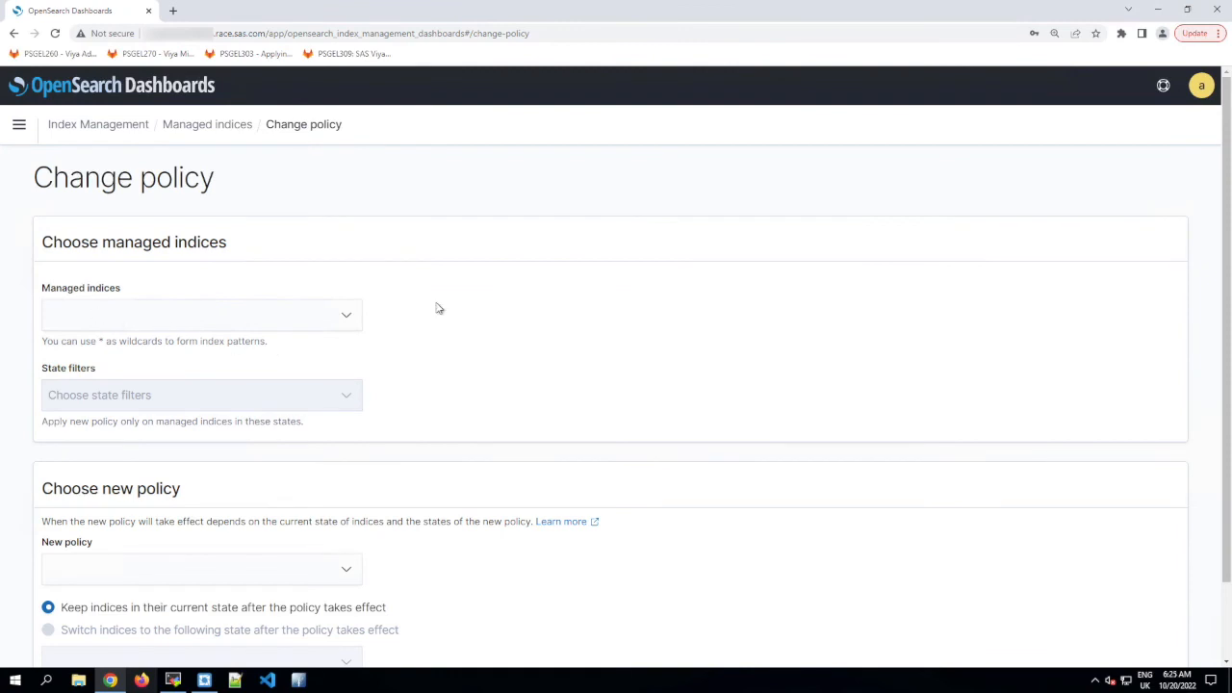
left_click(200, 316)
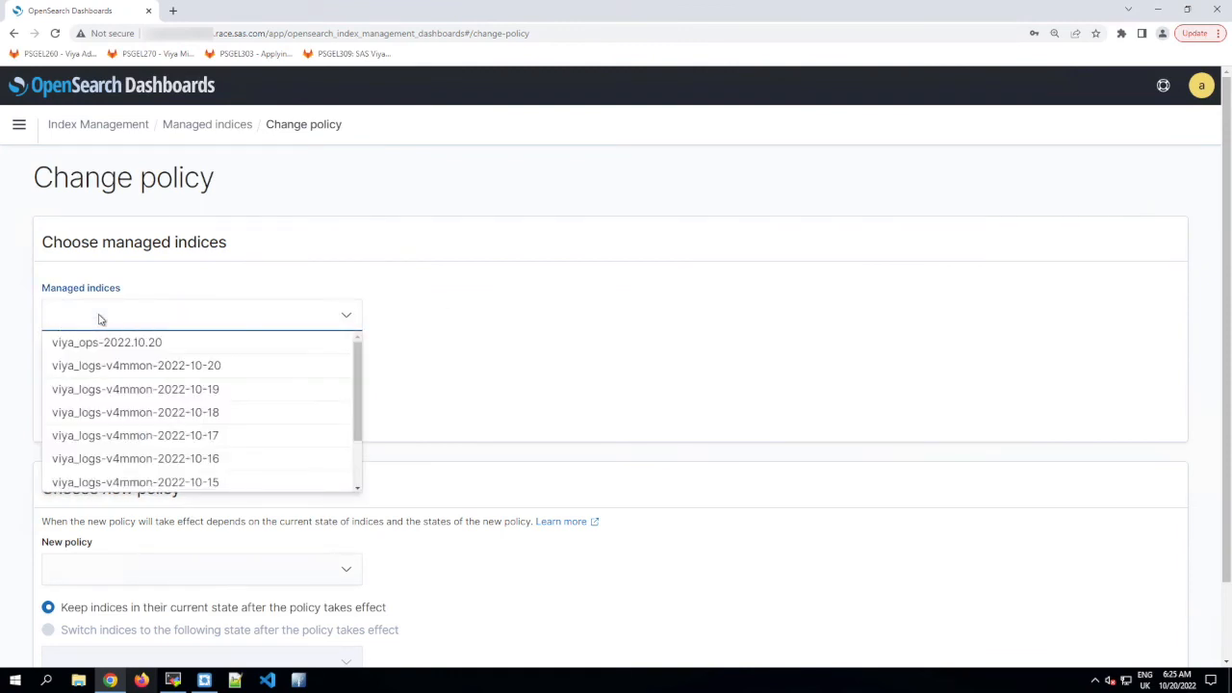
type("viya_logs-")
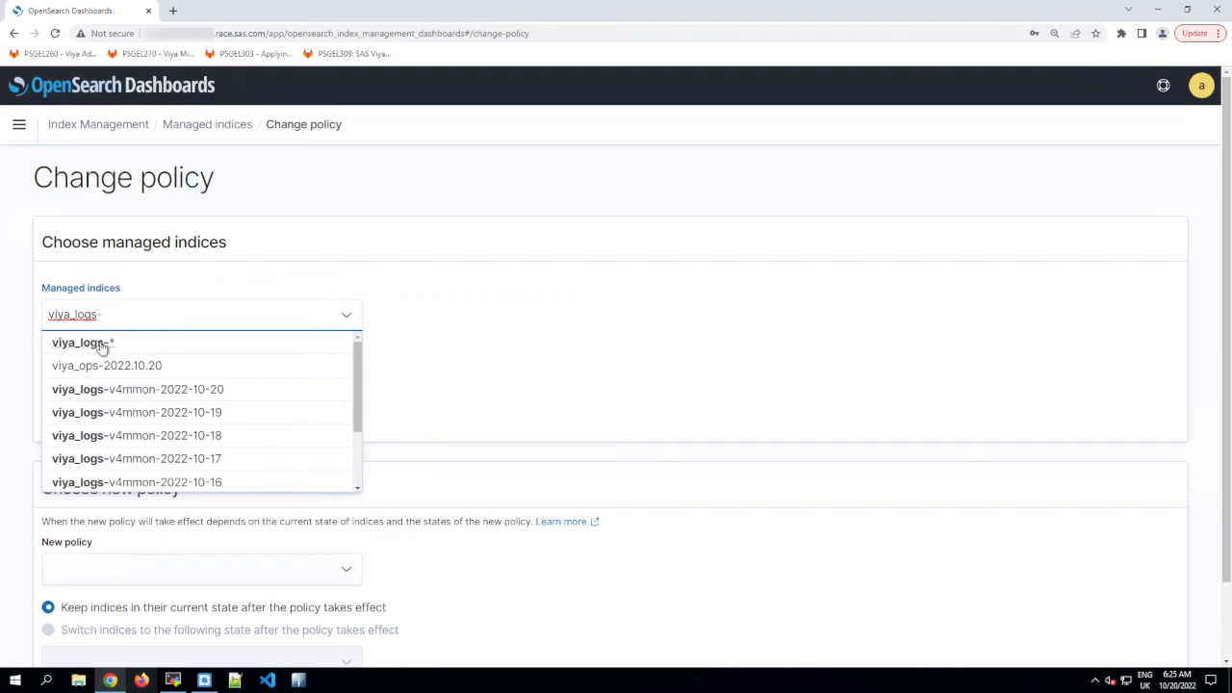
mouse_move(86, 347)
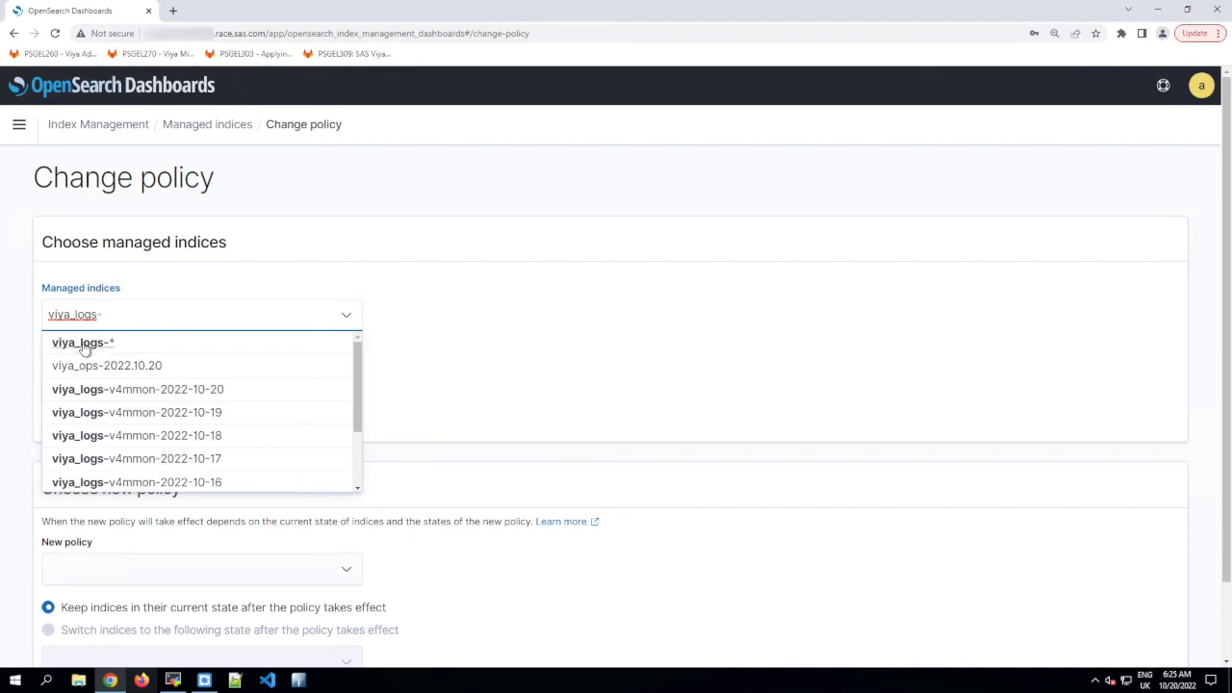
left_click(81, 342)
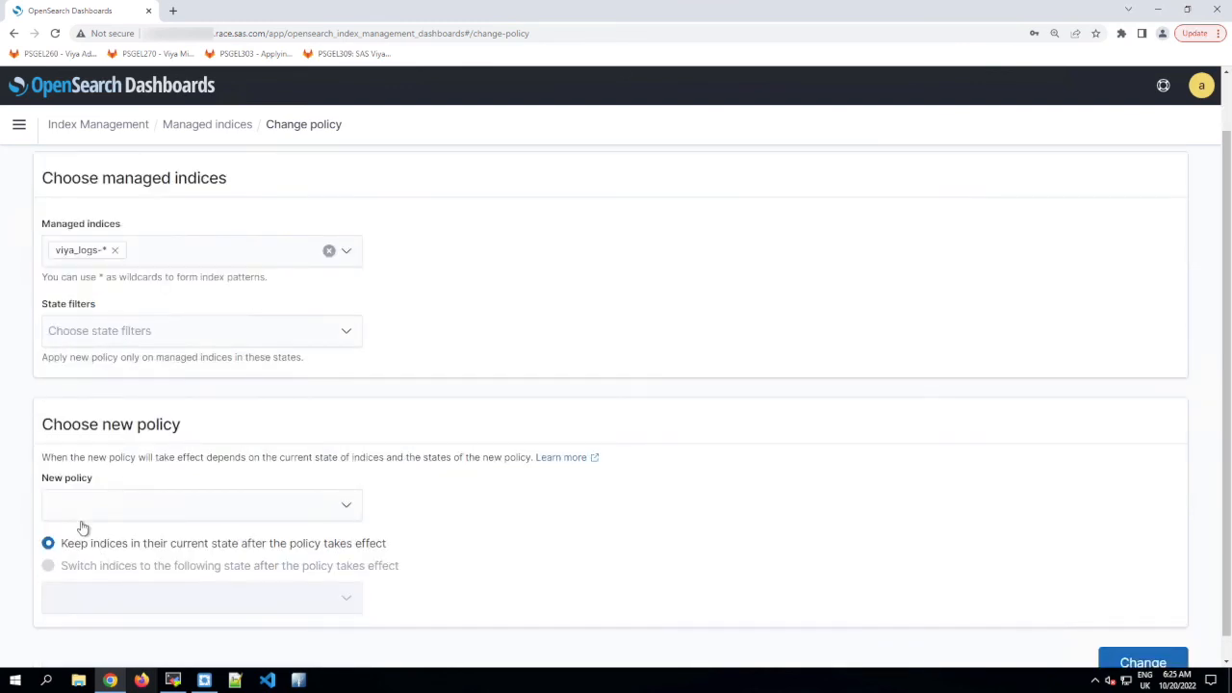
Apply viya_logs_idxmgmt_policy as the new policy to the 48 viya_logs-* indices and return to Managed Indices
left_click(200, 504)
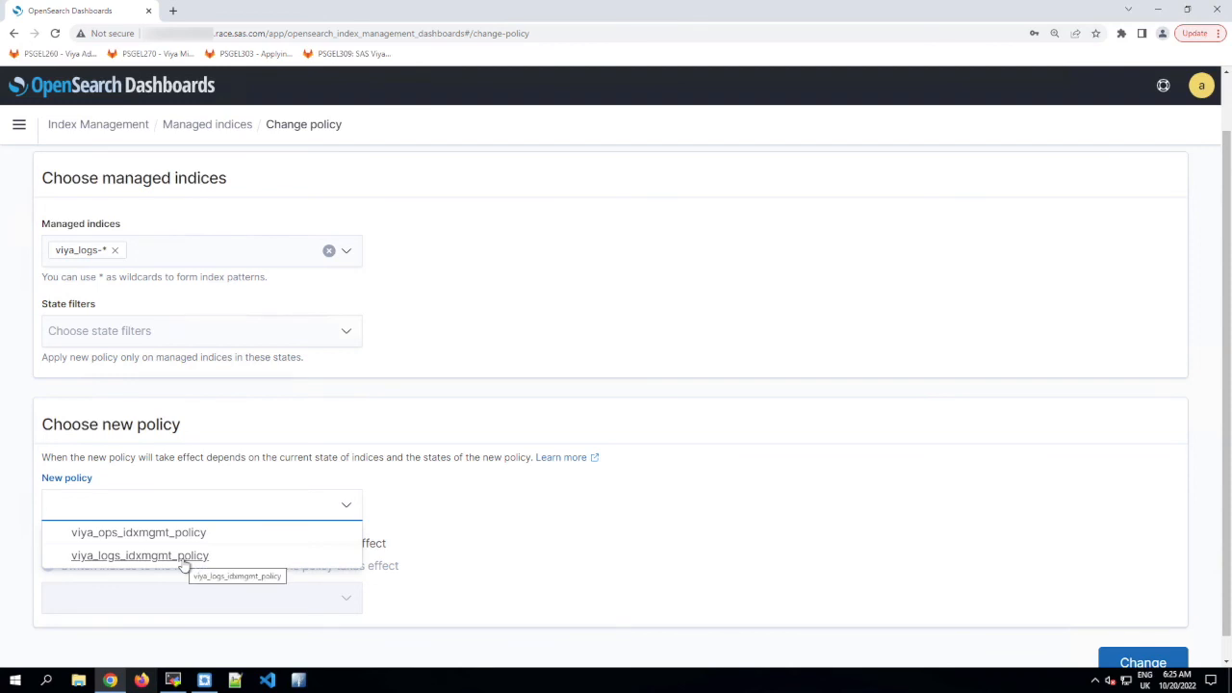
left_click(139, 555)
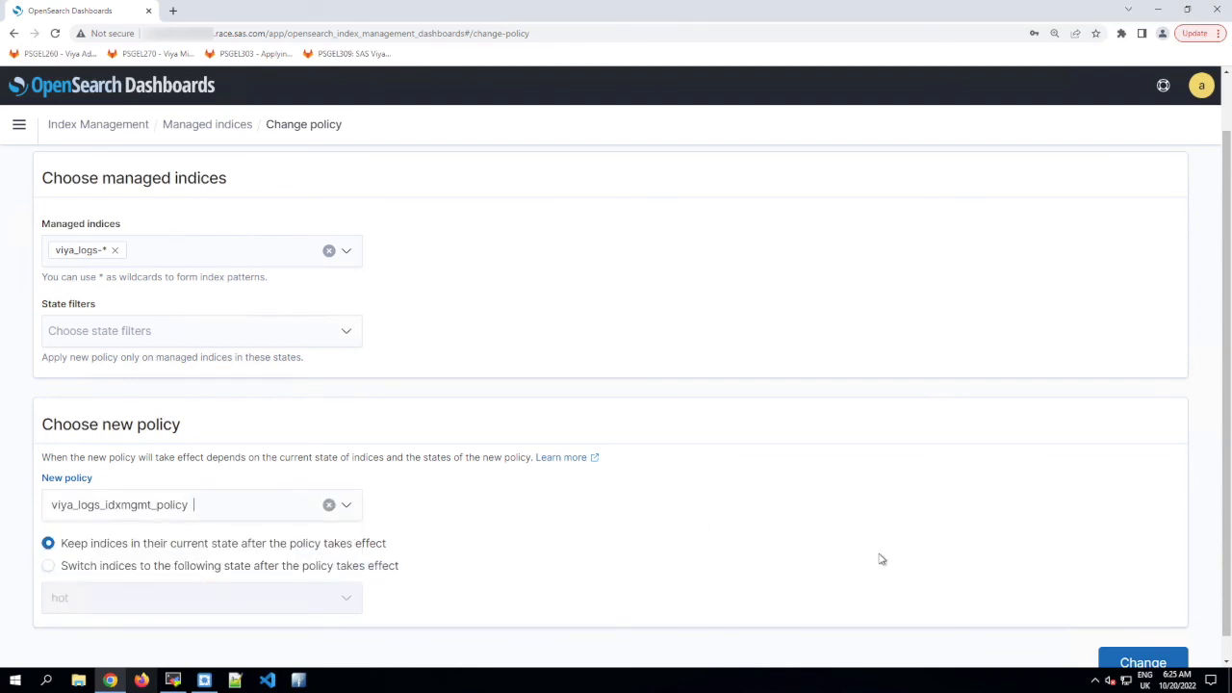
scroll("down", 3)
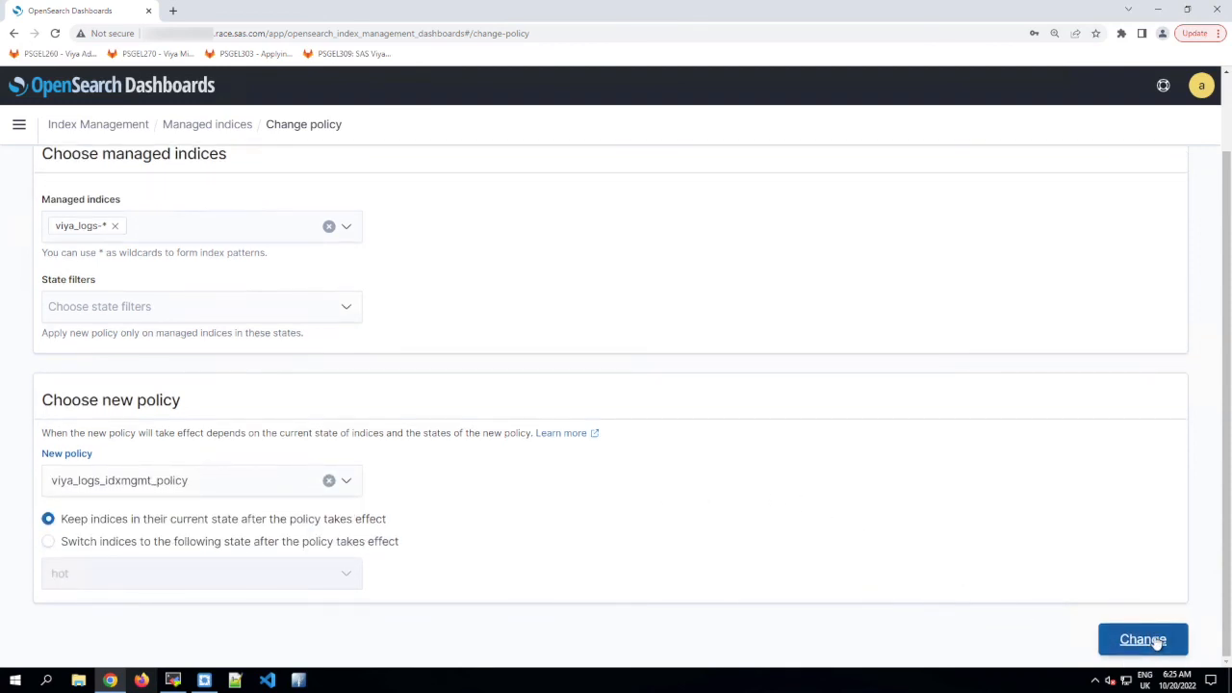
left_click(1144, 639)
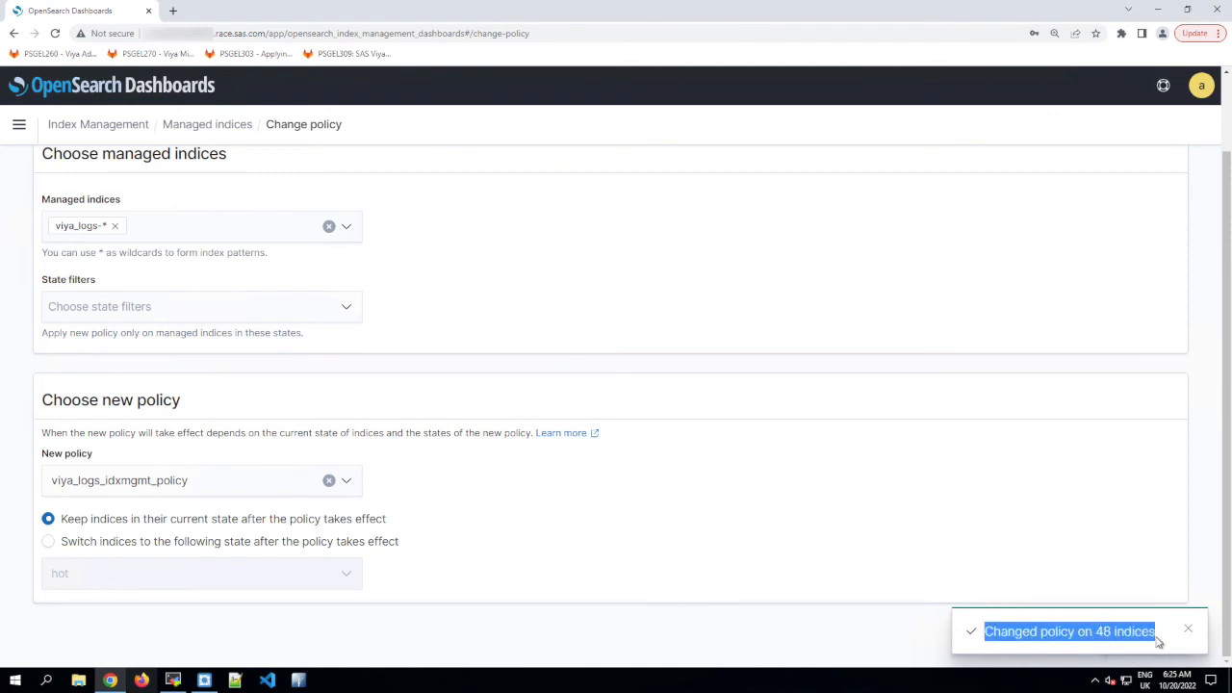
mouse_move(747, 651)
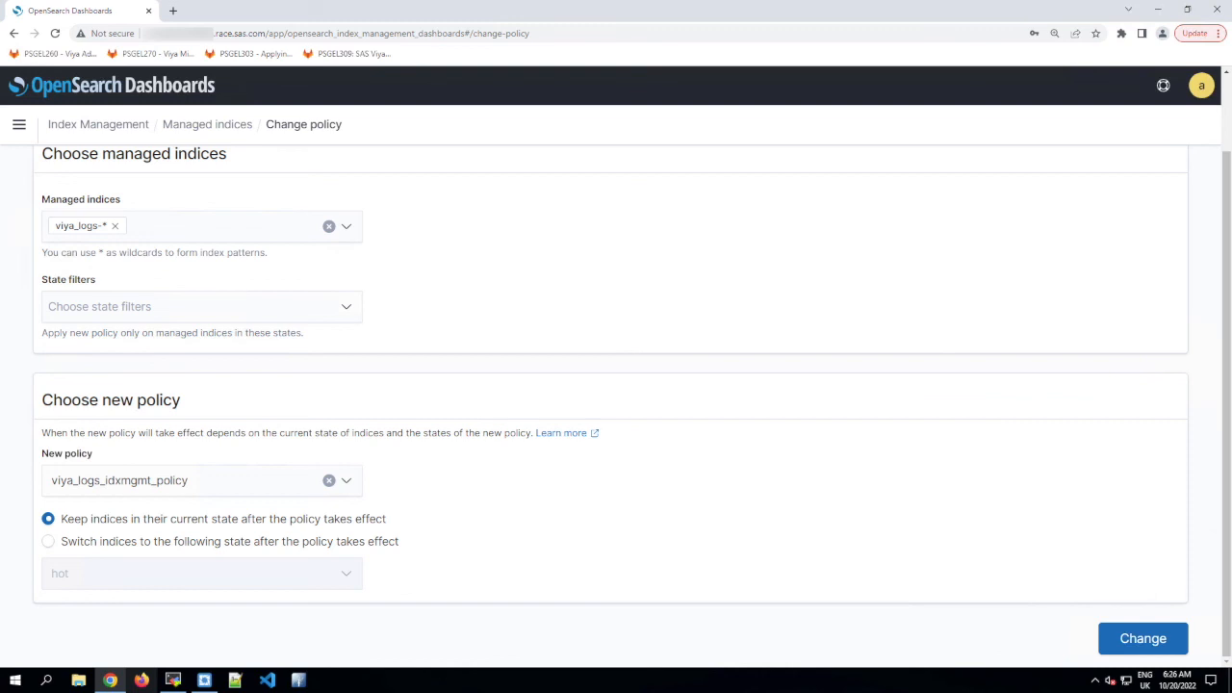
mouse_move(418, 504)
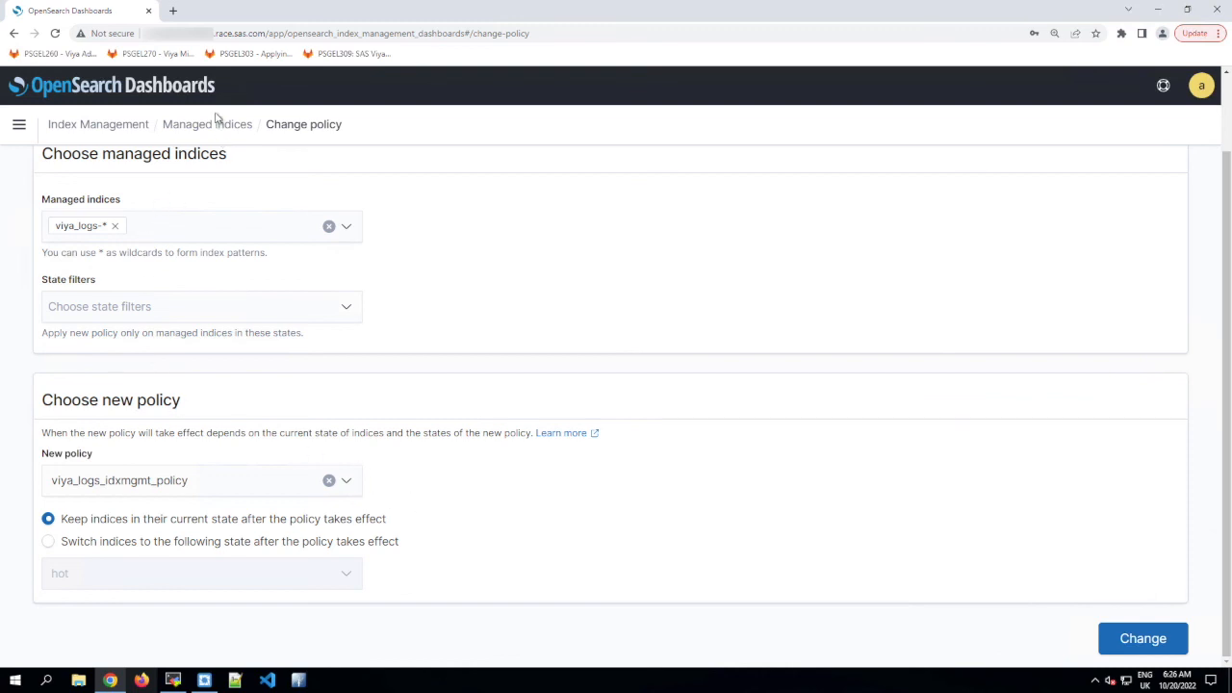
left_click(208, 123)
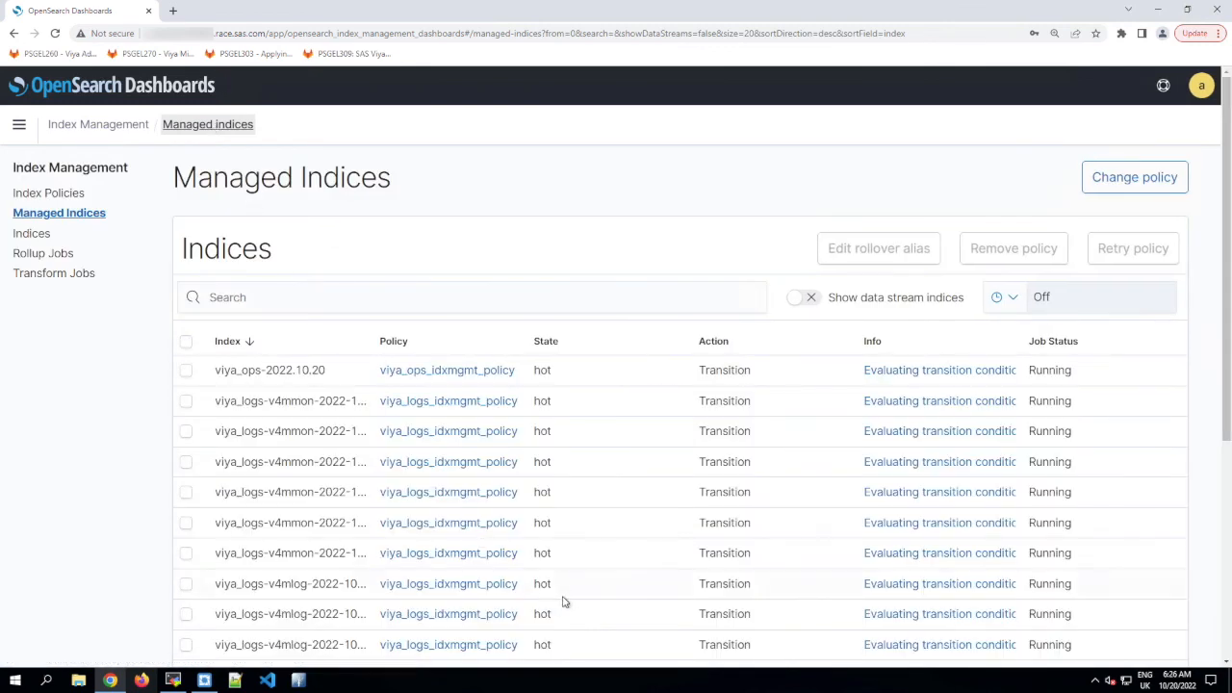